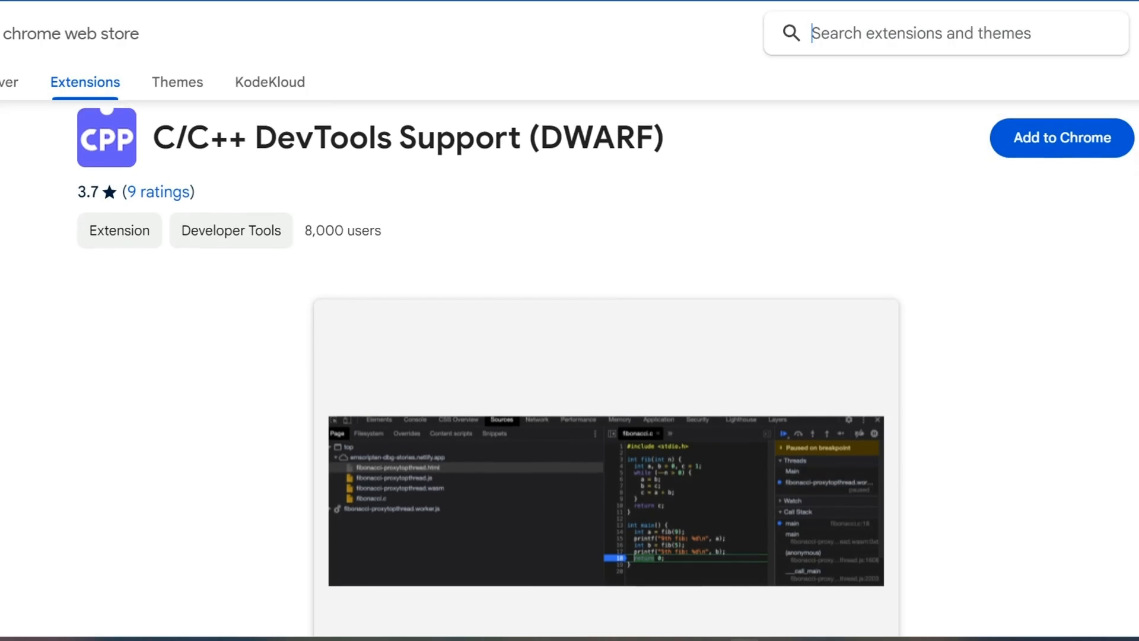
# Scroll the extension's store page down to its Overview description.
pyautogui.scroll(-3)
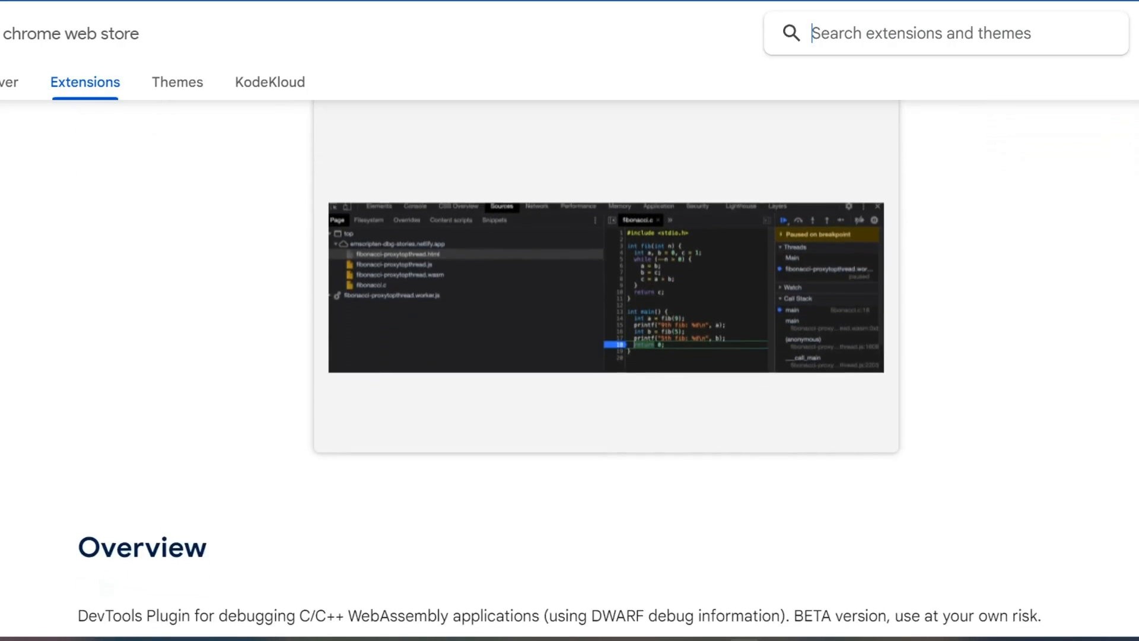
pyautogui.scroll(-3)
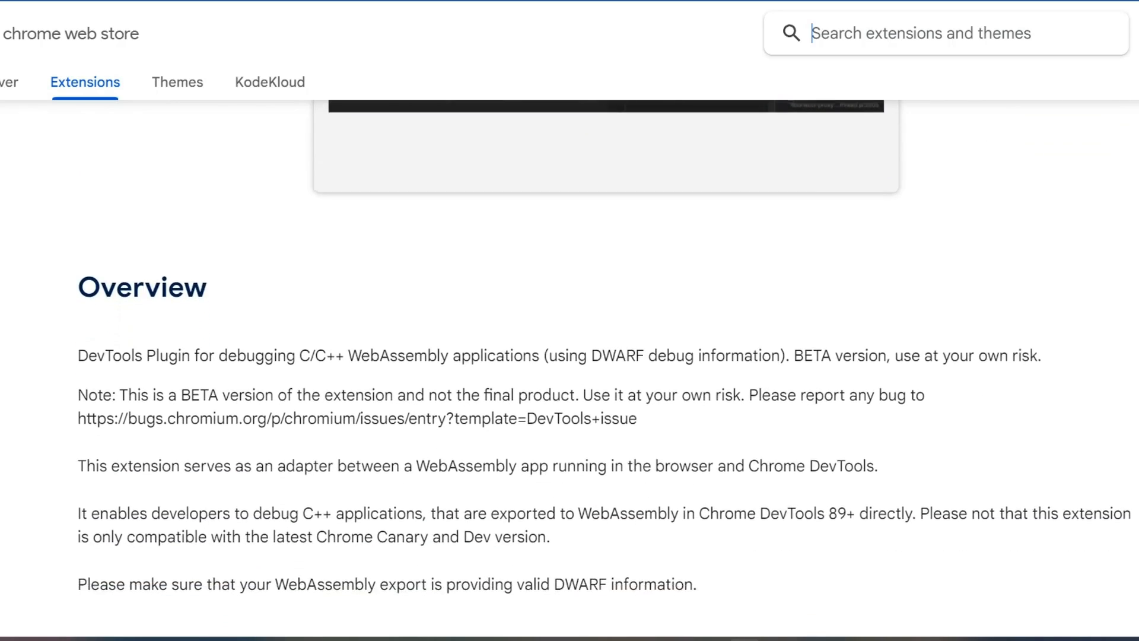
pyautogui.scroll(-3)
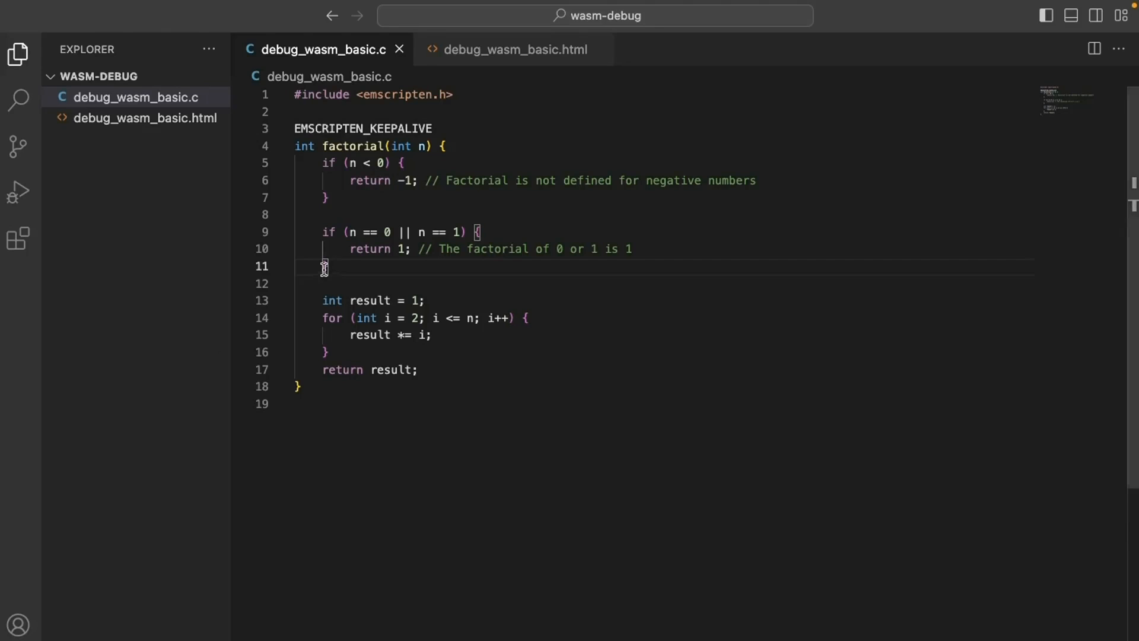
pyautogui.click(298, 95)
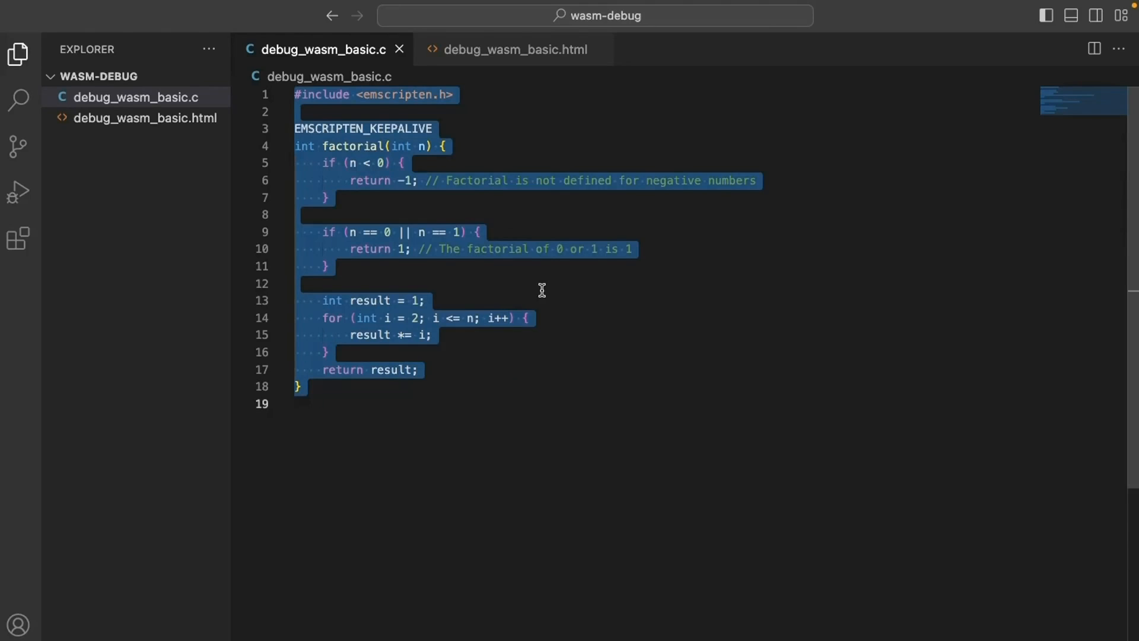
pyautogui.click(541, 284)
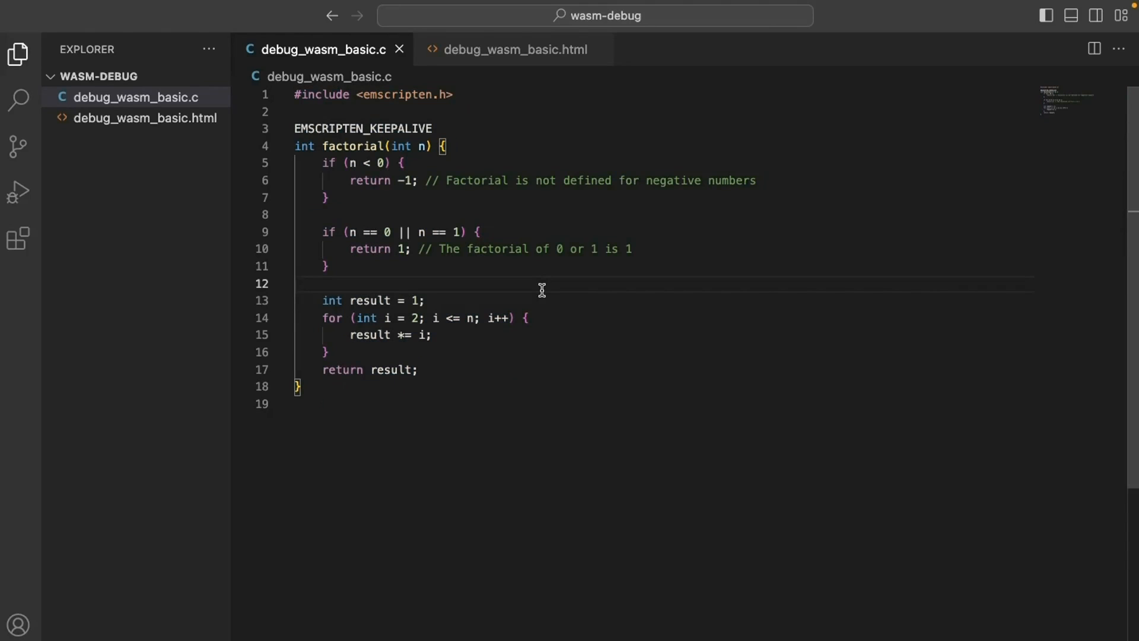
pyautogui.click(298, 284)
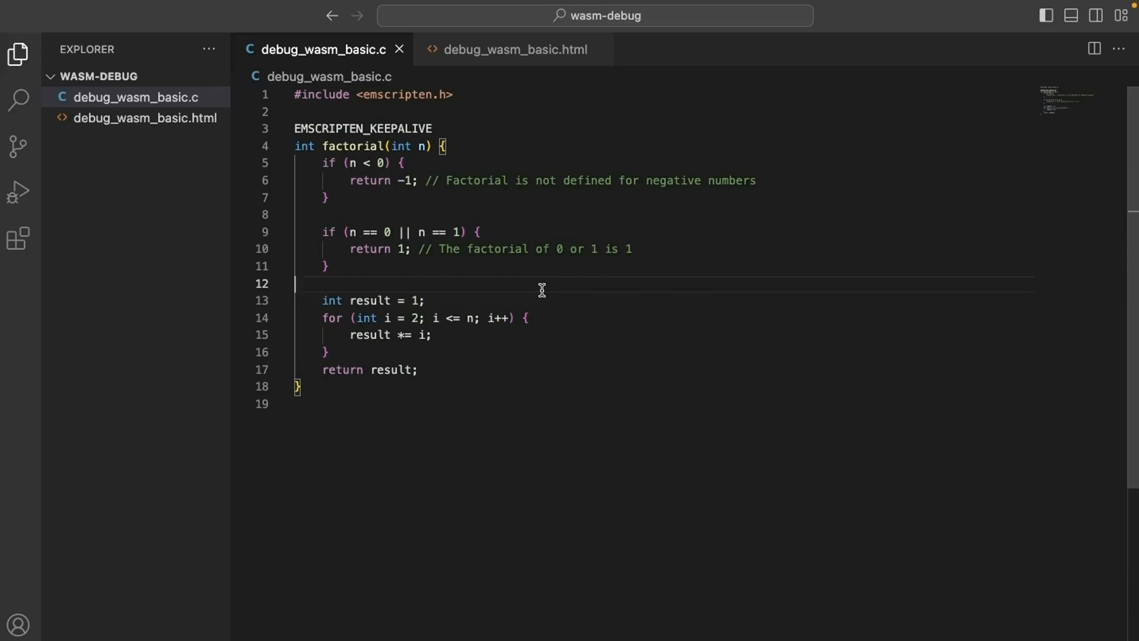
pyautogui.moveTo(325, 305)
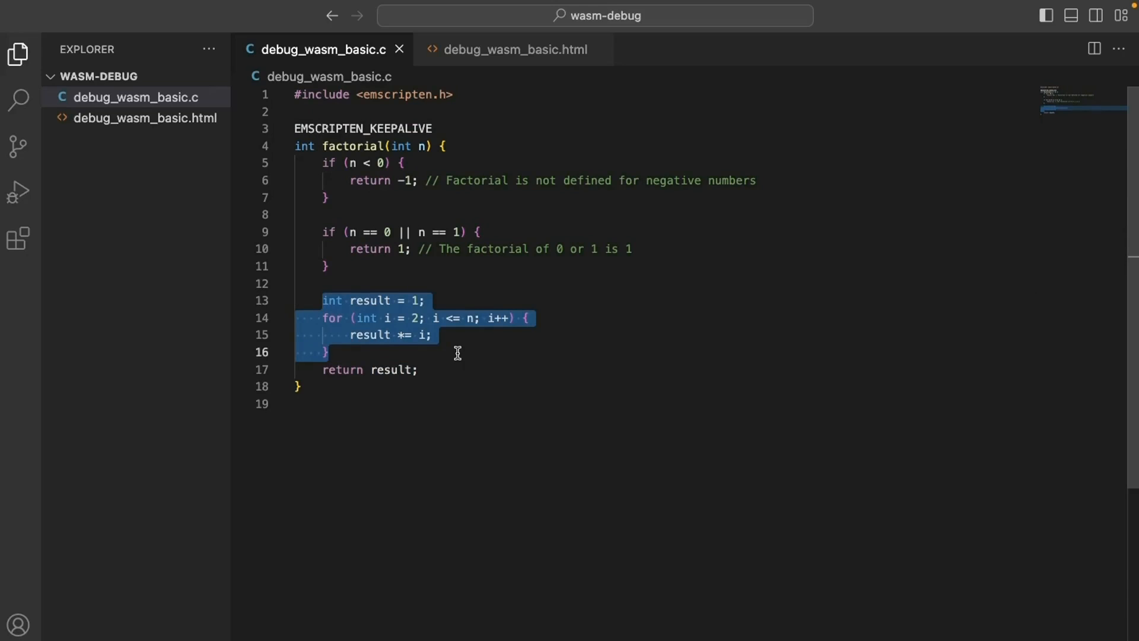
pyautogui.click(416, 318)
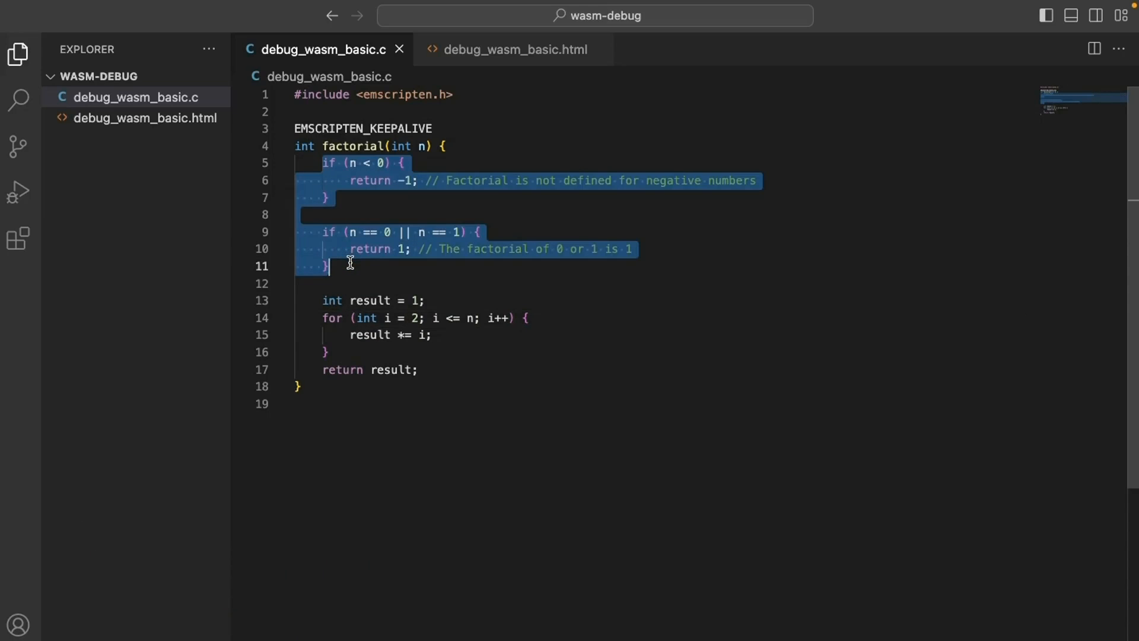
pyautogui.click(328, 318)
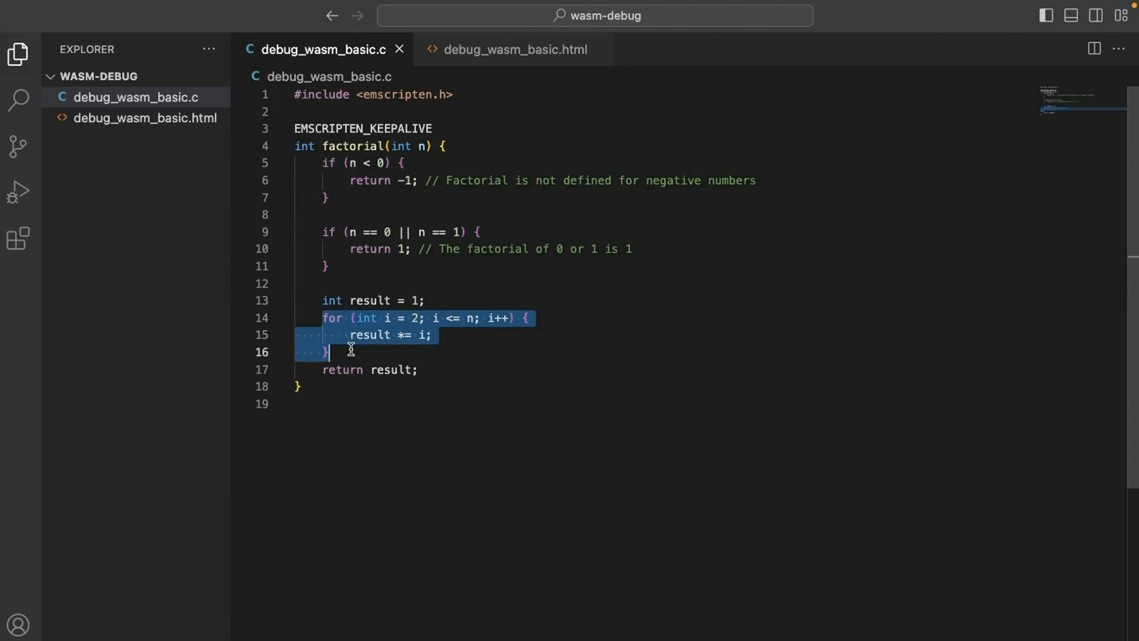
pyautogui.click(349, 335)
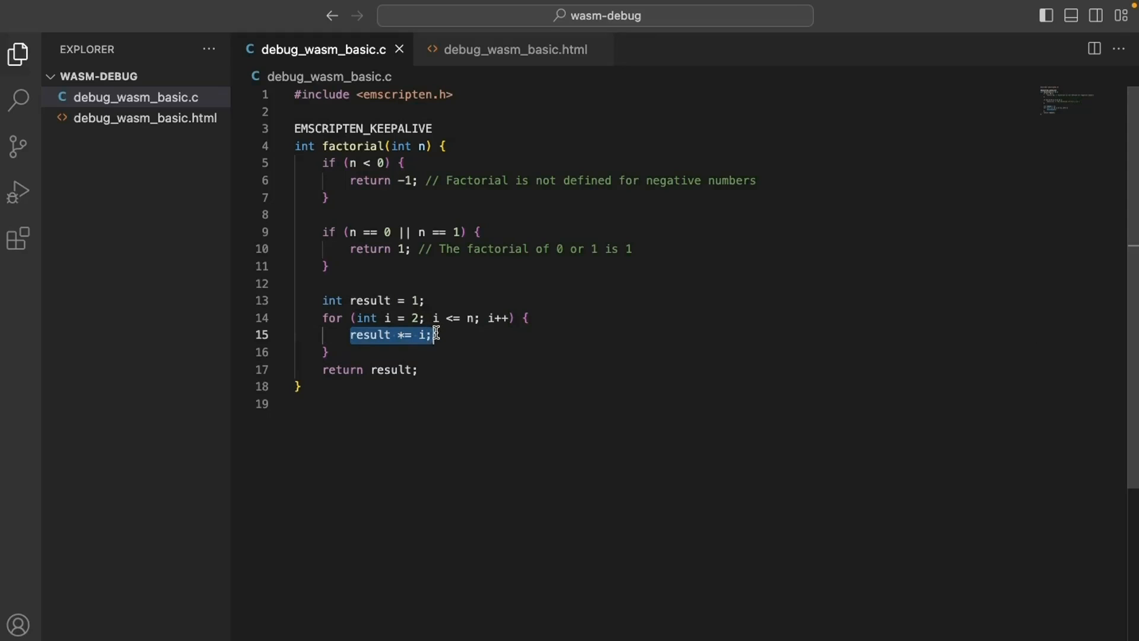
pyautogui.click(420, 213)
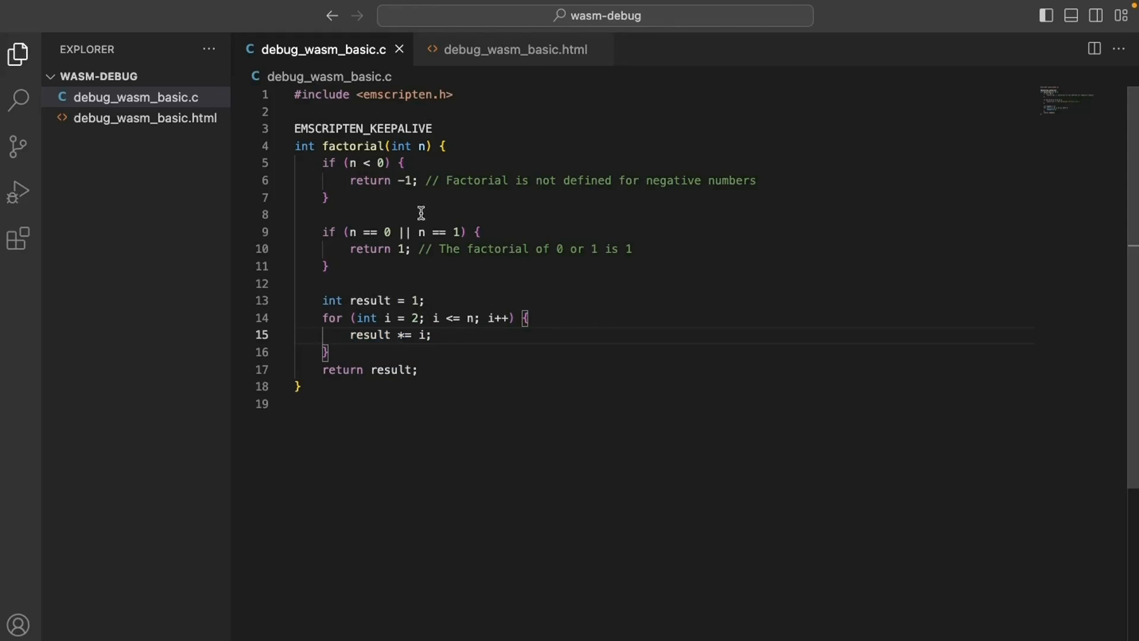
pyautogui.click(513, 50)
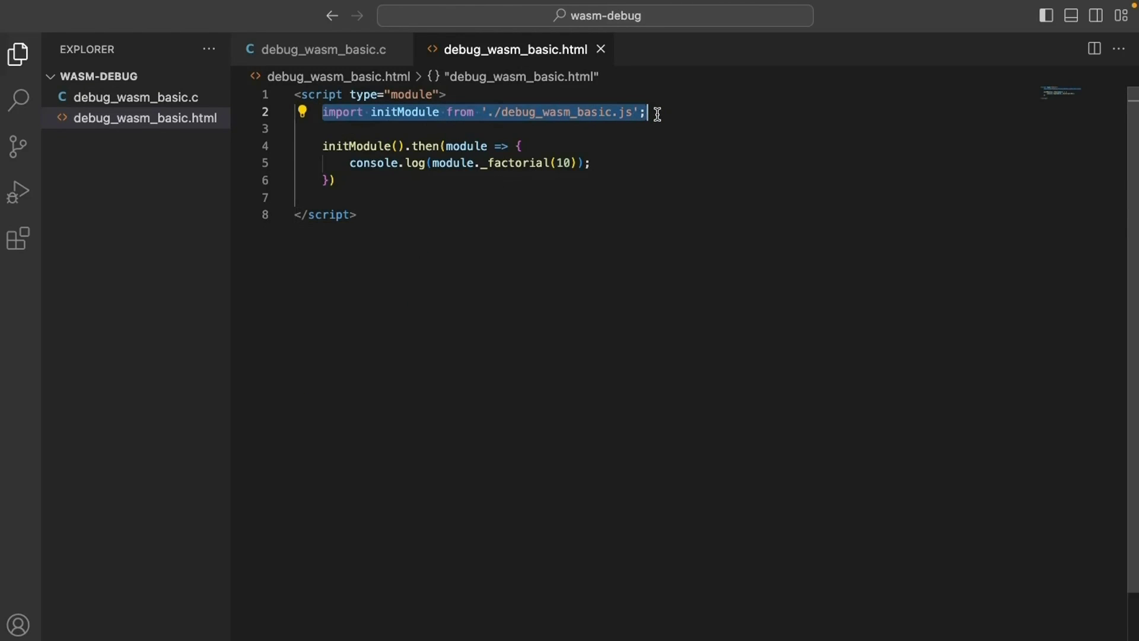
pyautogui.moveTo(653, 122)
pyautogui.write('emcc')
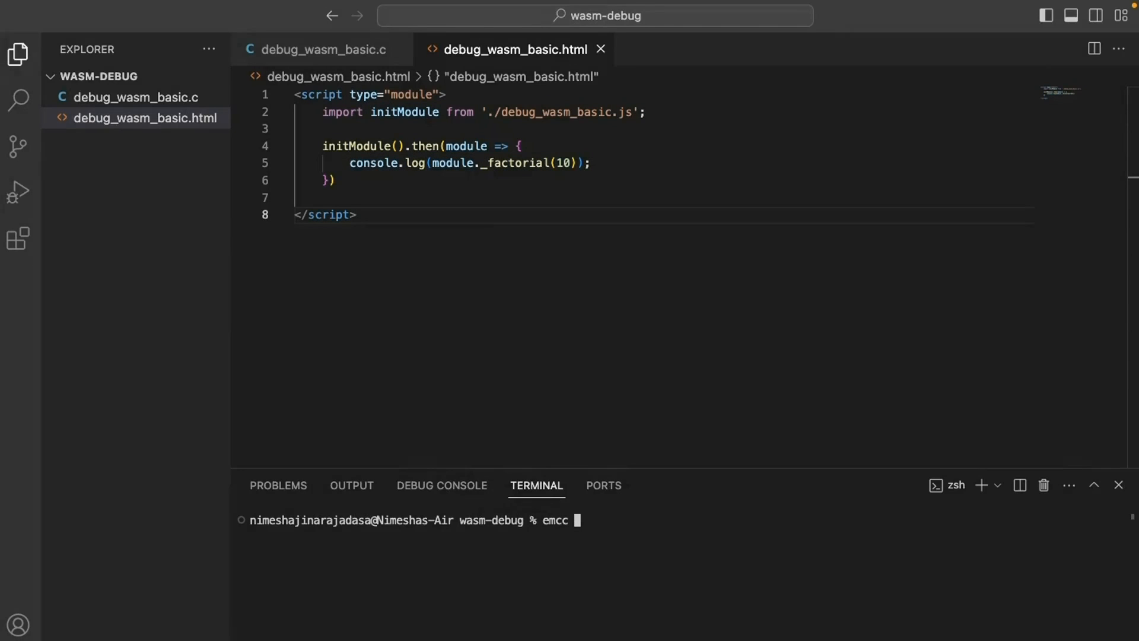
# Run emcc debug_wasm_basic.c -s MODULARIZE -s EXPORT_ES6 -o debug_wasm_basic.js in the terminal.
pyautogui.write('debug_wasm_basic.c')
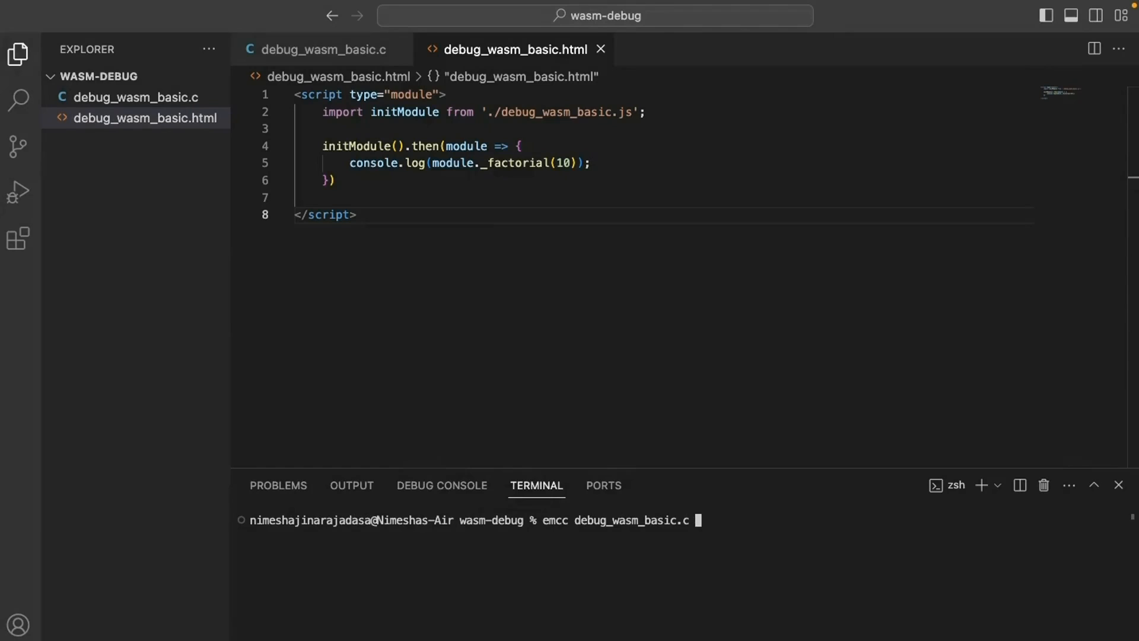
pyautogui.write('-s MODULARIZE')
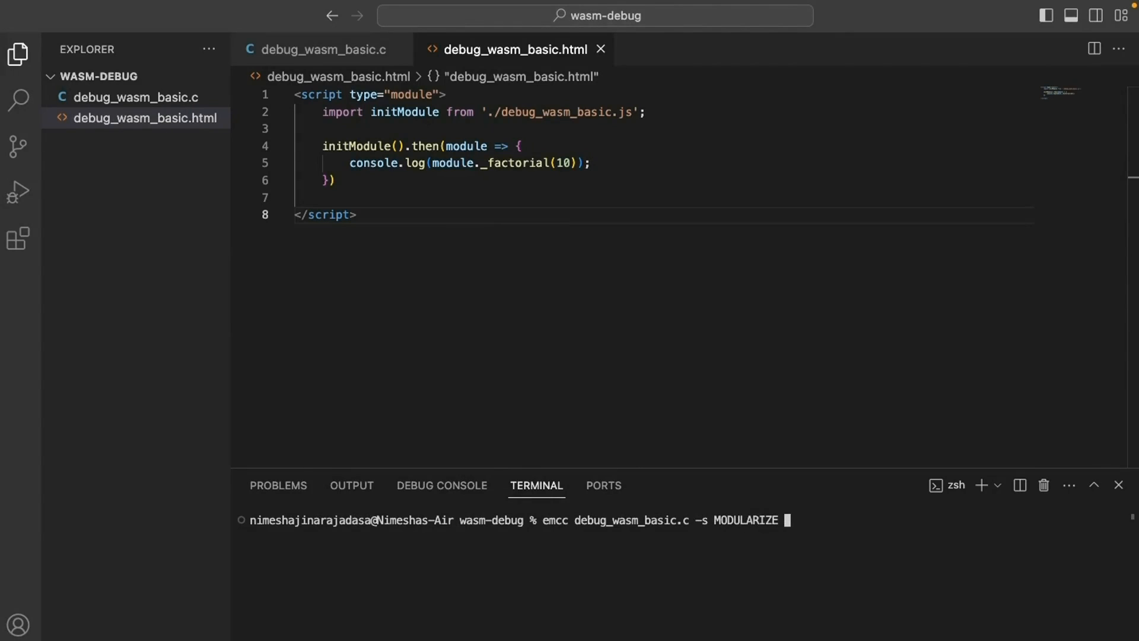
pyautogui.write('-s EXPORT_E')
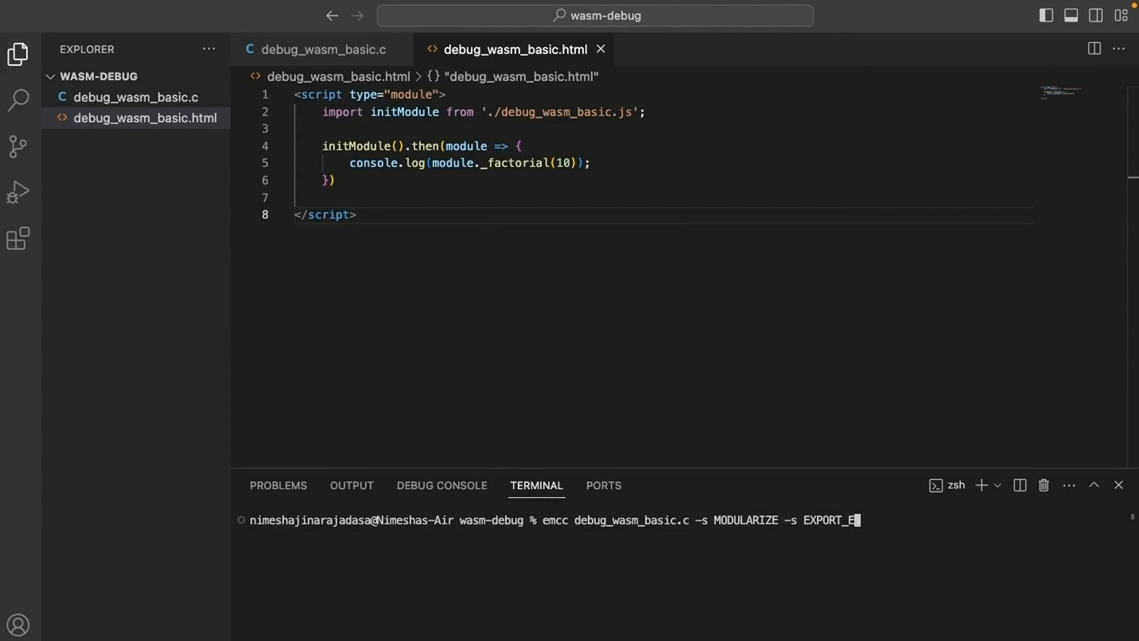
pyautogui.write('S6 -o')
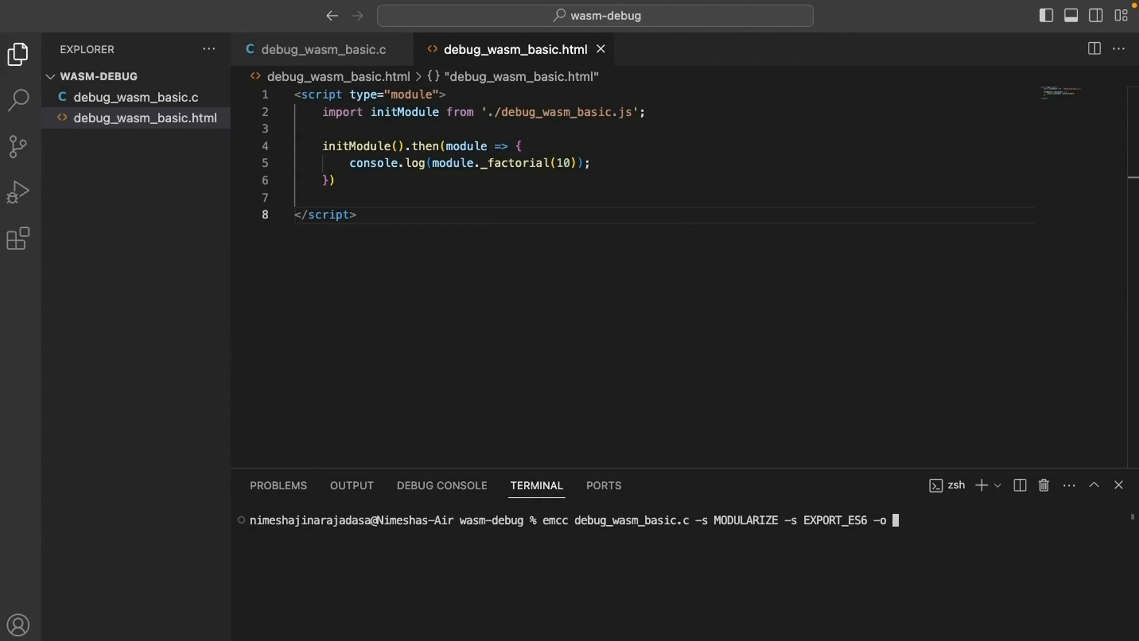
pyautogui.write('debug_wasm_basic.js -O')
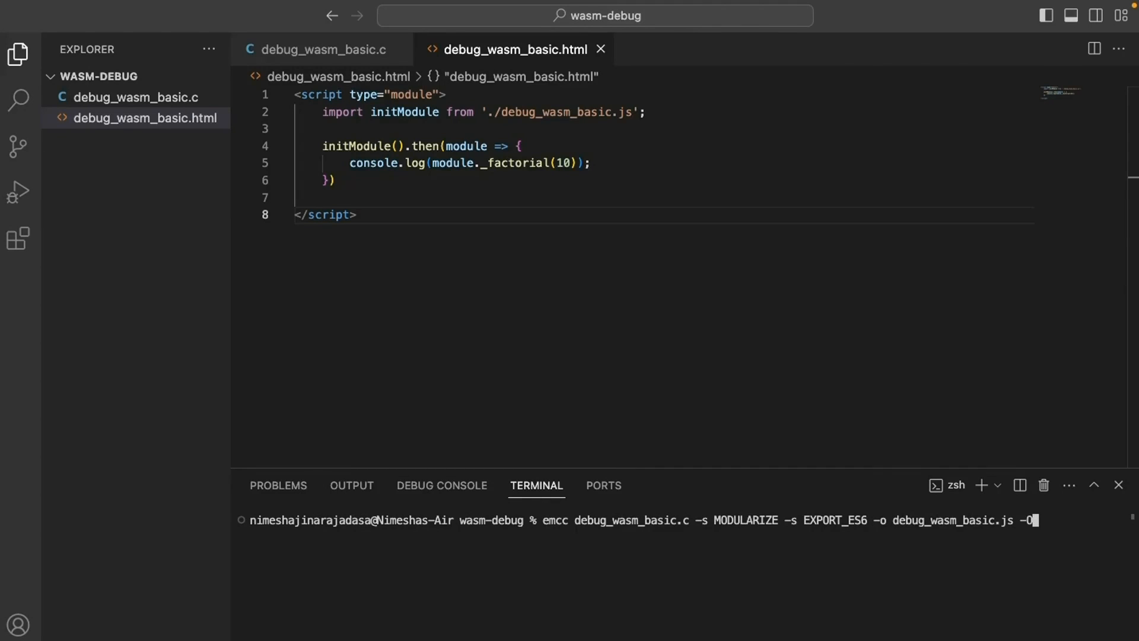
pyautogui.press('Return')
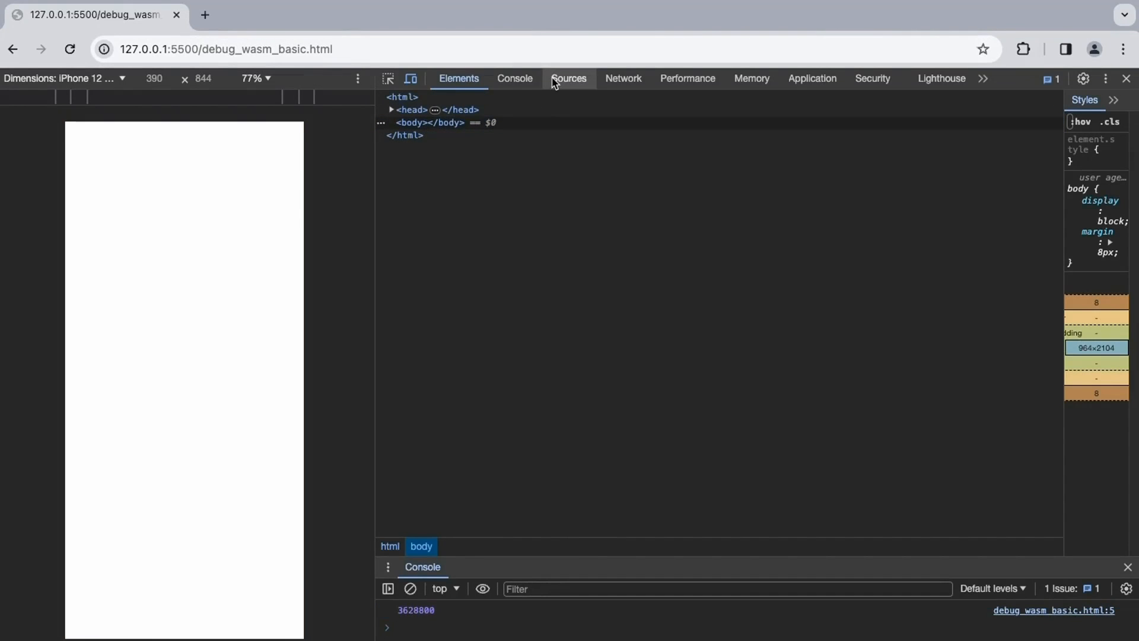
# In Sources, show debug_wasm_basic.html and set a breakpoint on its console.log line 5.
pyautogui.click(568, 79)
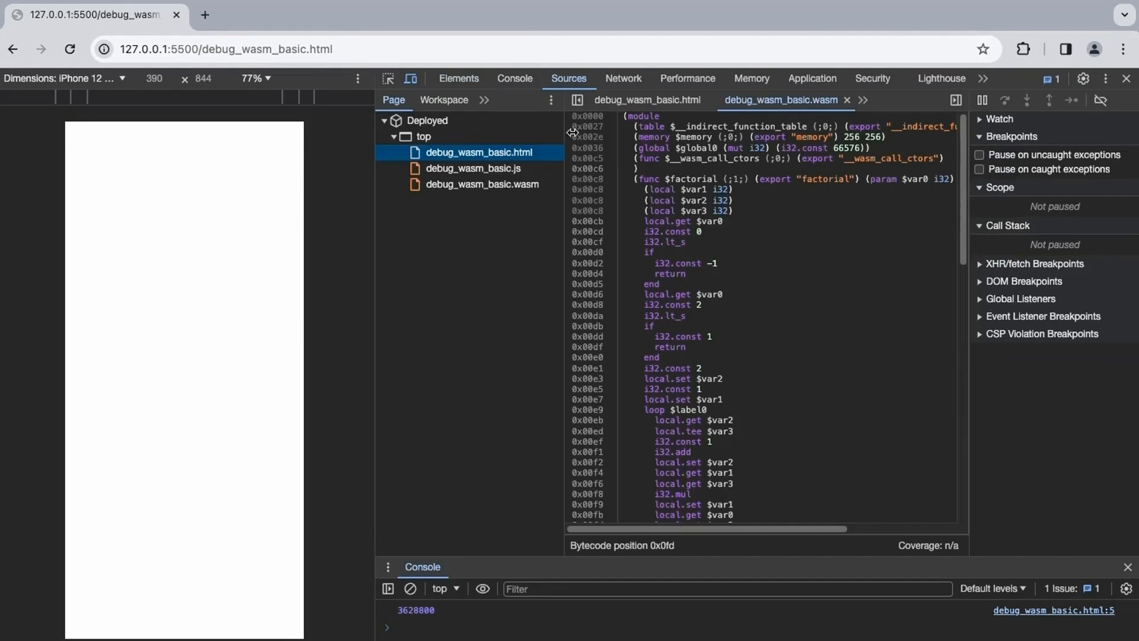
pyautogui.moveTo(517, 190)
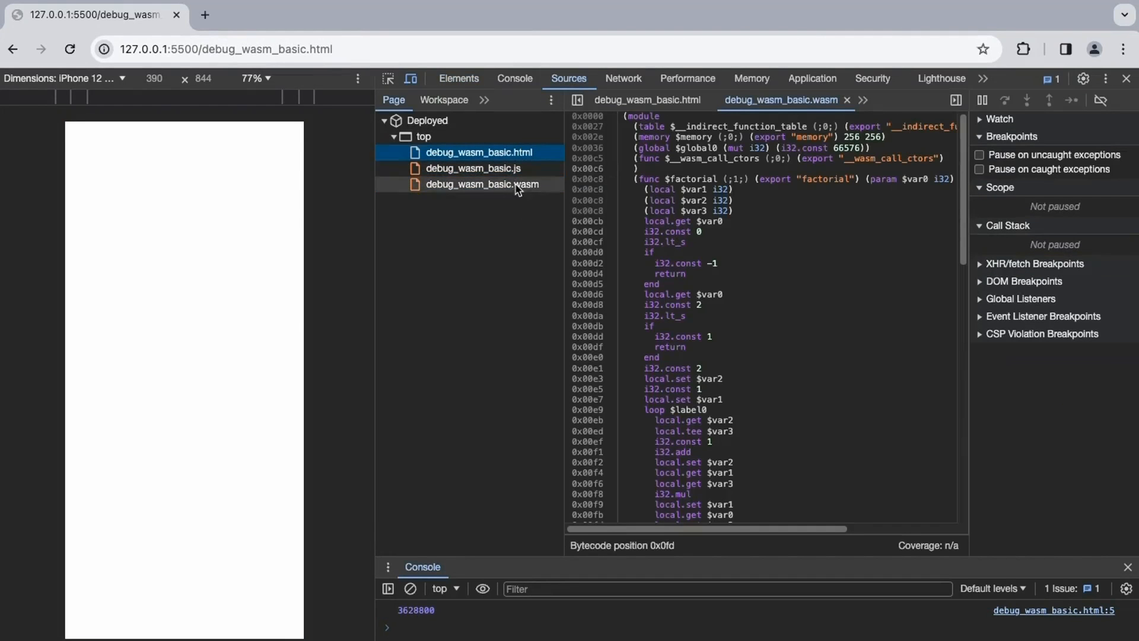
pyautogui.click(478, 152)
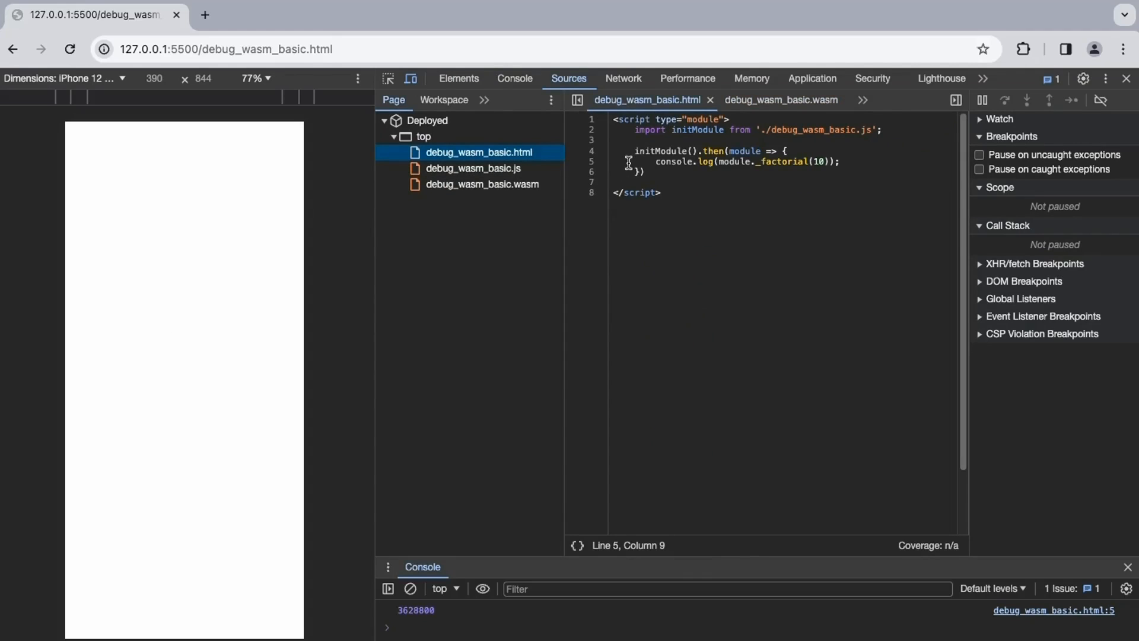
pyautogui.click(591, 161)
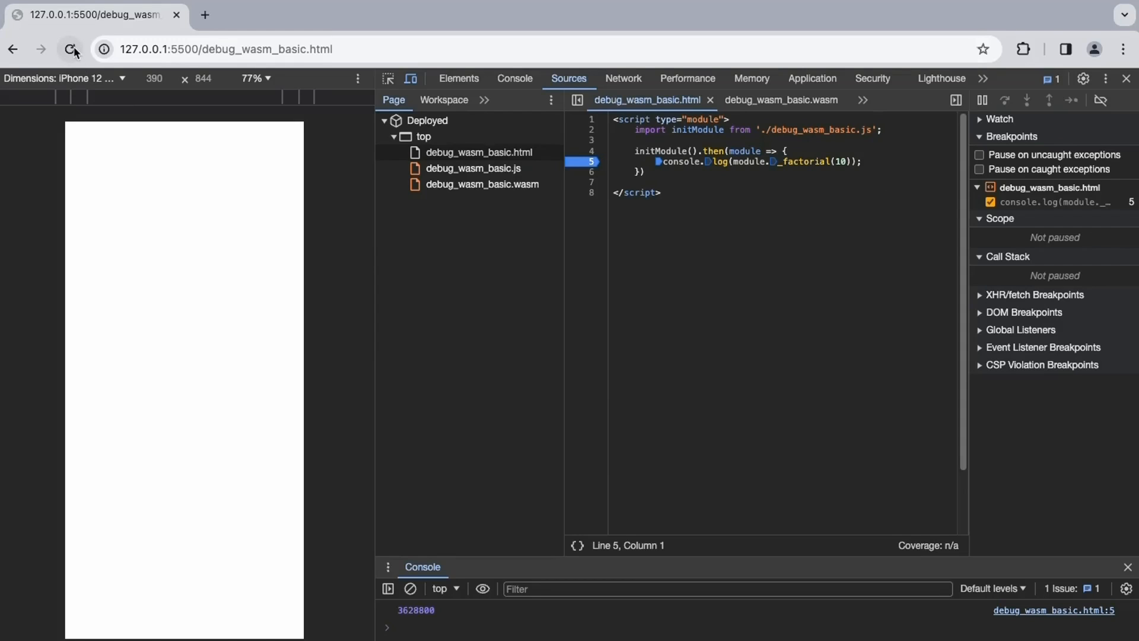
# Reload to hit the breakpoint, then step twice into the _factorial call.
pyautogui.click(70, 49)
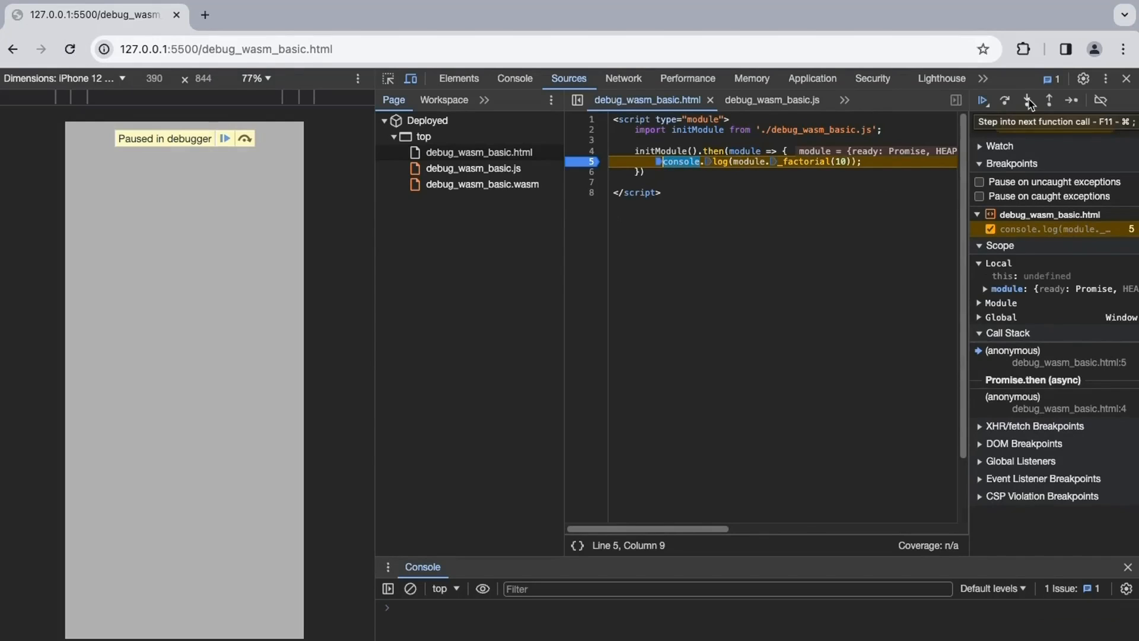
pyautogui.click(1026, 100)
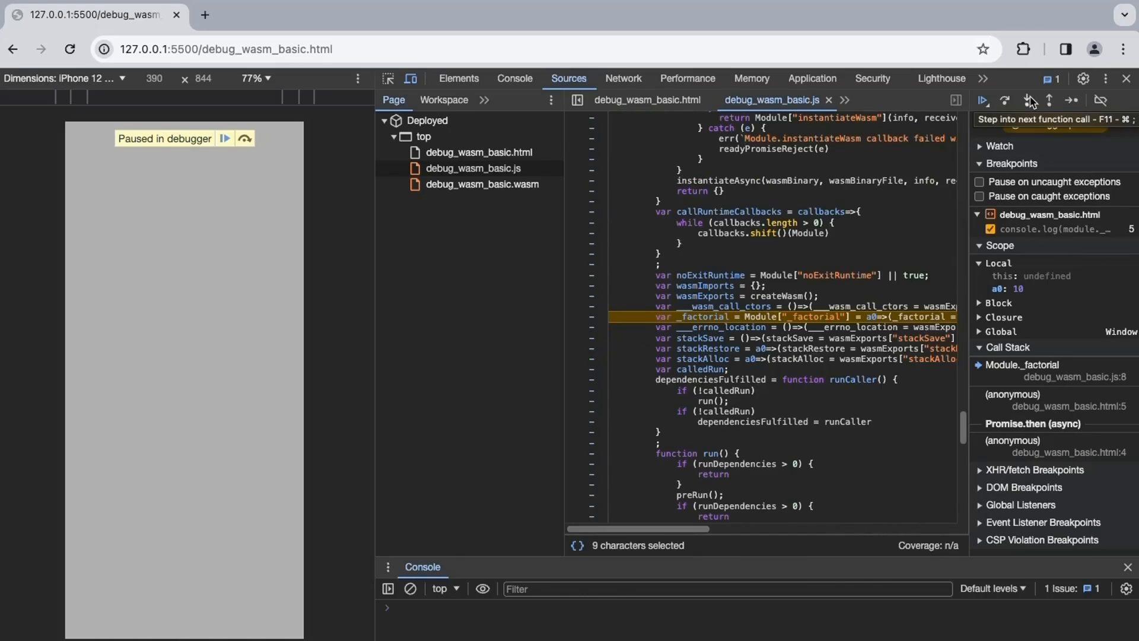
pyautogui.click(1030, 100)
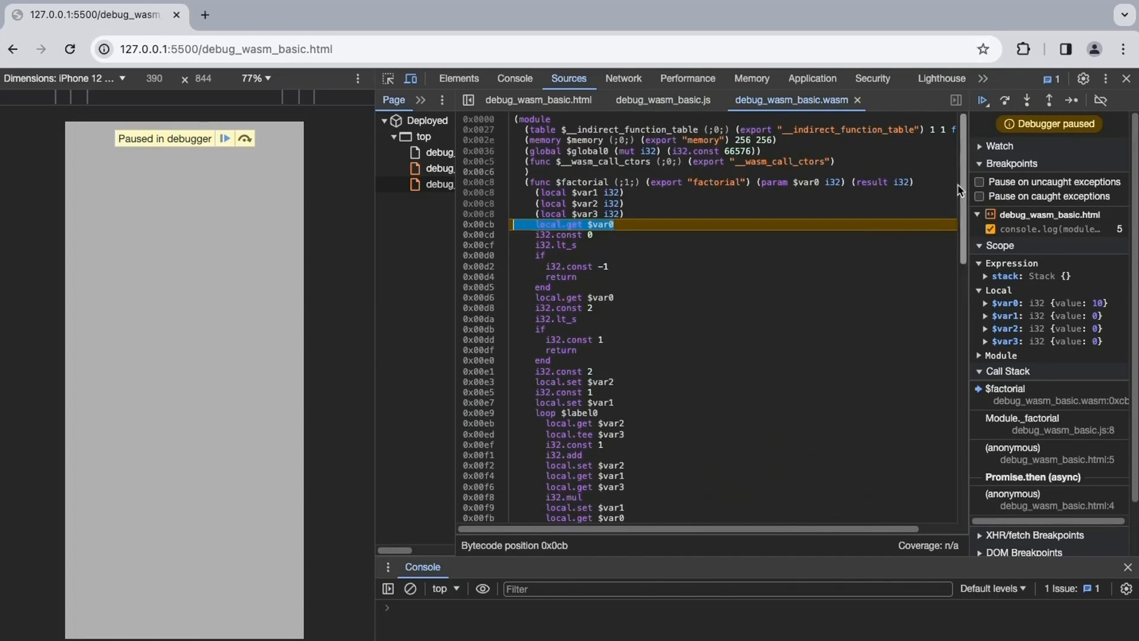
# Step through $factorial into its loop and add a breakpoint at instruction 0x0eb.
pyautogui.click(1026, 99)
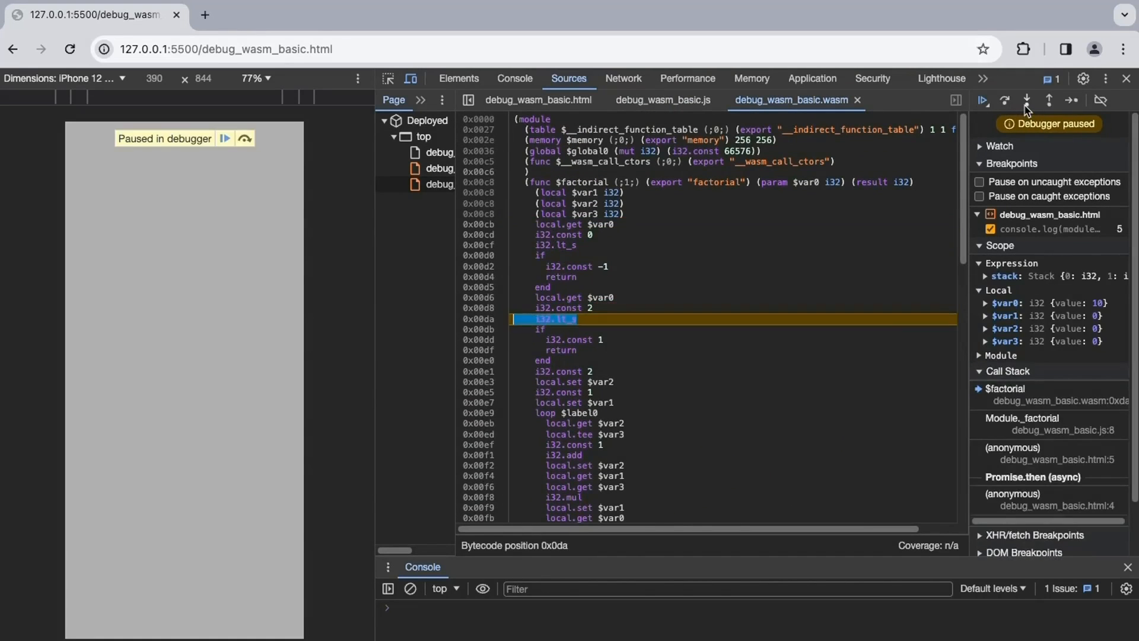
pyautogui.click(1028, 100)
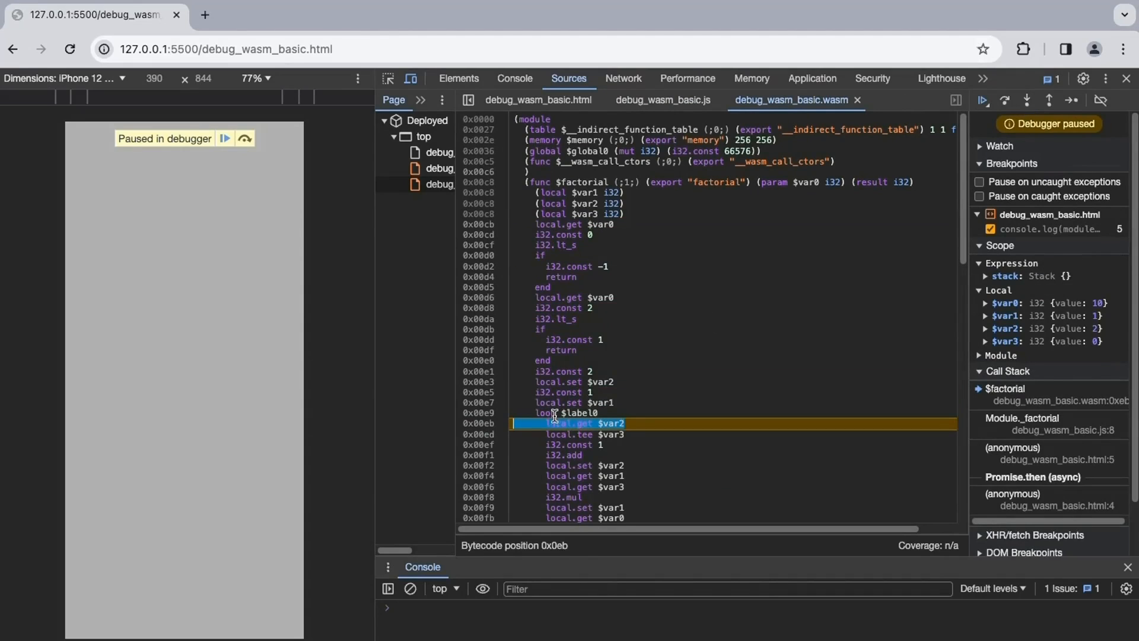
pyautogui.click(1007, 100)
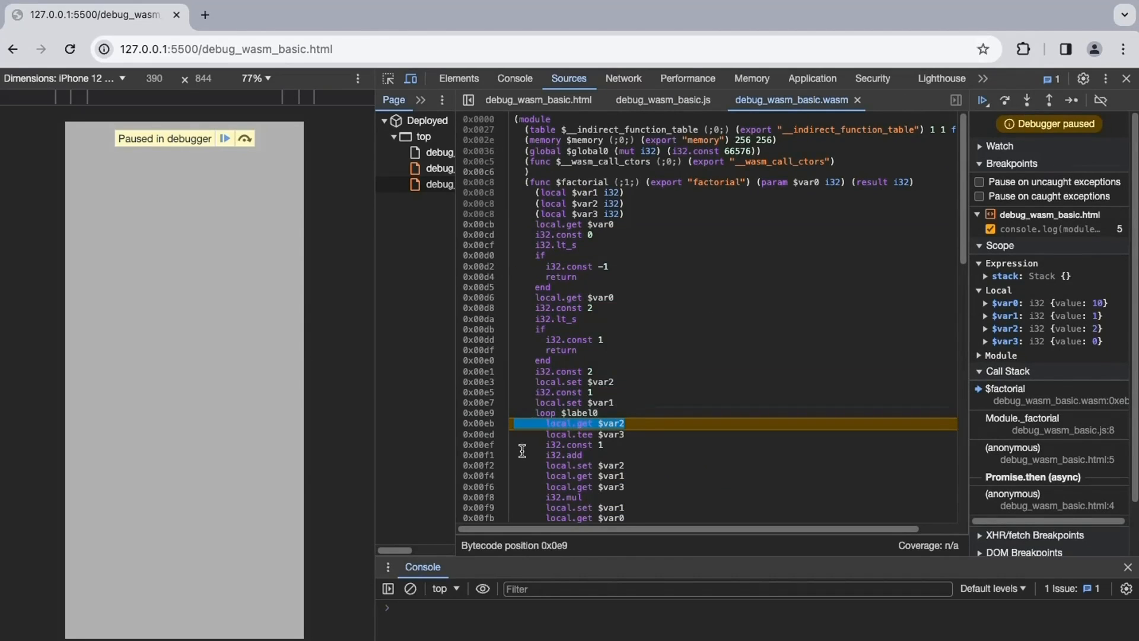
pyautogui.click(1005, 100)
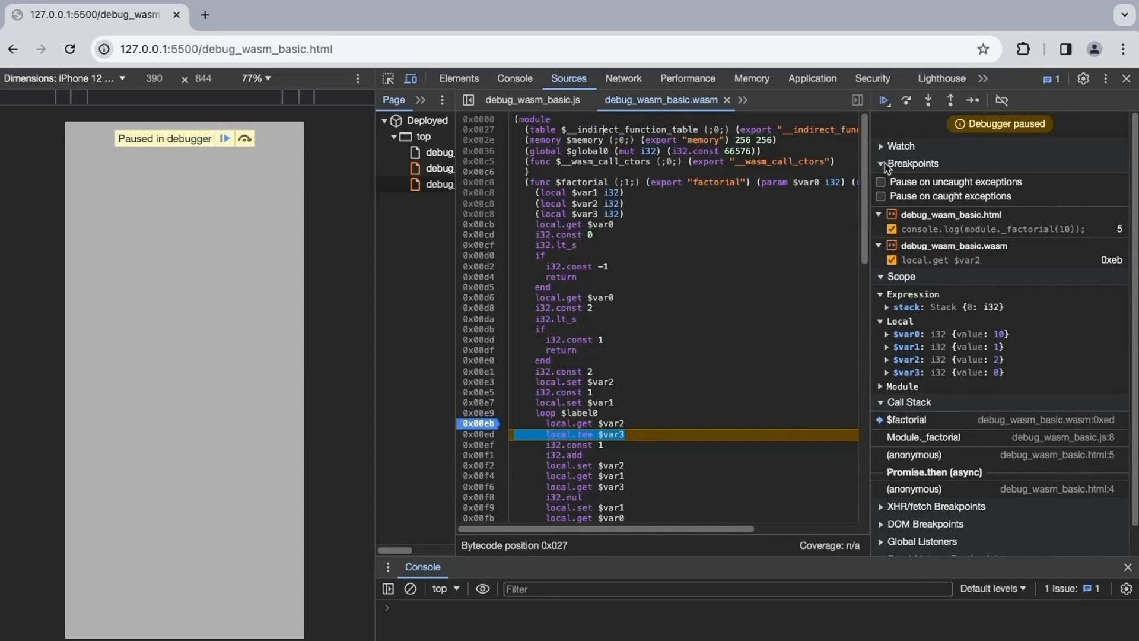
# Collapse the Breakpoints pane and expand the Local scope variables.
pyautogui.click(912, 162)
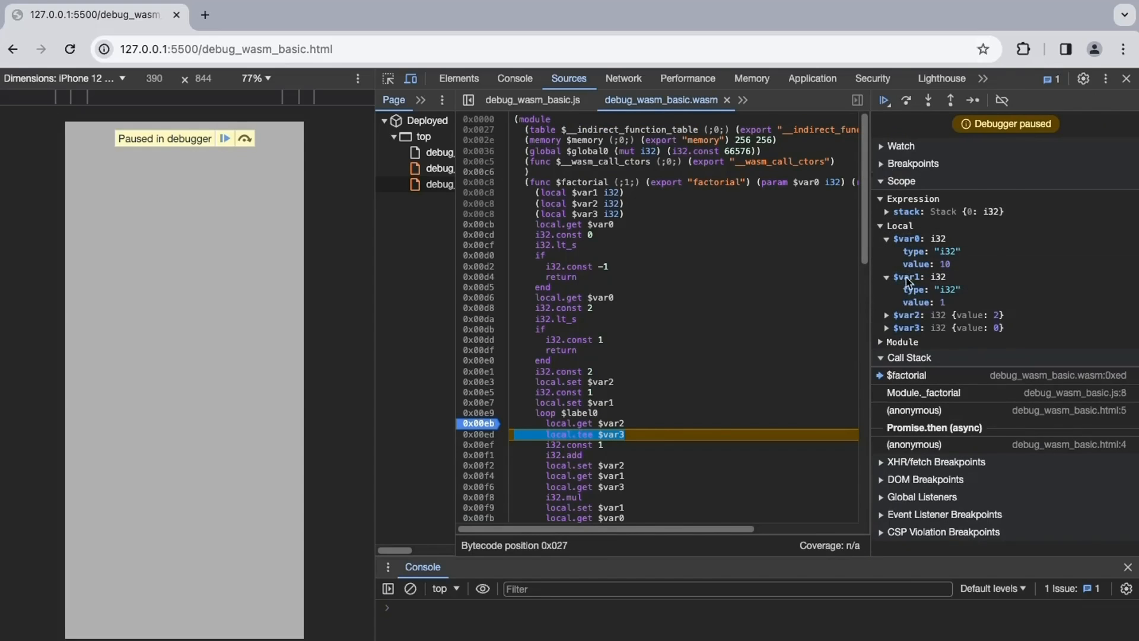
pyautogui.click(888, 314)
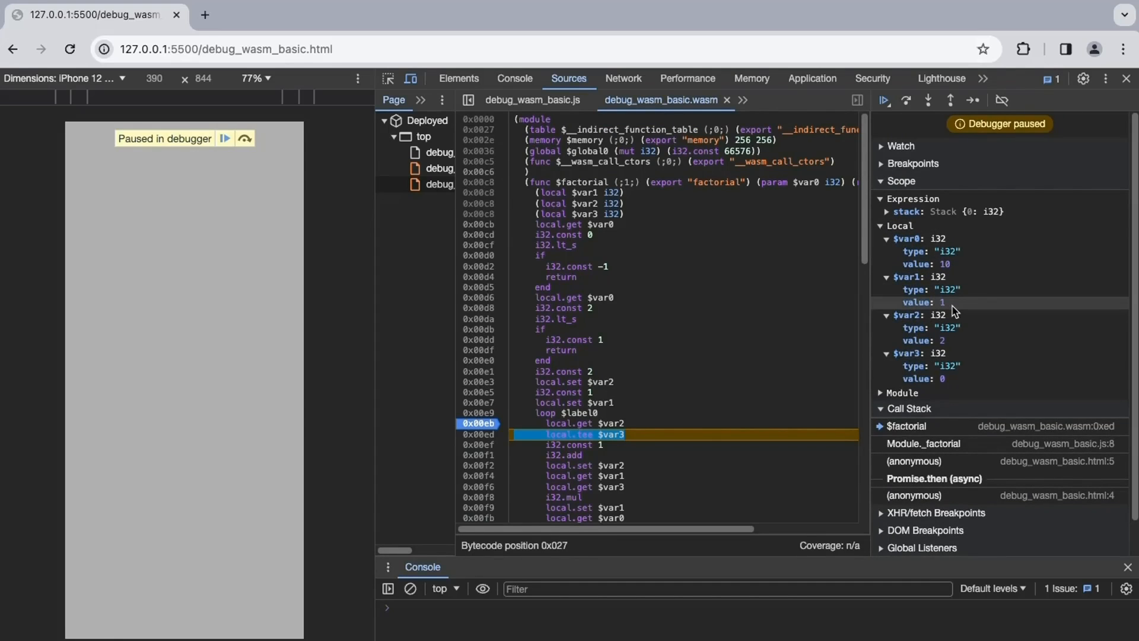
pyautogui.moveTo(908, 264)
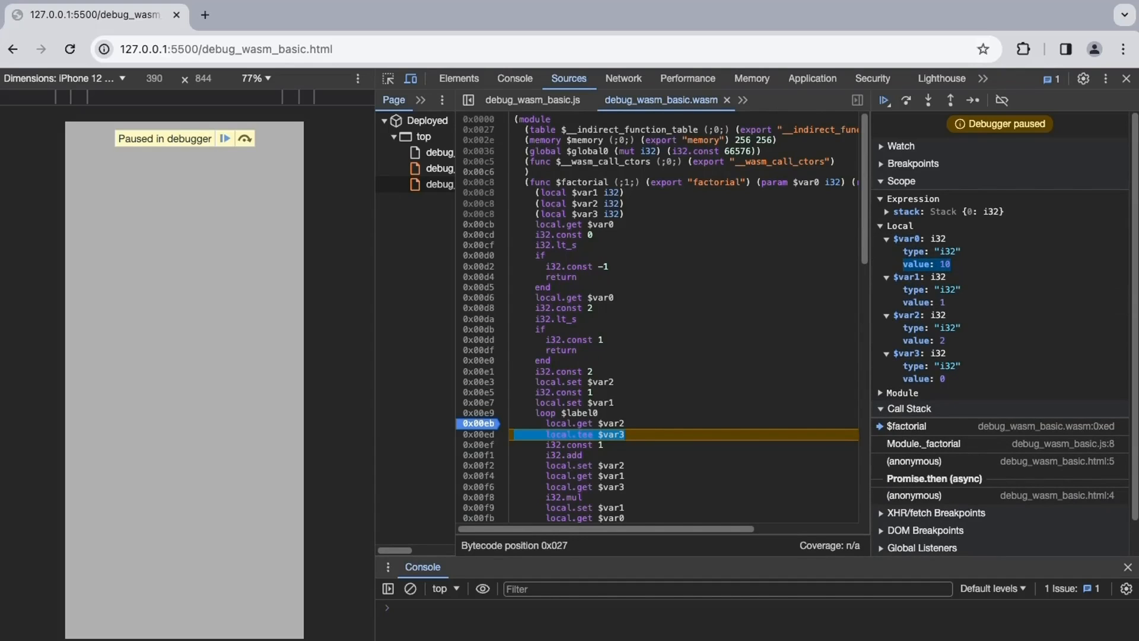
pyautogui.moveTo(928, 107)
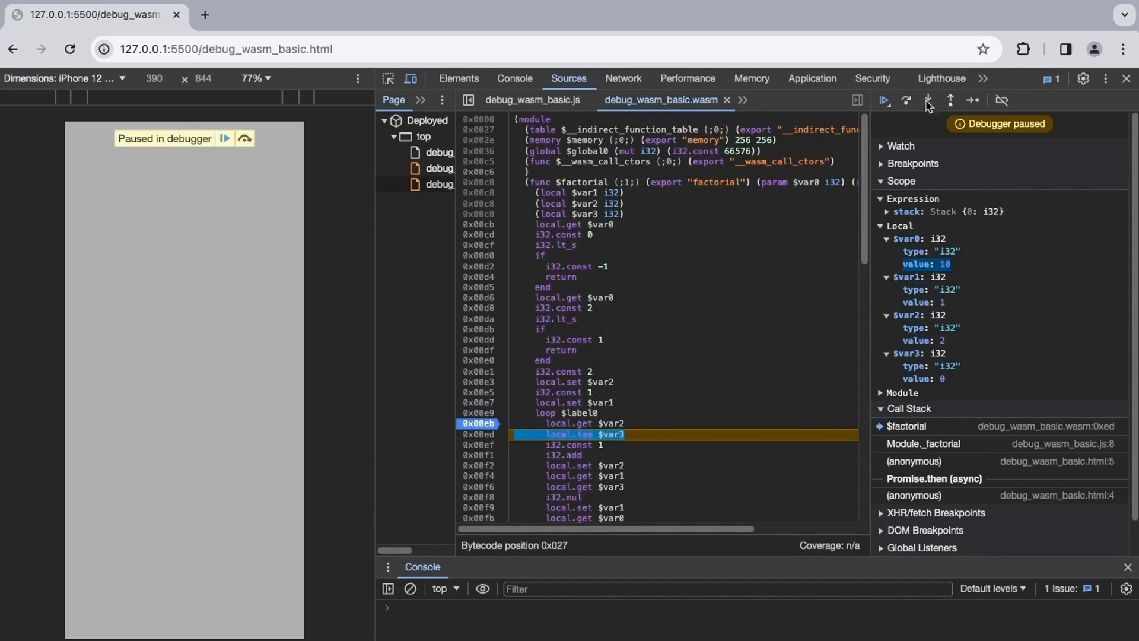
pyautogui.moveTo(904, 303)
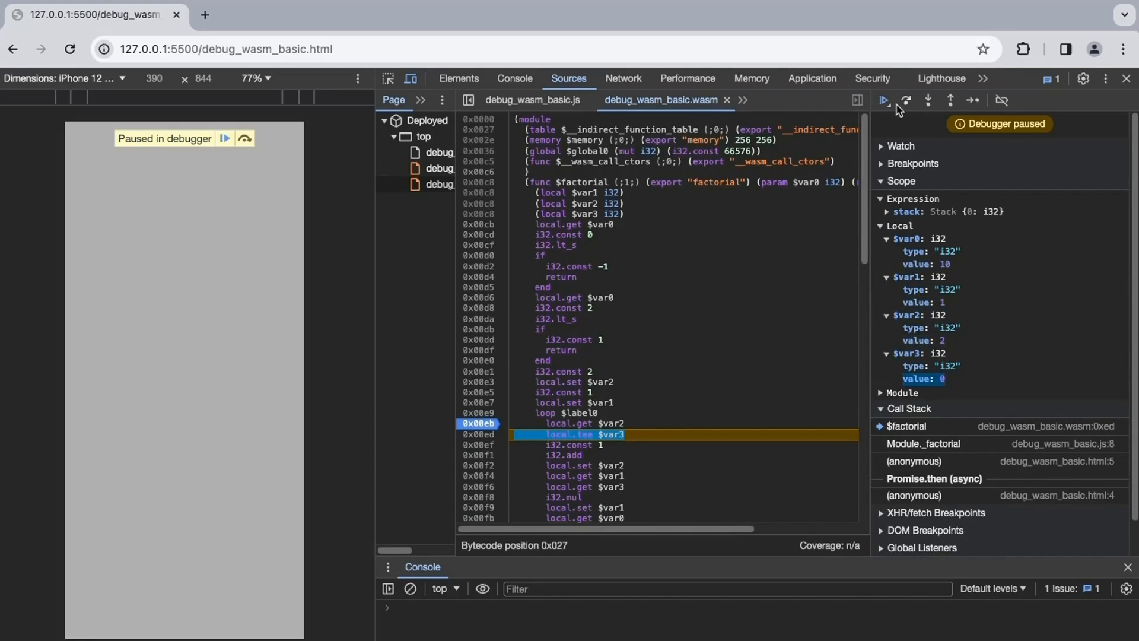
# Resume repeatedly through loop iterations, watching $var1 grow to 5040.
pyautogui.click(882, 100)
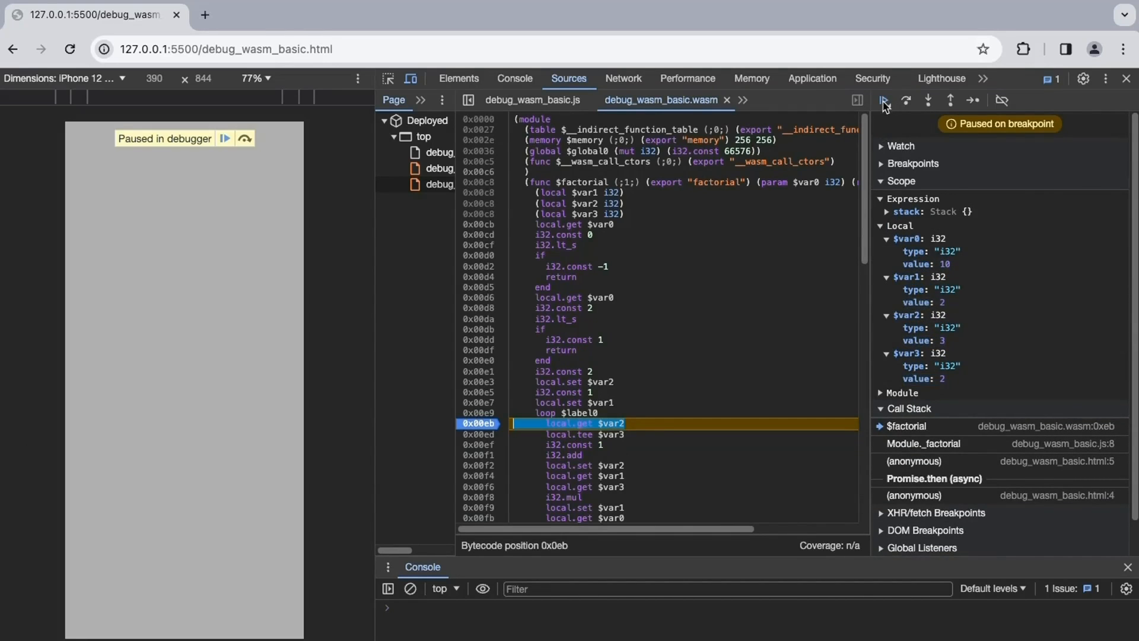
pyautogui.click(906, 99)
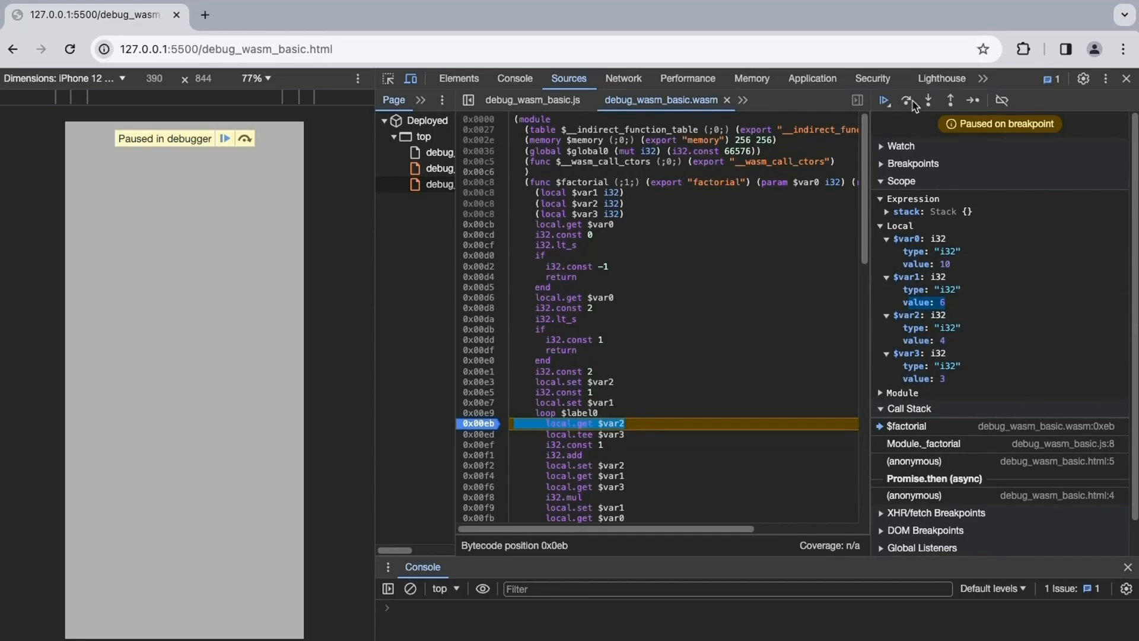
pyautogui.click(904, 100)
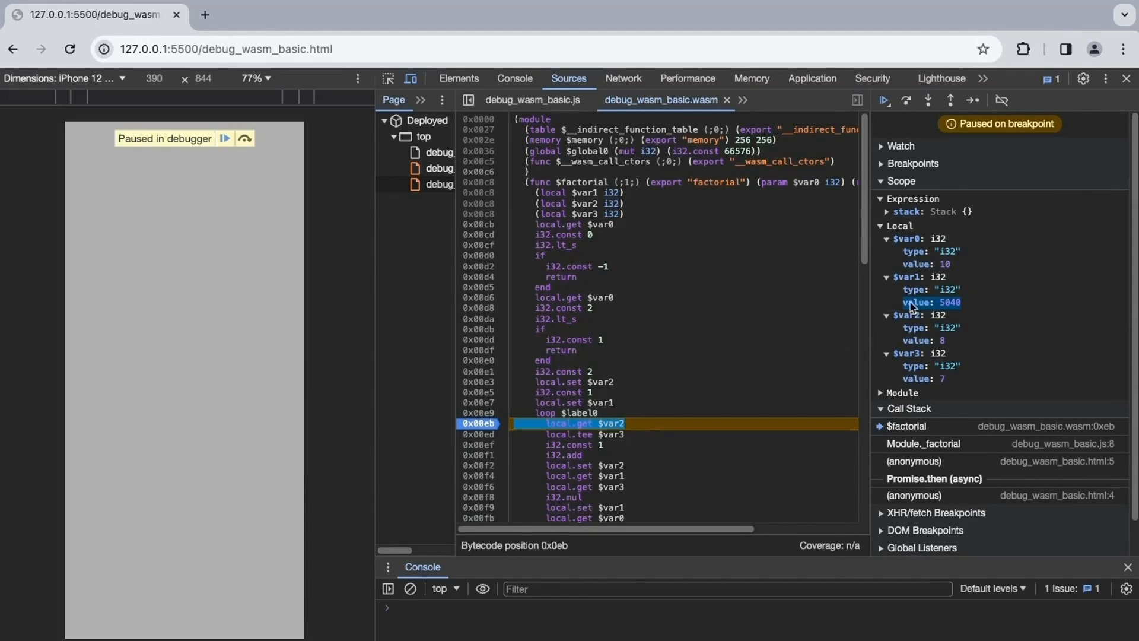
pyautogui.click(905, 100)
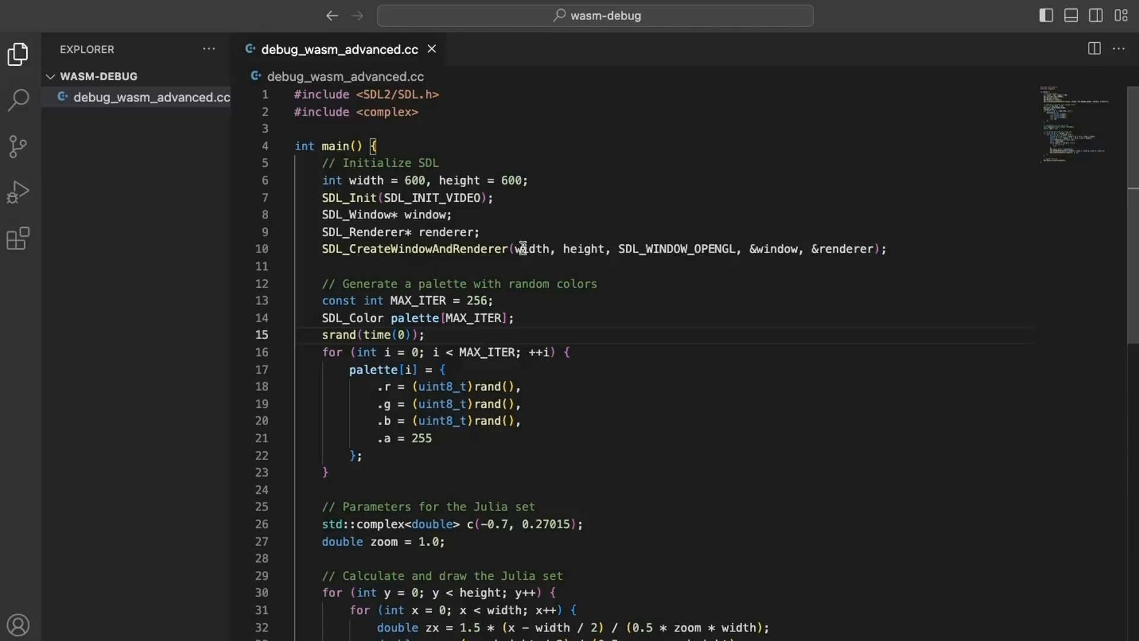
pyautogui.moveTo(121, 141)
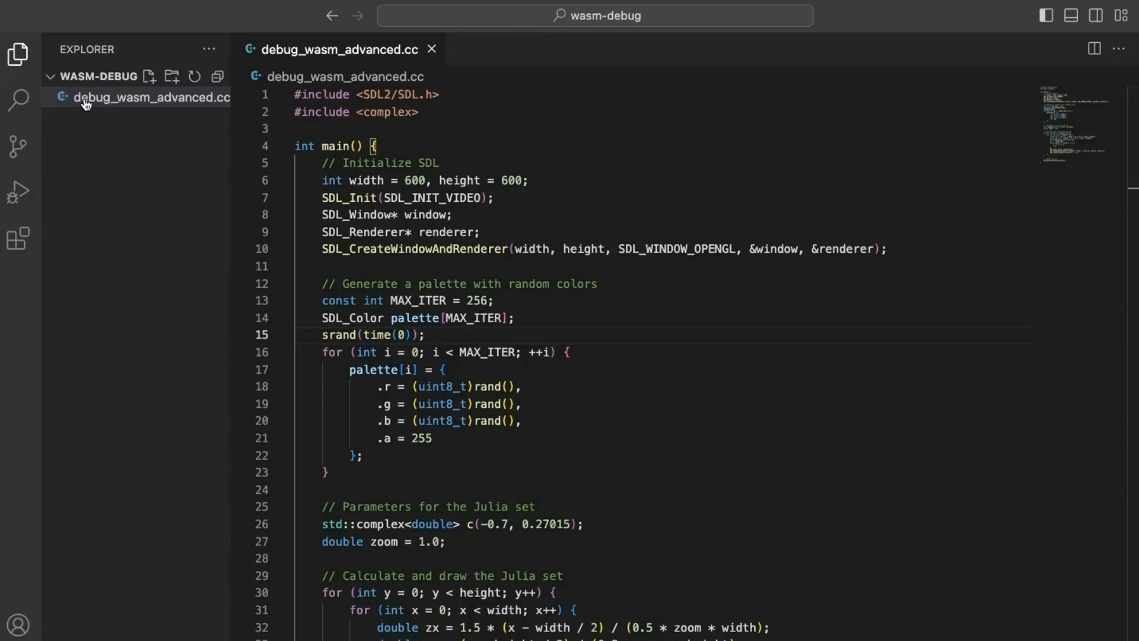
pyautogui.moveTo(152, 105)
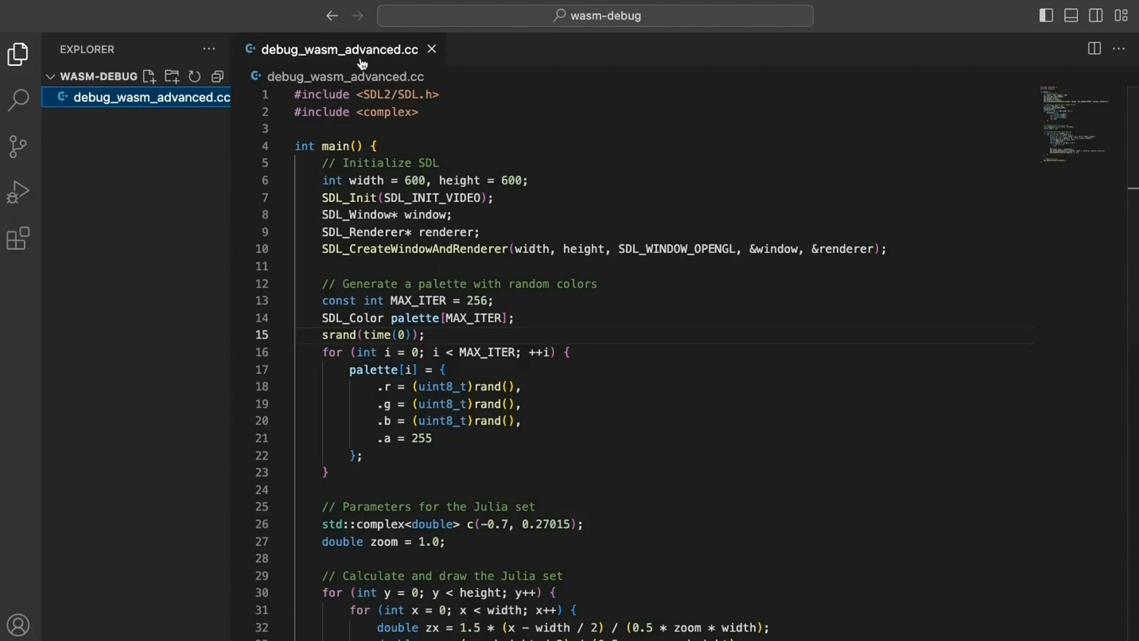
pyautogui.moveTo(284, 105)
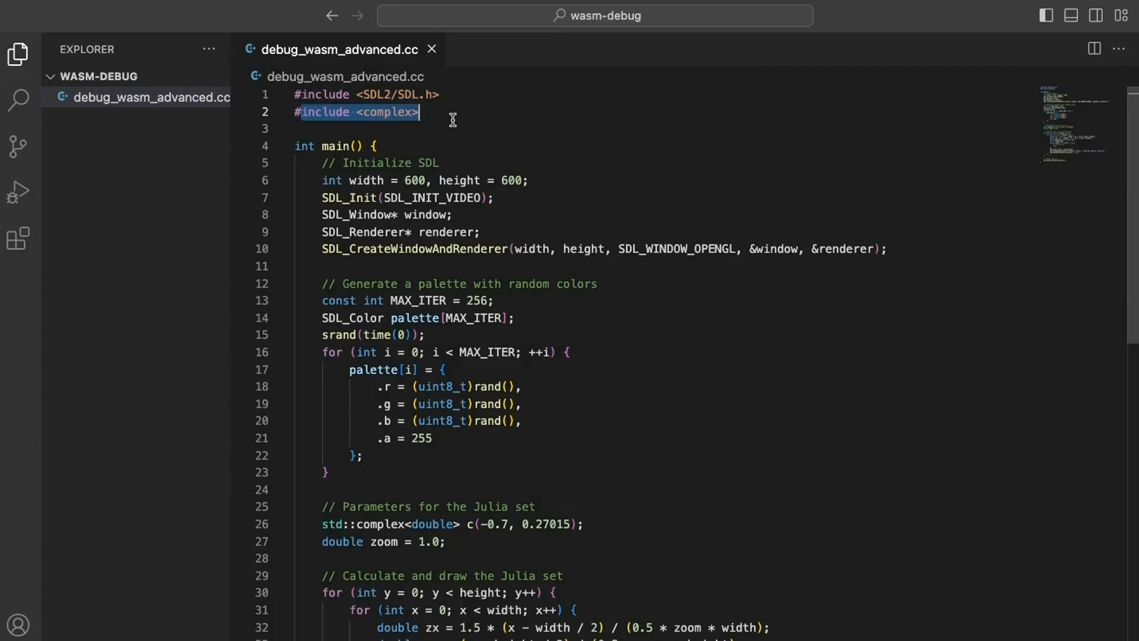
# Highlight the SDL window setup lines and the random colour palette block.
pyautogui.click(312, 162)
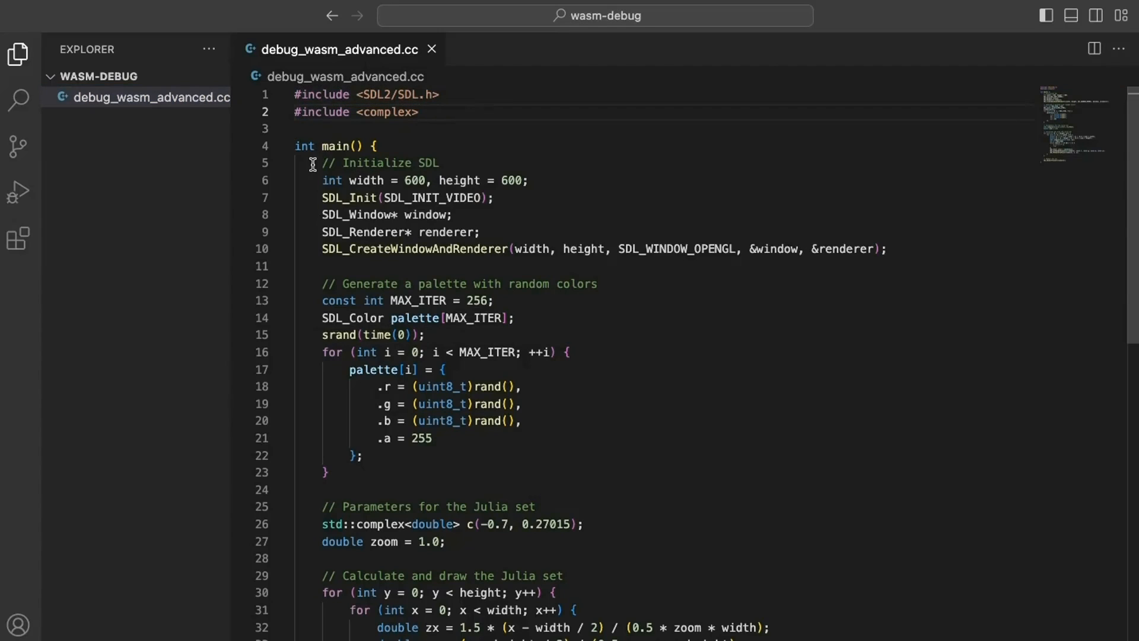
pyautogui.click(419, 111)
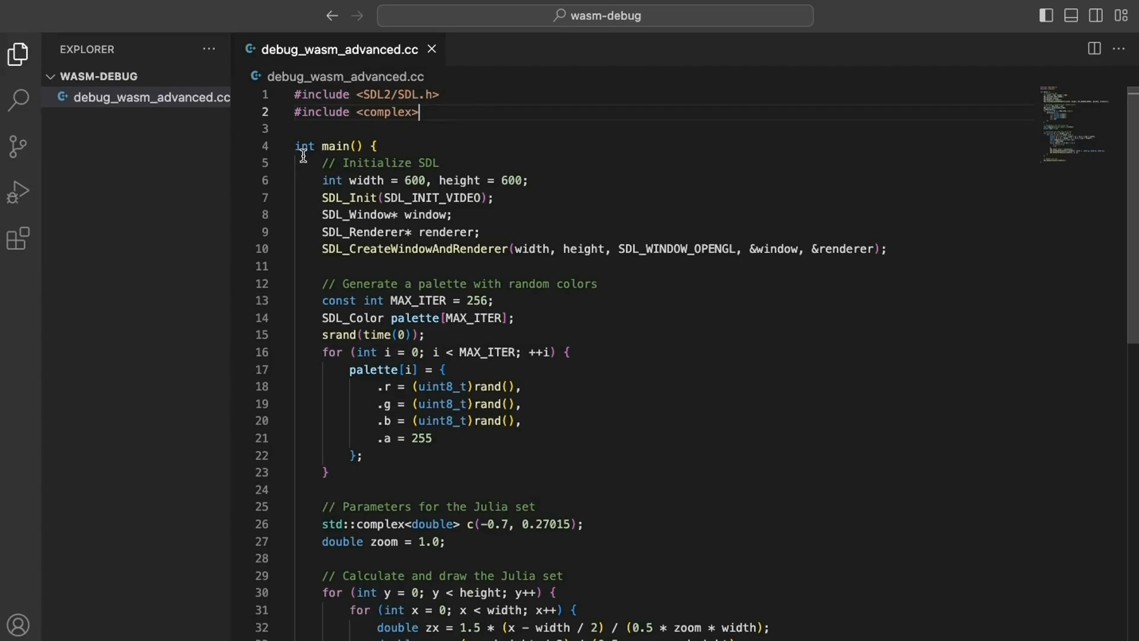
pyautogui.moveTo(318, 179)
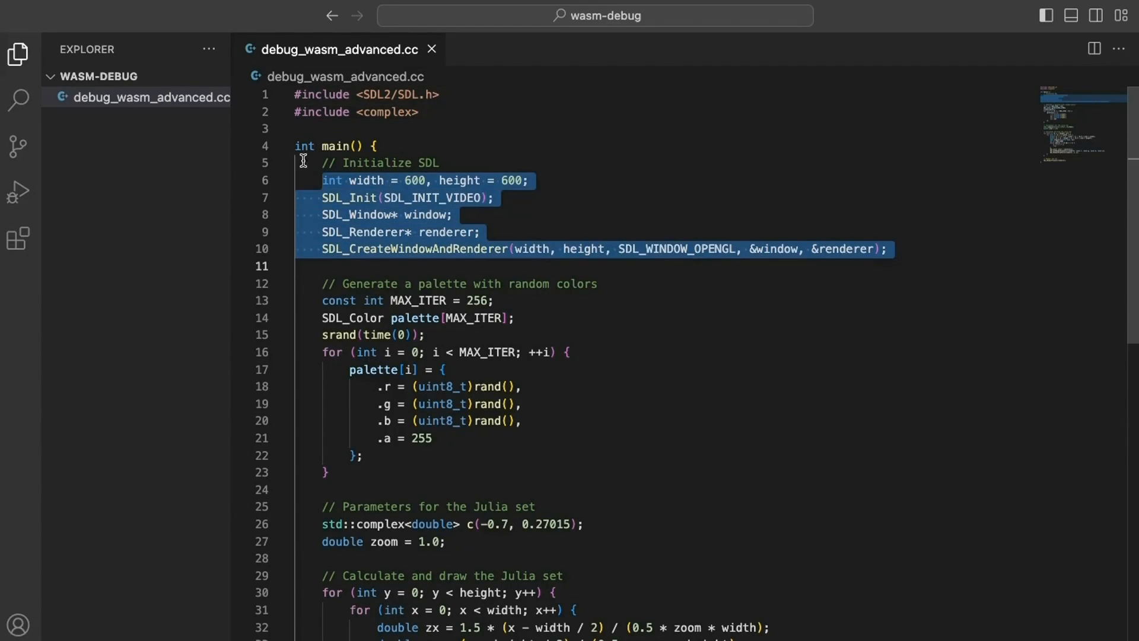
pyautogui.moveTo(327, 319)
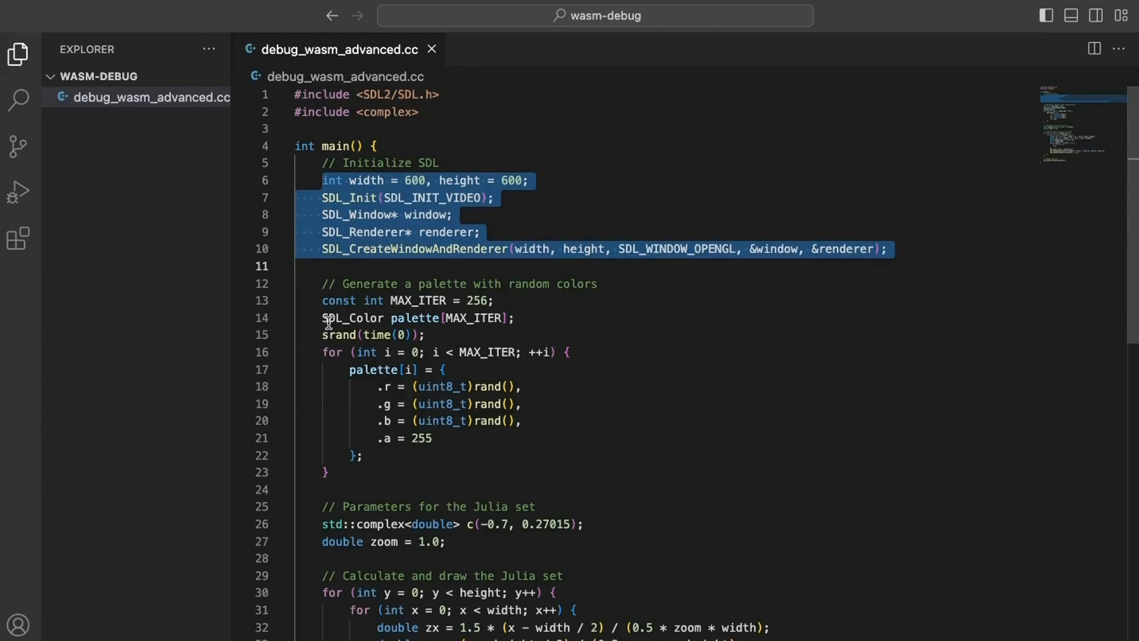
pyautogui.click(323, 300)
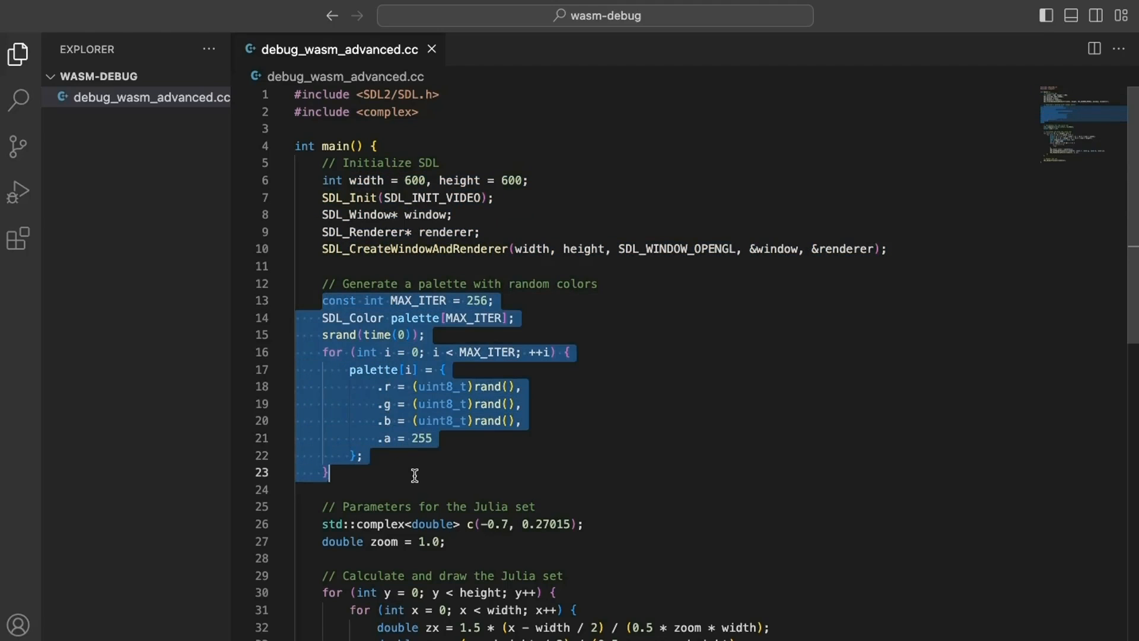
# Scroll to the Julia-set drawing loop and review it.
pyautogui.scroll(-3)
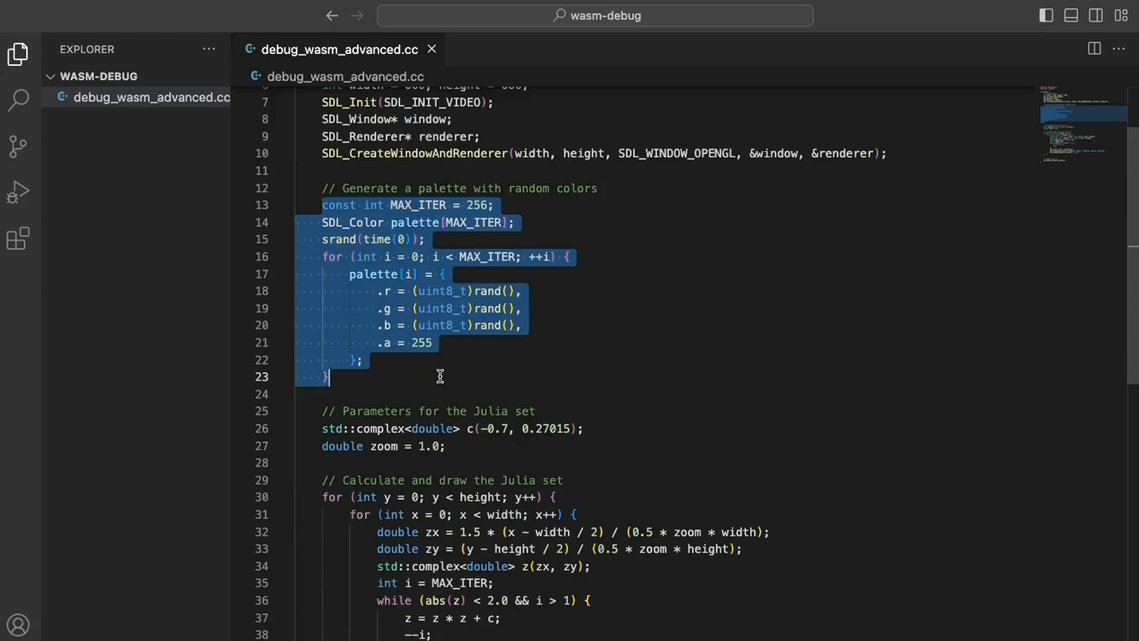
pyautogui.scroll(-3)
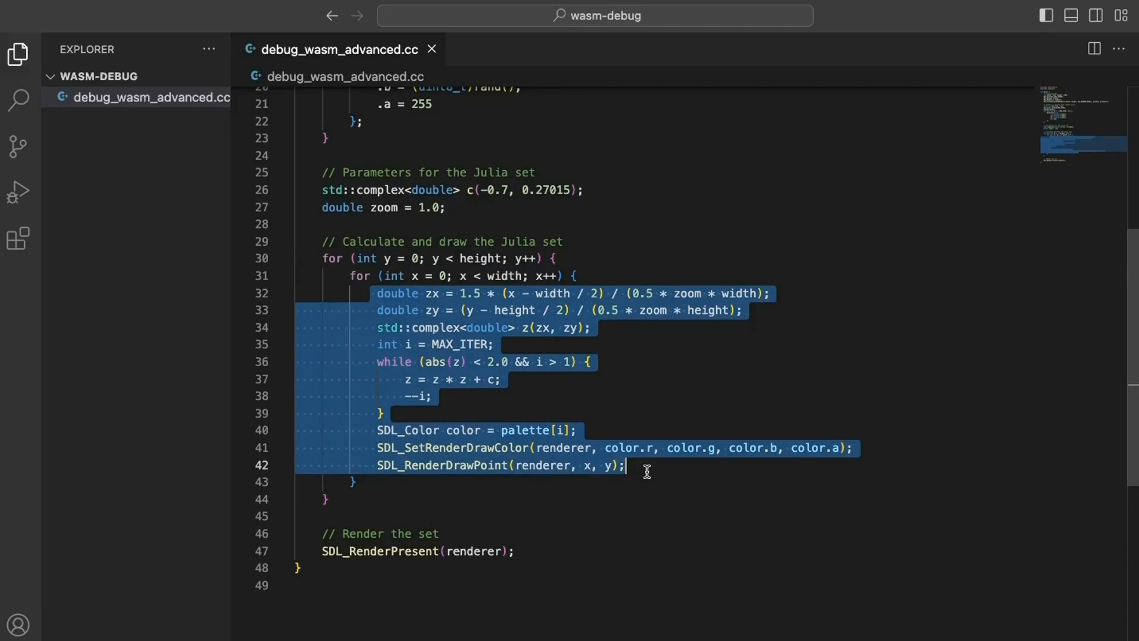
pyautogui.click(297, 567)
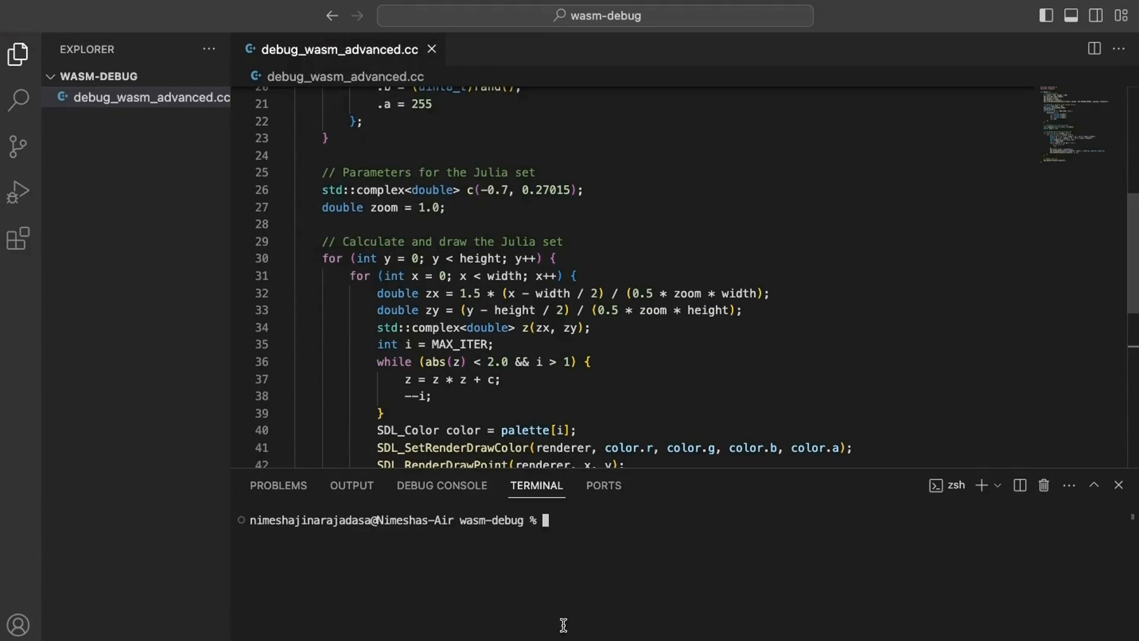
# Run emcc debug_wasm_advanced.cc -s ALLOW_MEMORY_GROWTH -s USE_SDL=2 -o debug_wasm_advanced.html.
pyautogui.write('emcc debug_wasm_advanced.cc')
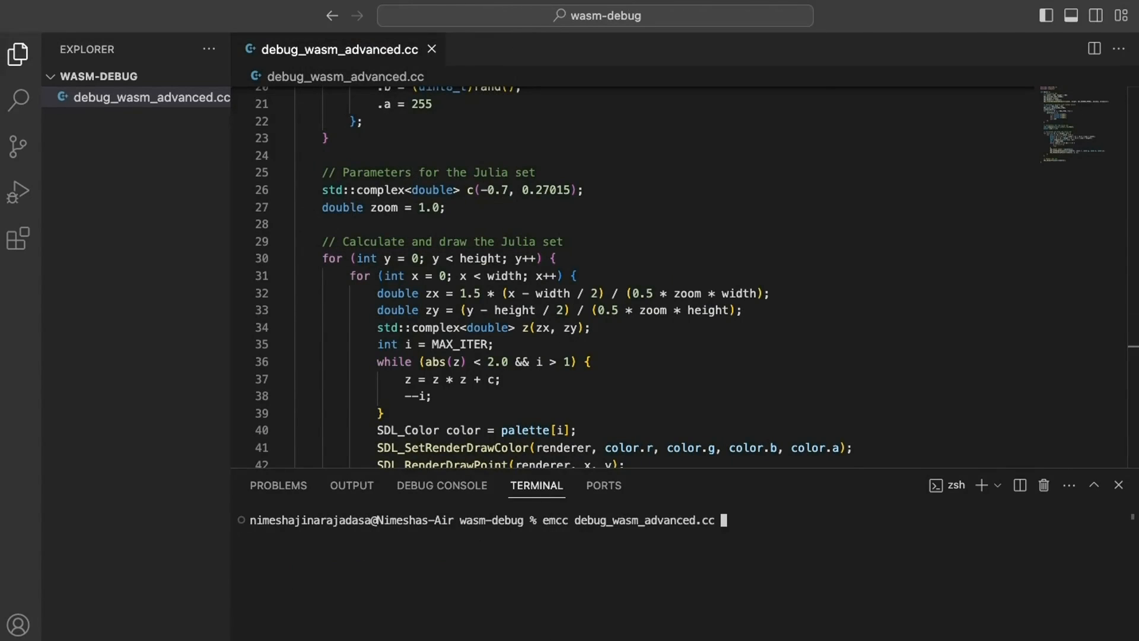
pyautogui.write('-s')
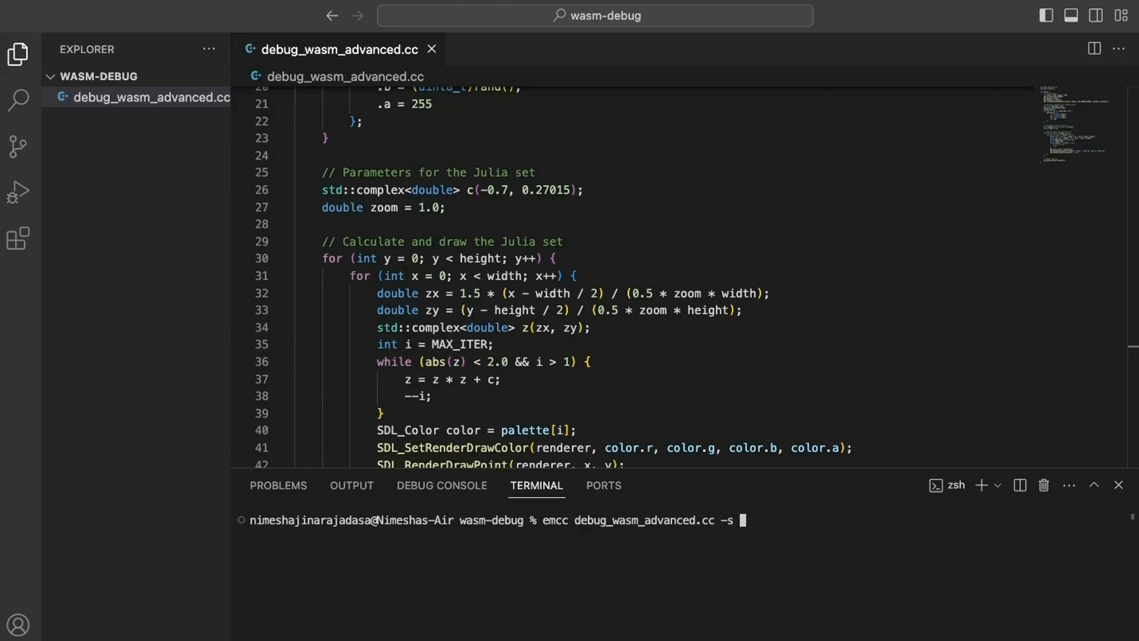
pyautogui.write('ALLOW_MEMORY_')
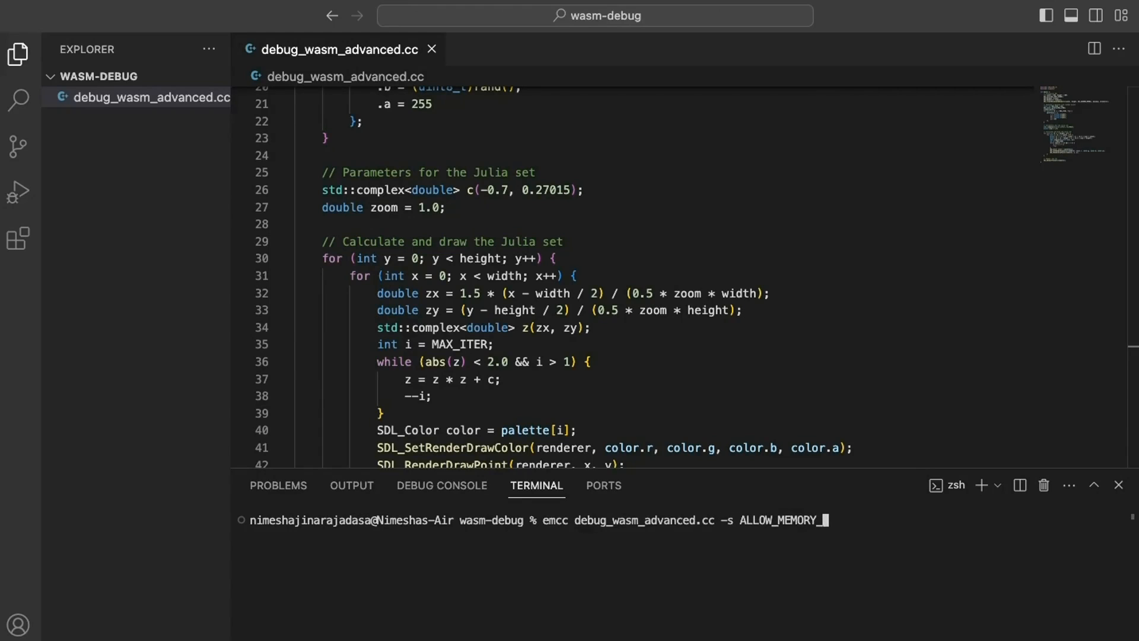
pyautogui.write('GROWTH')
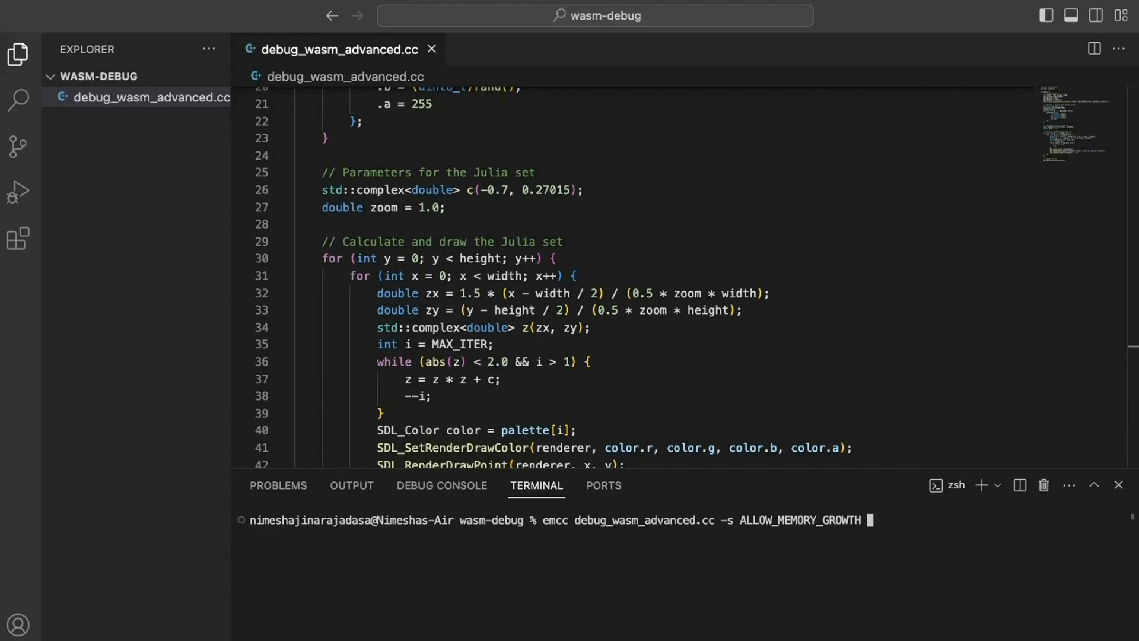
pyautogui.write('-s USE')
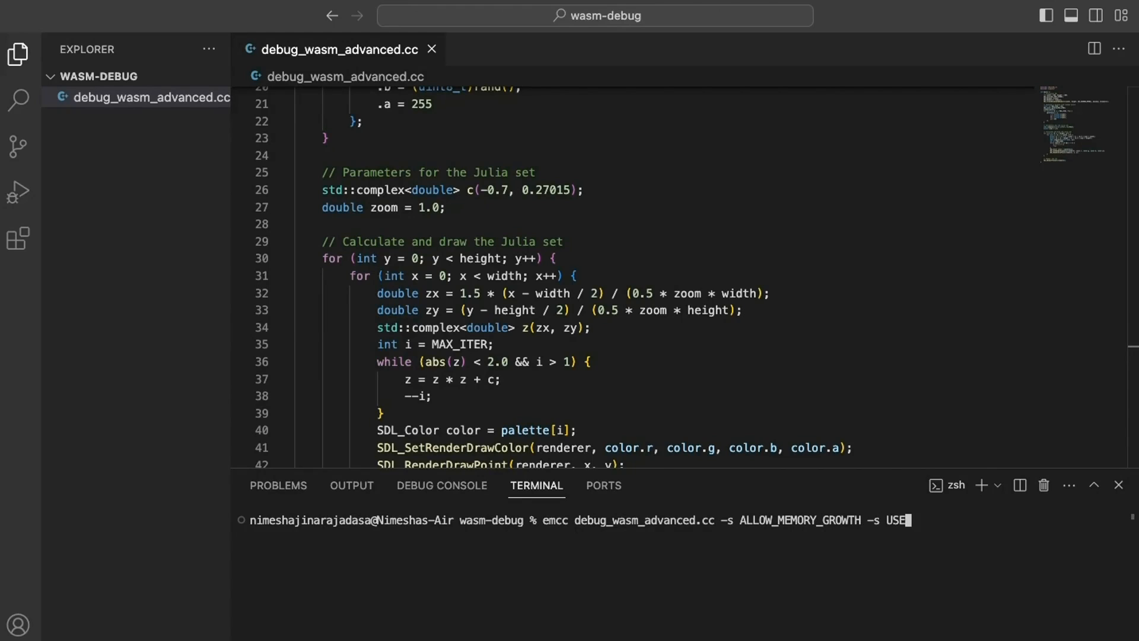
pyautogui.write('SDL=')
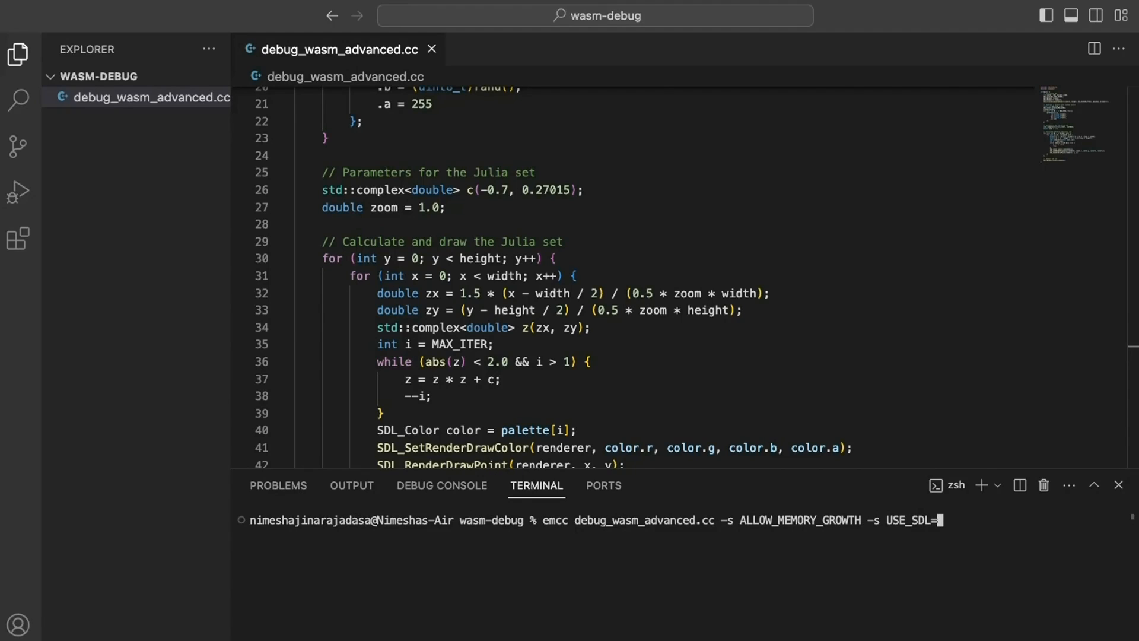
pyautogui.write('2')
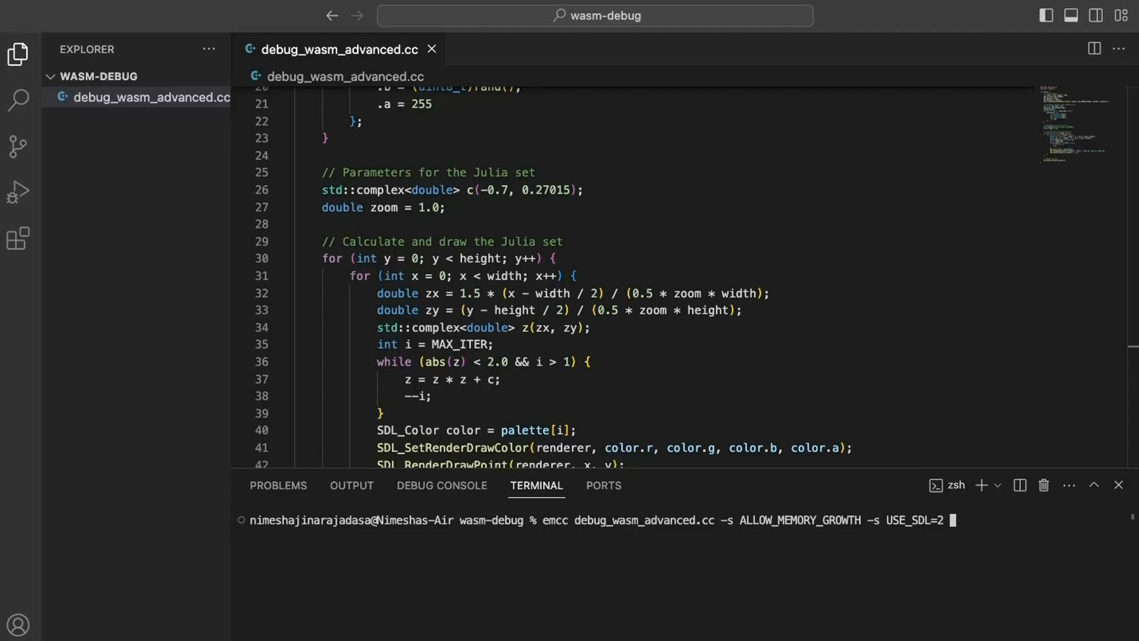
pyautogui.write('-o d')
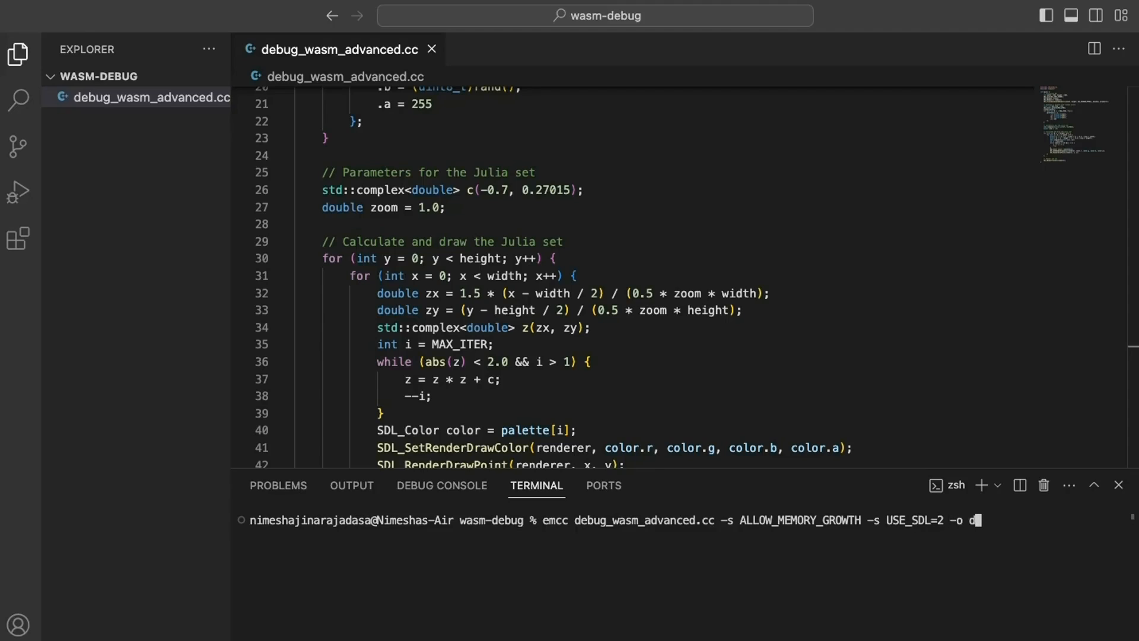
pyautogui.write('ebug_wasm_advanced.html -O')
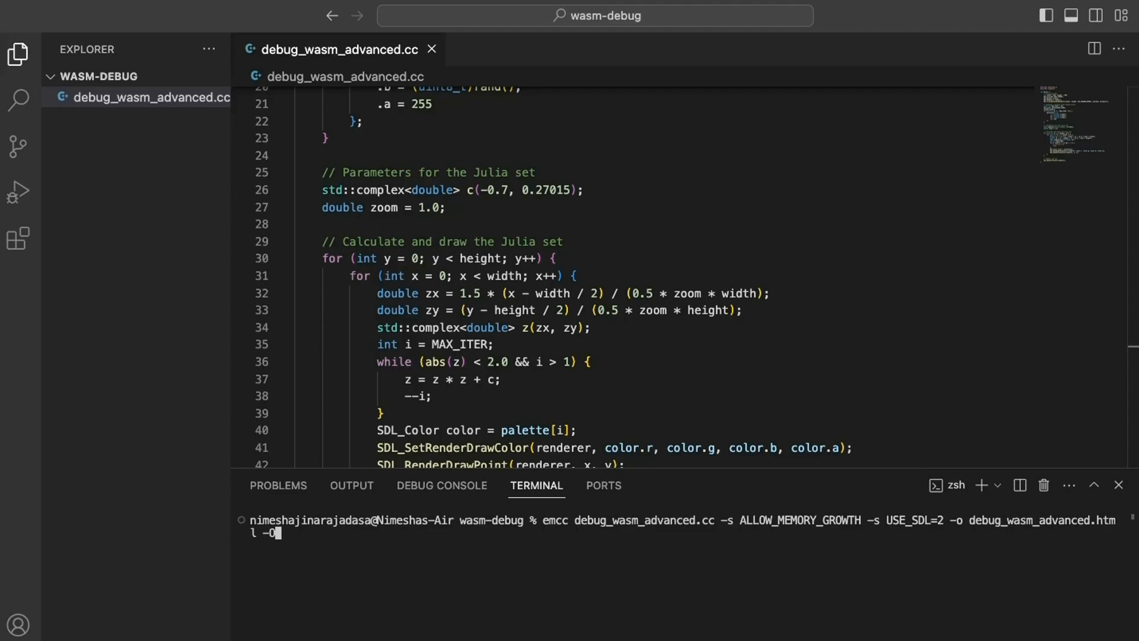
pyautogui.press('Return')
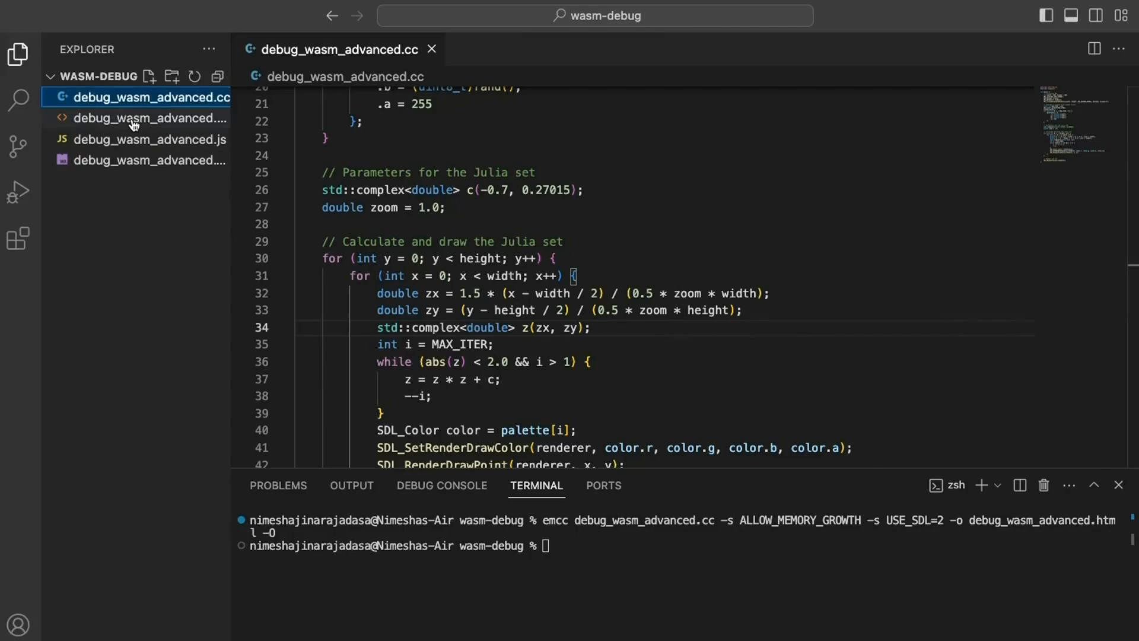
# Bring up the context menu for the generated debug_wasm_advanced.html file.
pyautogui.rightClick(149, 117)
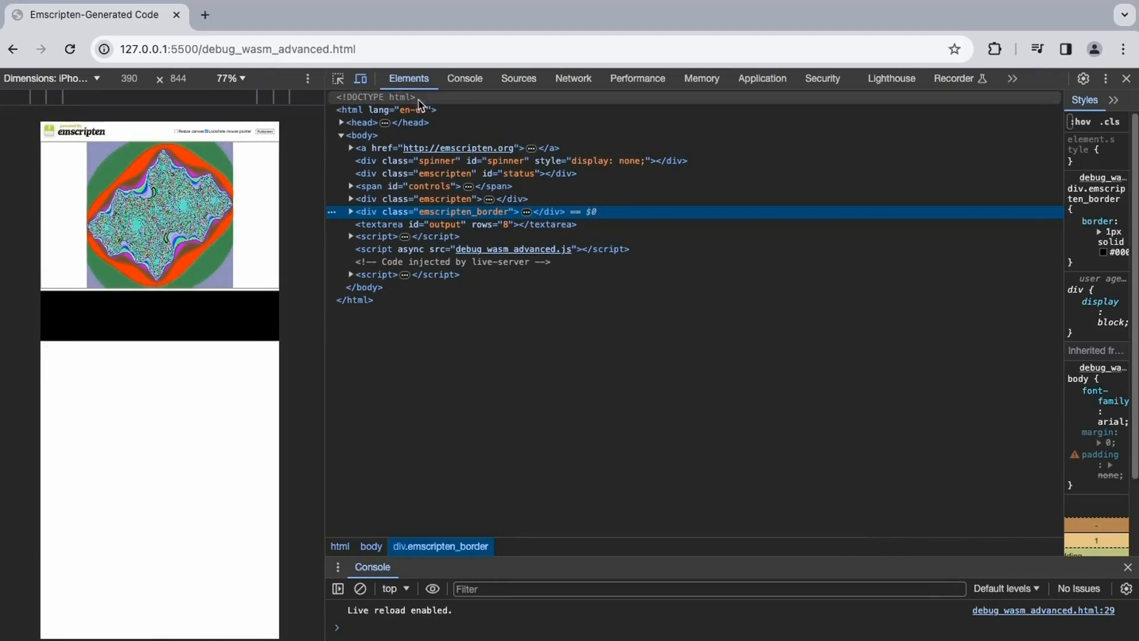
# In Sources, view debug_wasm_advanced.js, then scroll through the debug_wasm_advanced.wasm disassembly.
pyautogui.click(518, 78)
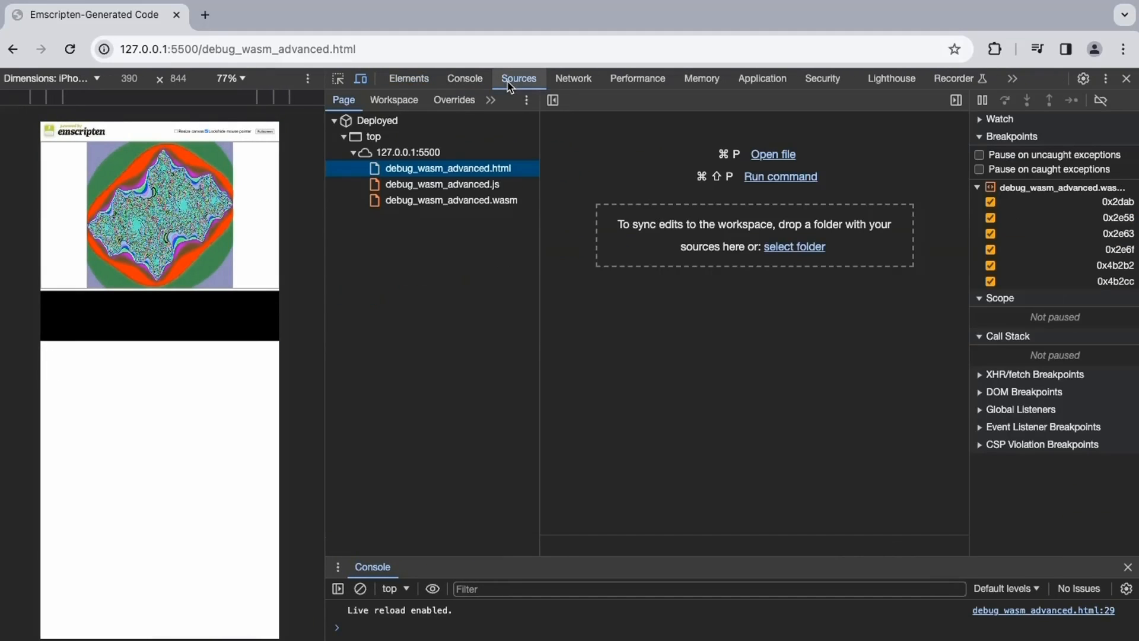
pyautogui.click(441, 184)
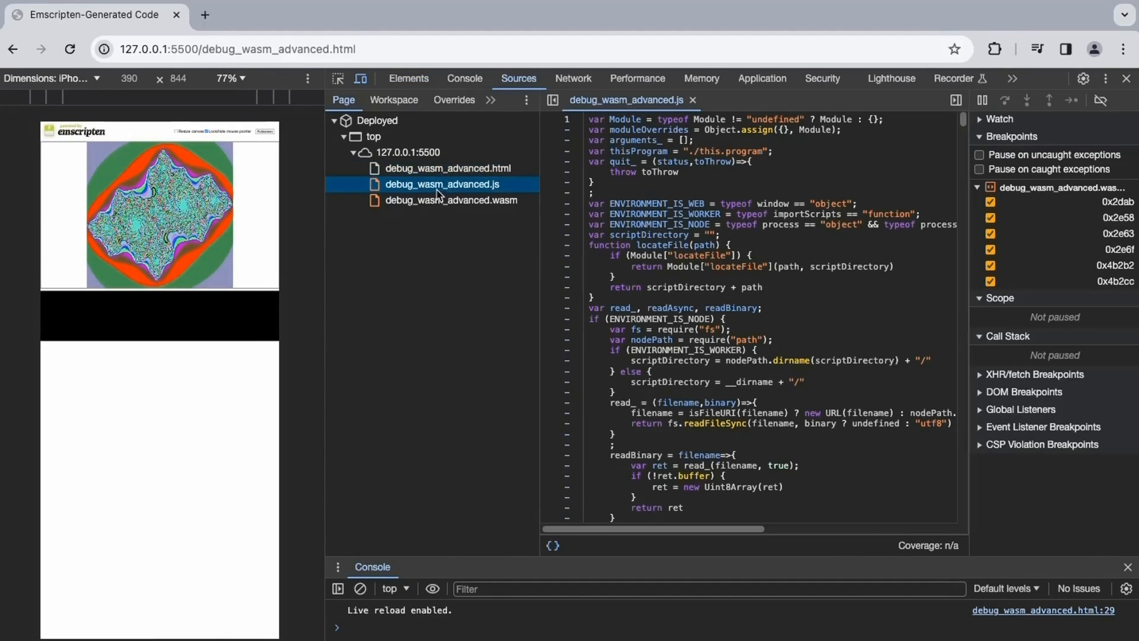
pyautogui.click(451, 200)
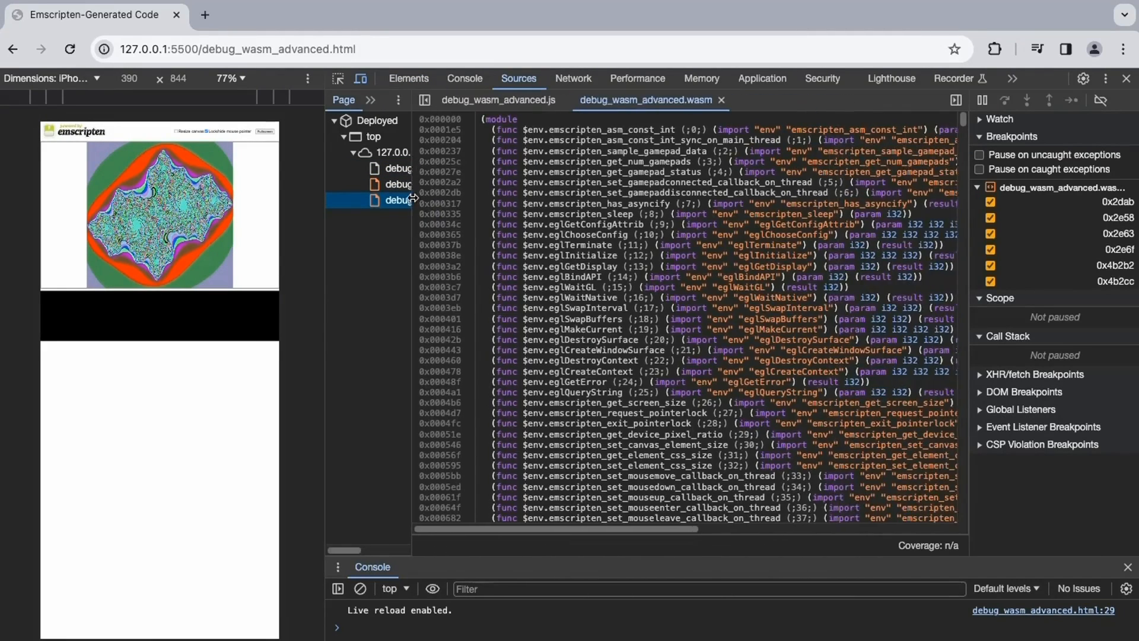
pyautogui.scroll(-3)
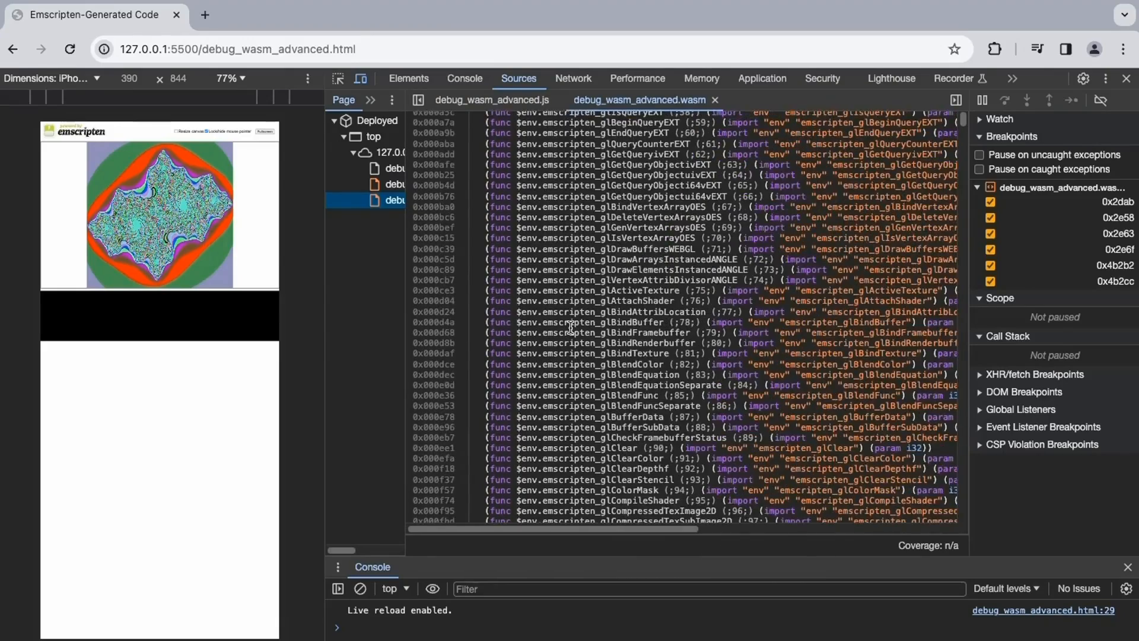
pyautogui.scroll(-3)
pyautogui.write('$main')
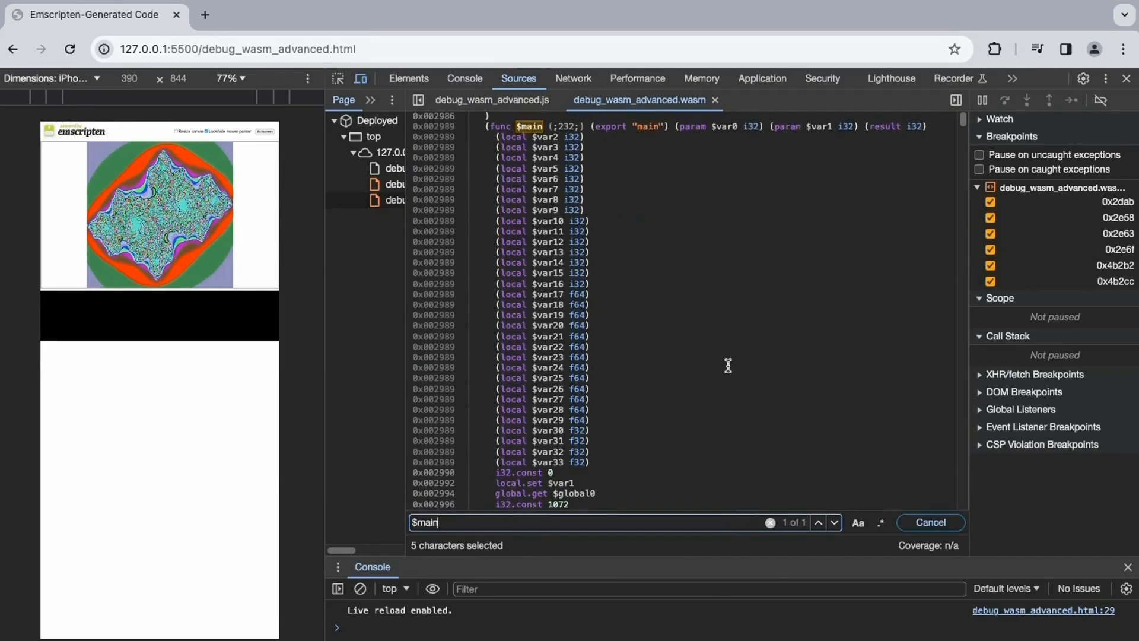
# Jump to $main and add breakpoints at offsets 0x002990 and 0x002994.
pyautogui.press('Backspace')
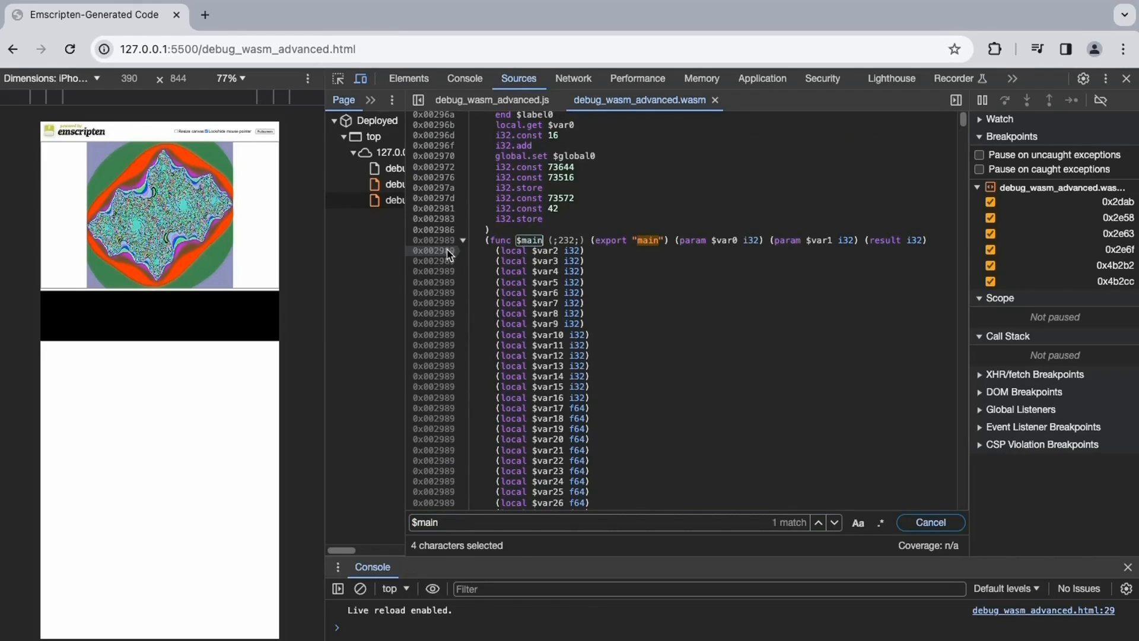
pyautogui.scroll(-3)
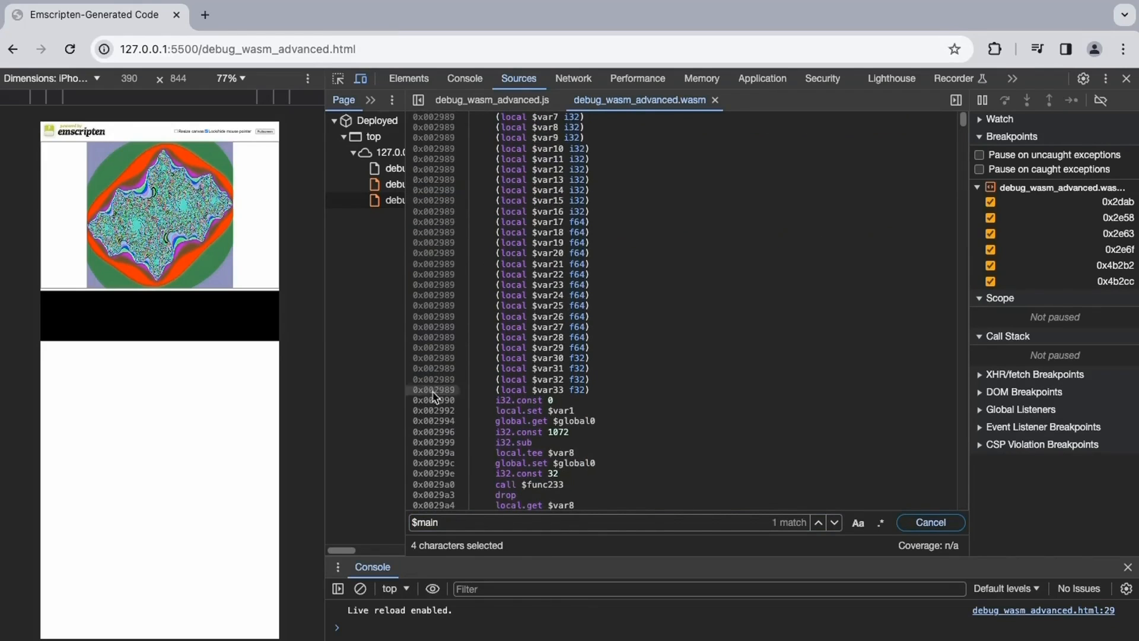
pyautogui.click(434, 400)
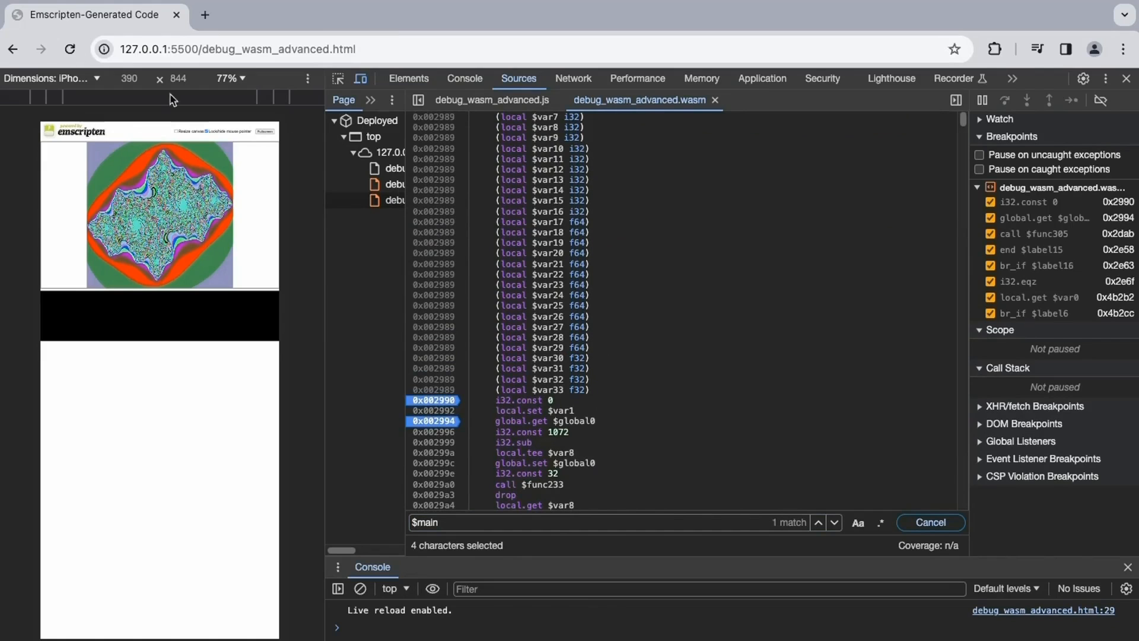
pyautogui.click(1027, 100)
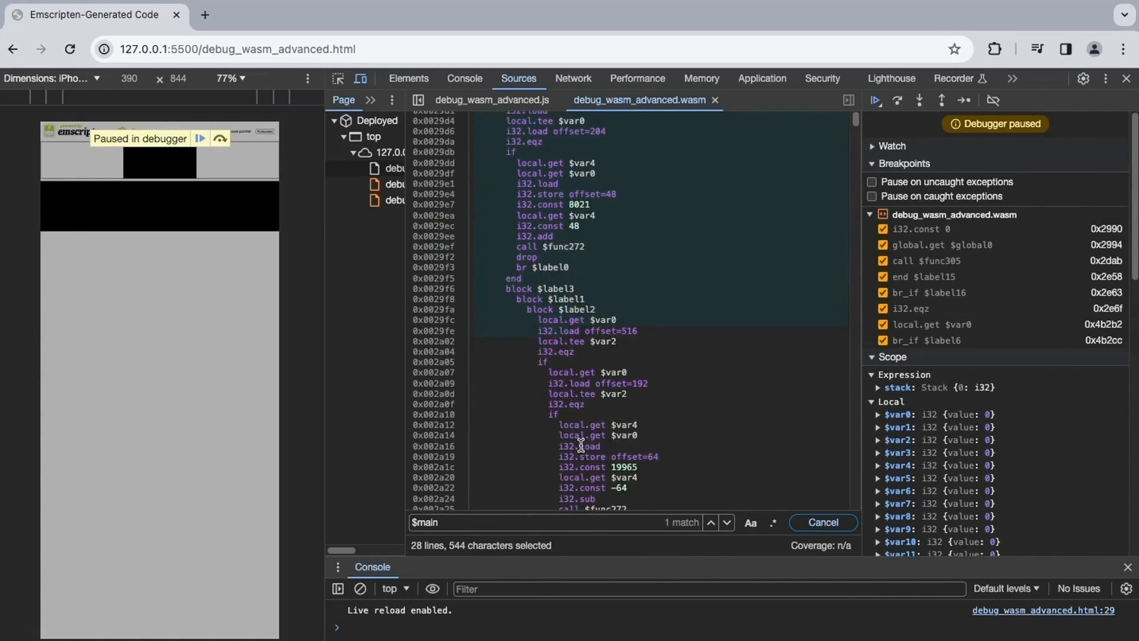
# Collapse the wasm breakpoints group and expand a local variable in Scope.
pyautogui.scroll(3)
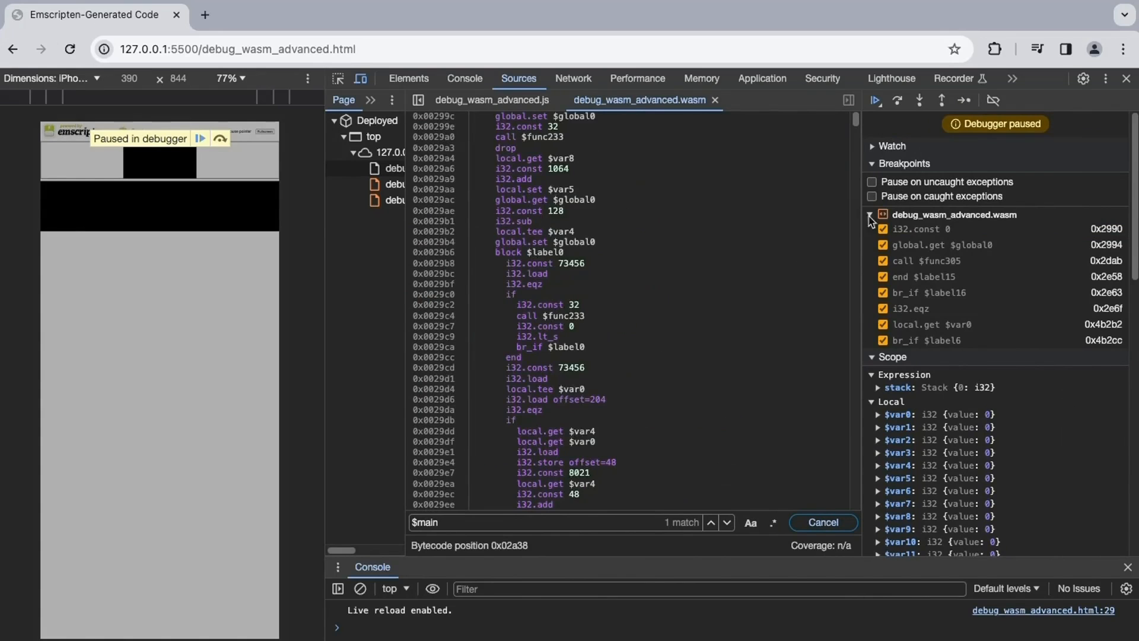
pyautogui.click(870, 215)
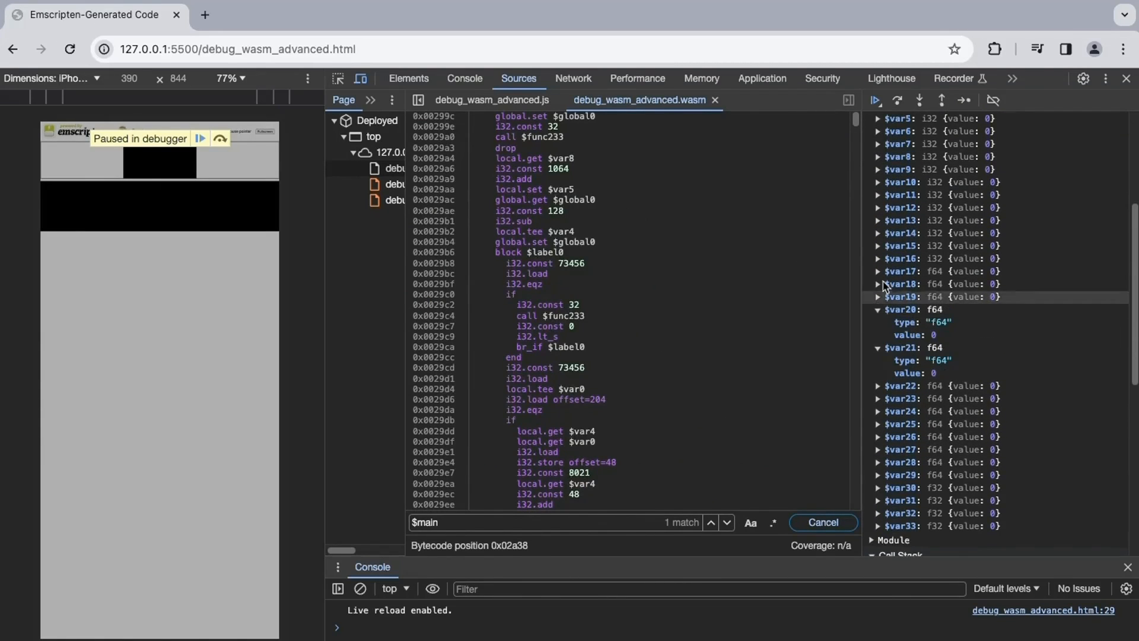
pyautogui.click(878, 157)
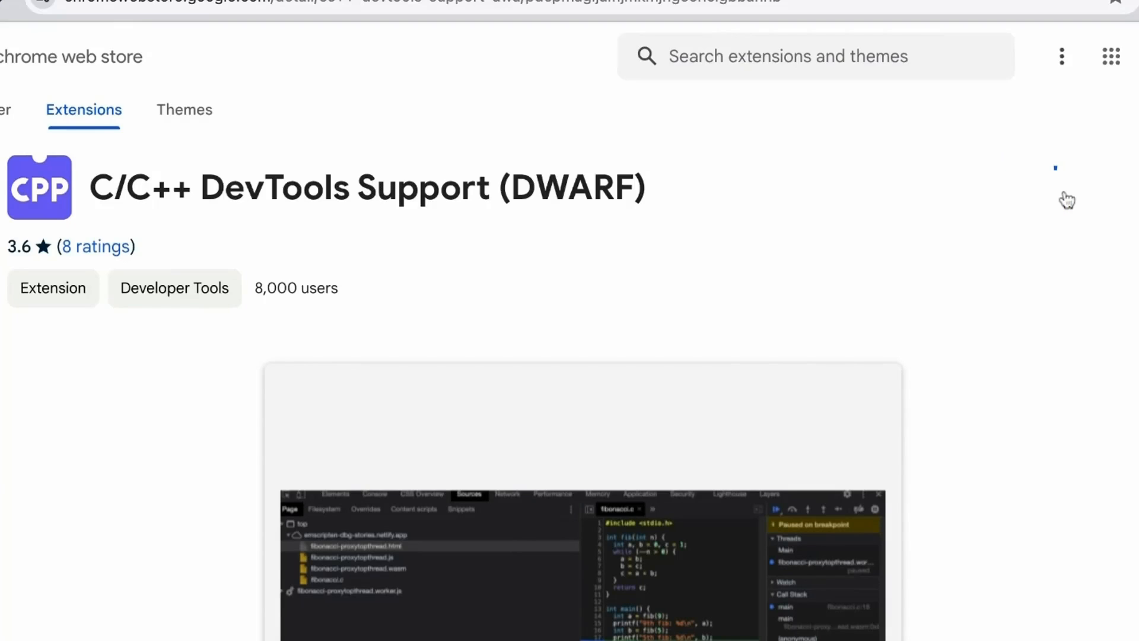
# Add the C/C++ DevTools Support (DWARF) extension to Chrome from its store page.
pyautogui.click(1056, 186)
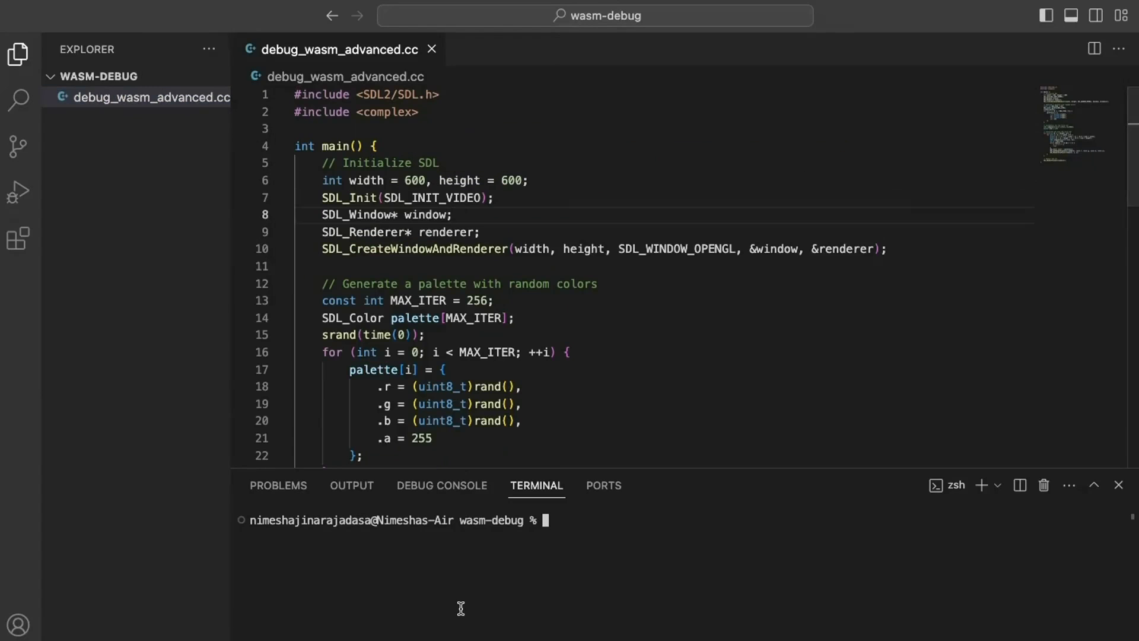
# Run emcc -g on debug_wasm_advanced.cc to debug_wasm_advanced.html with USE_SDL=2 and ALLOW_MEMORY_GROWTH=1.
pyautogui.write('emcc -g debug_wasm_advanced.cc -o debug_wasm_advanced.cc')
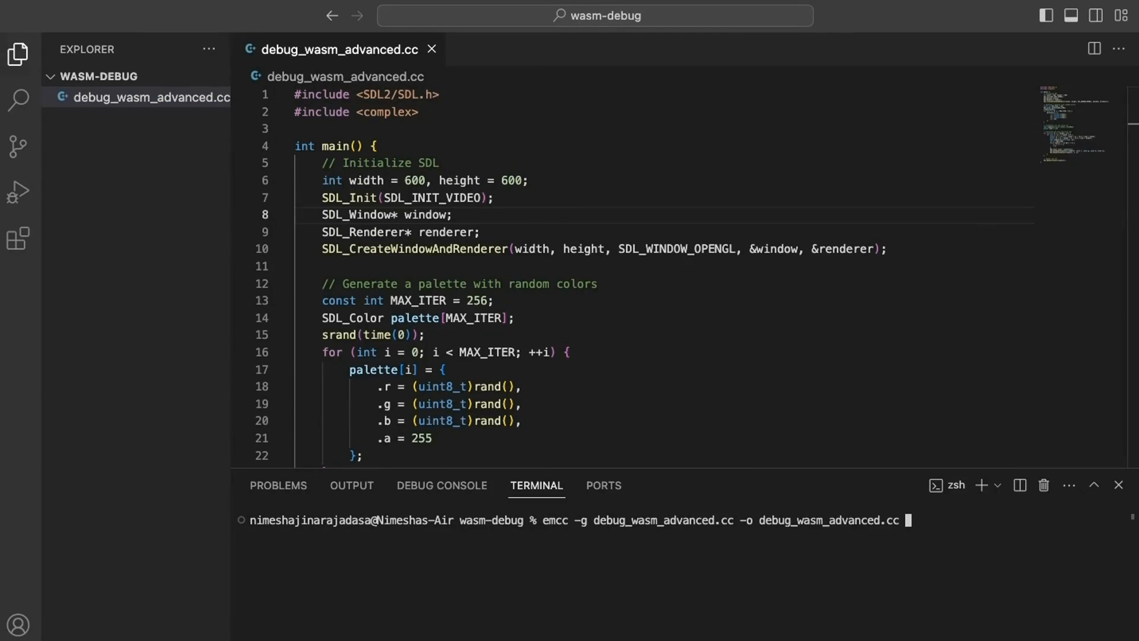
pyautogui.write('html')
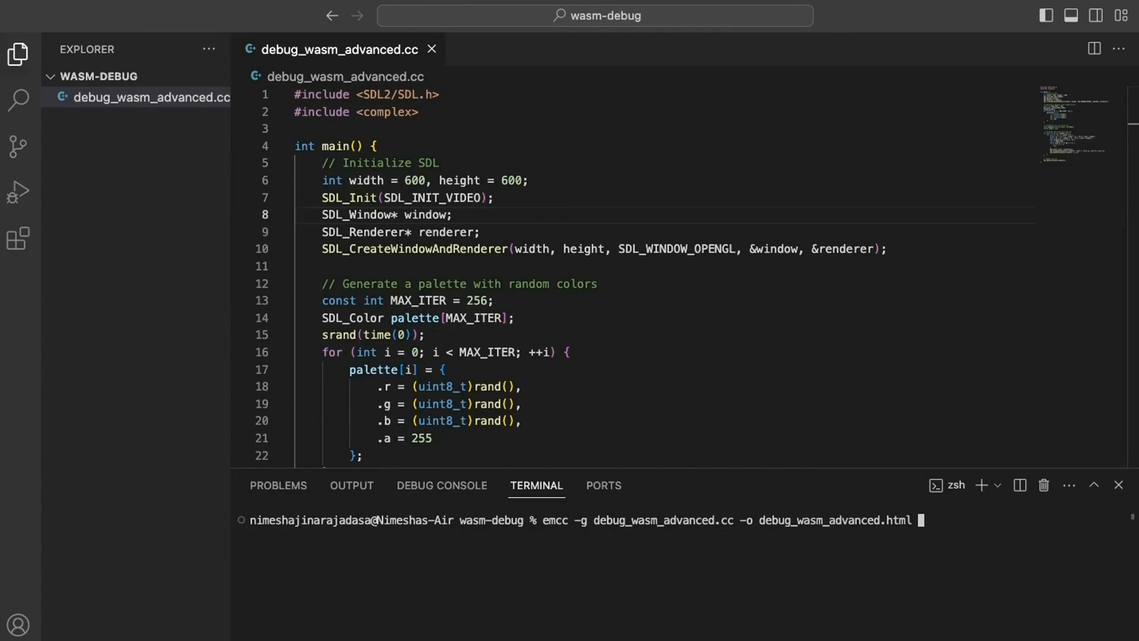
pyautogui.write('-s USE_SDL')
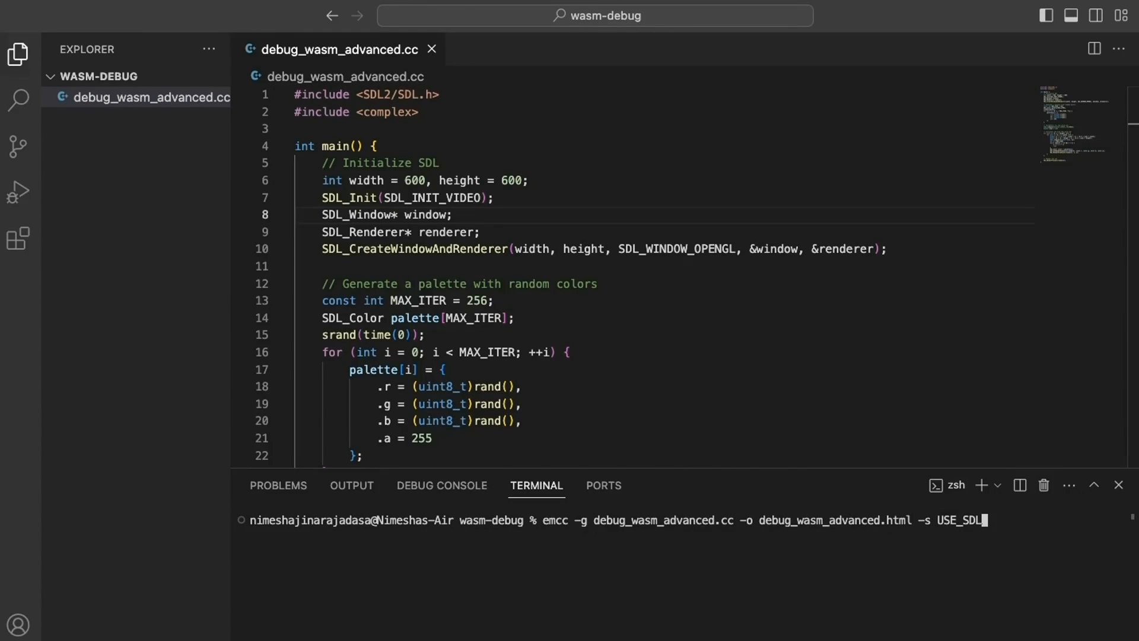
pyautogui.write('=2 -s')
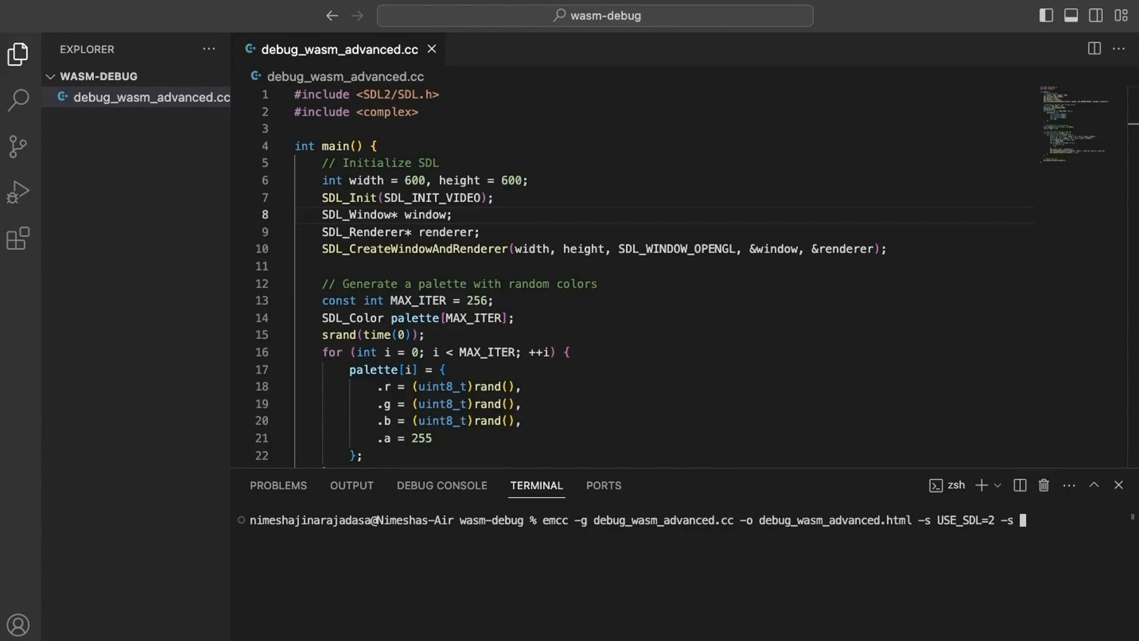
pyautogui.write('ALLOW_MEMORY_GROWTH=1')
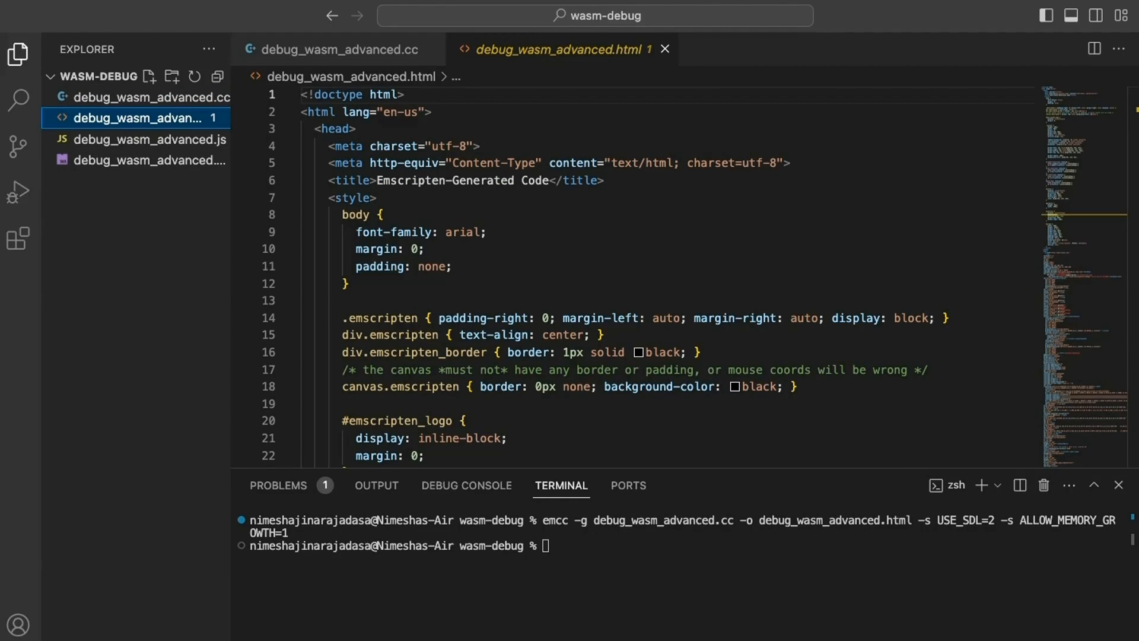
# Serve debug_wasm_advanced.html with Live Server and bring up the Julia page's context menu in Chrome.
pyautogui.rightClick(134, 118)
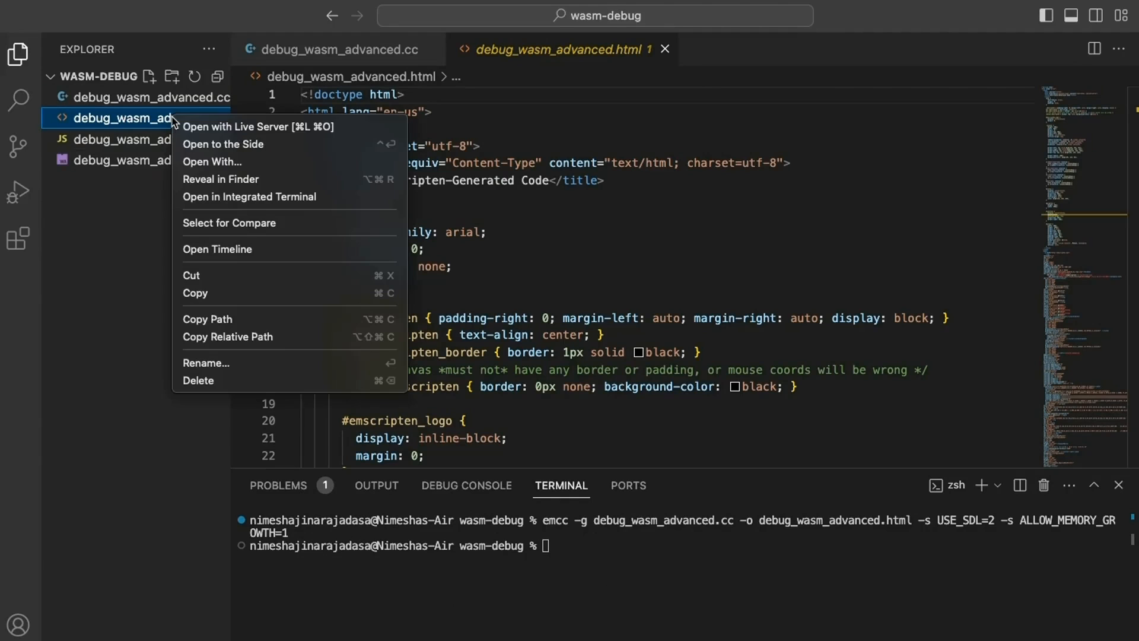
pyautogui.click(257, 127)
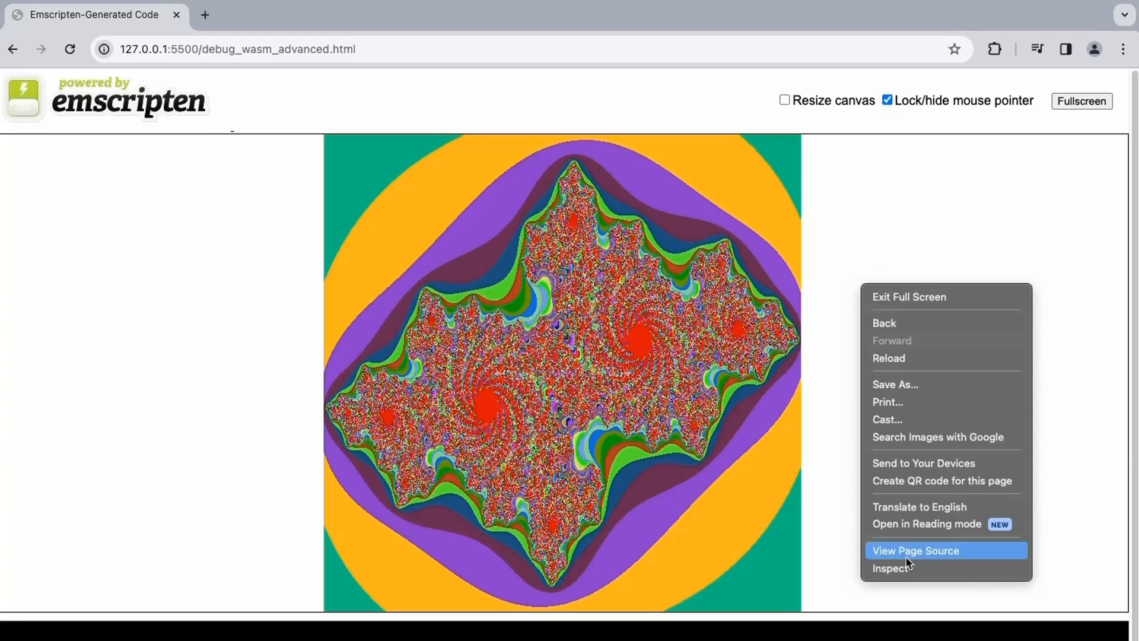
pyautogui.click(890, 568)
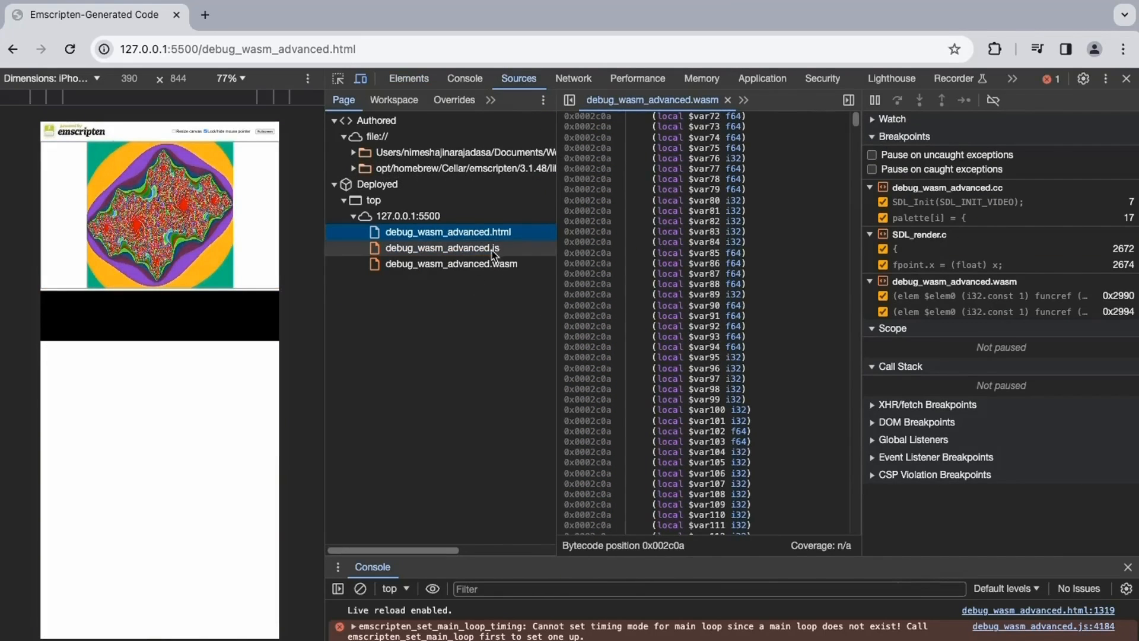
# In DevTools Sources, view the JS glue then open debug_wasm_advanced.cc from the local file:// Users folder.
pyautogui.click(440, 247)
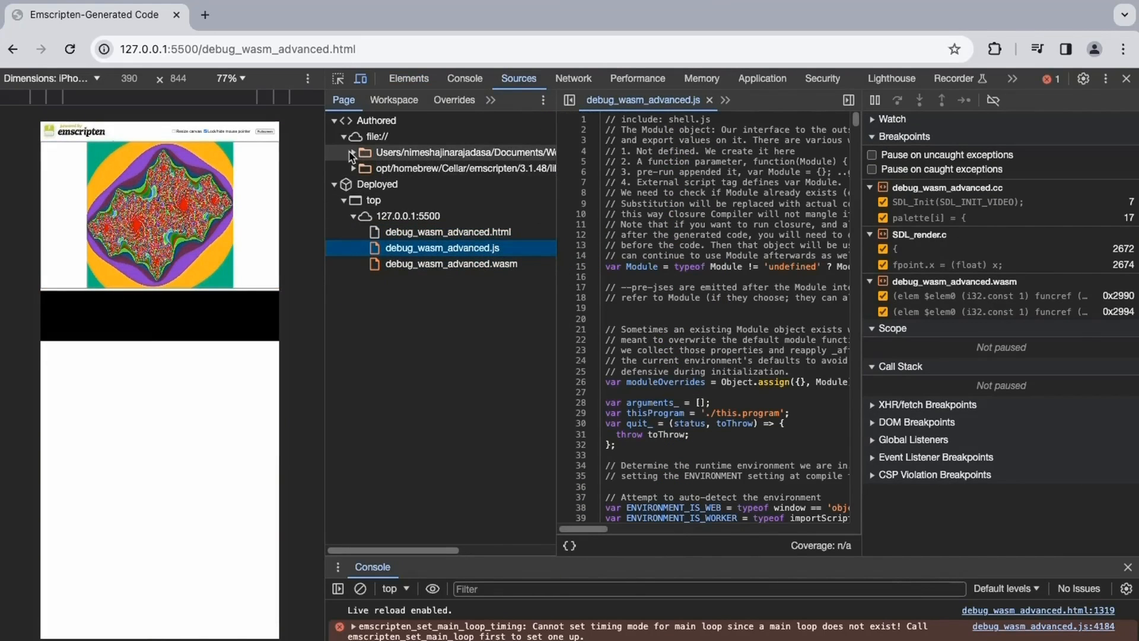
pyautogui.click(355, 153)
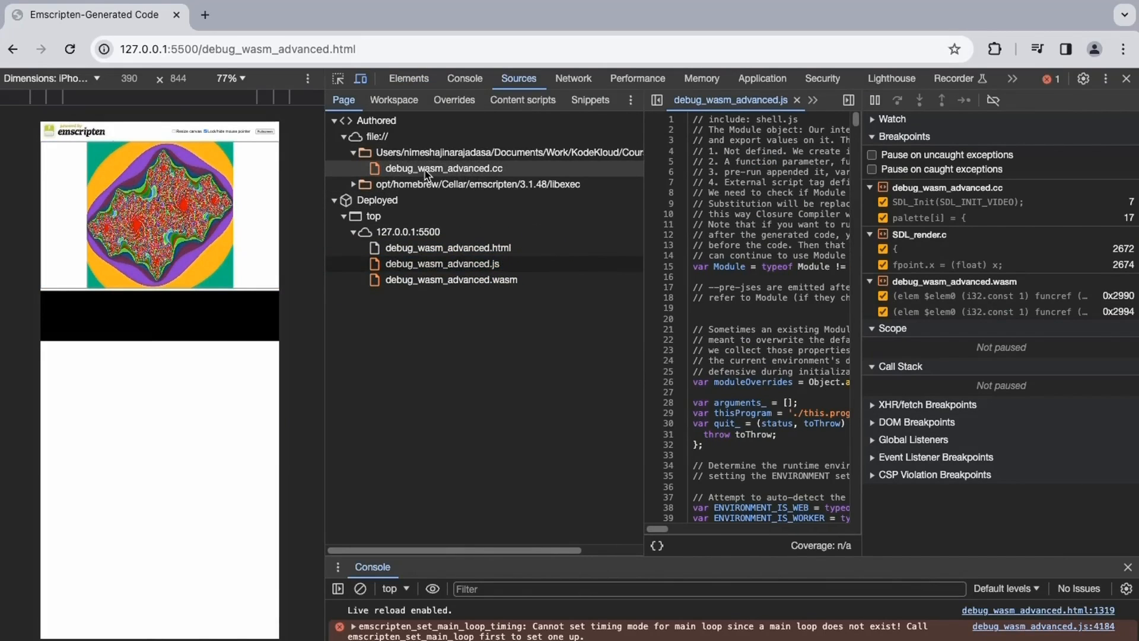
pyautogui.click(444, 167)
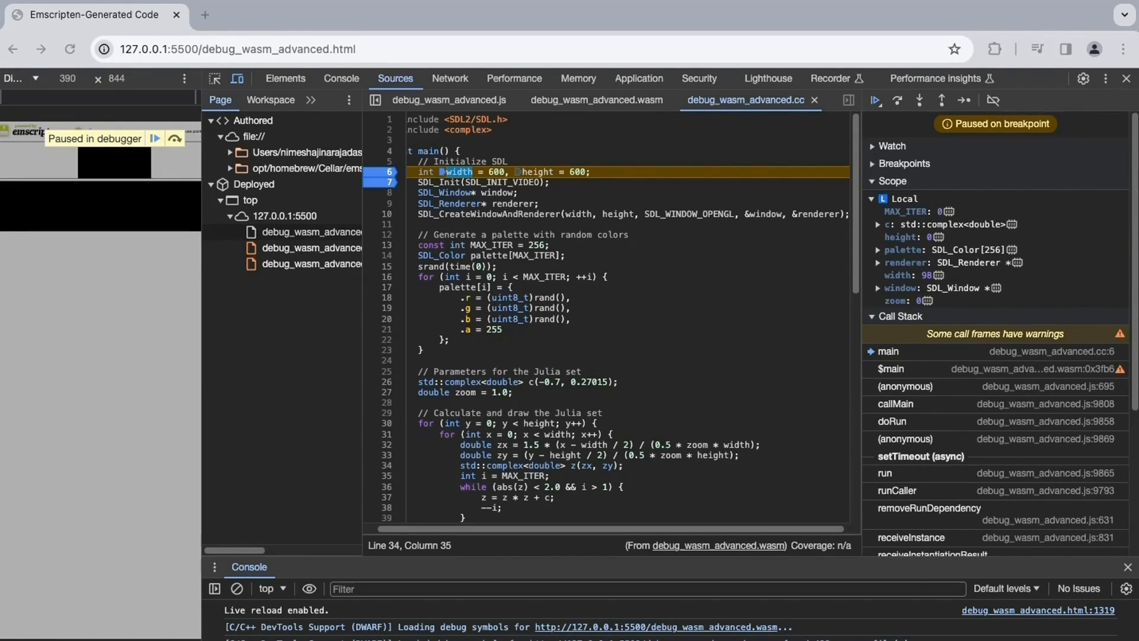
# From the line-6 pause, step into SDL initialisation and over to the MAX_ITER declaration.
pyautogui.click(539, 203)
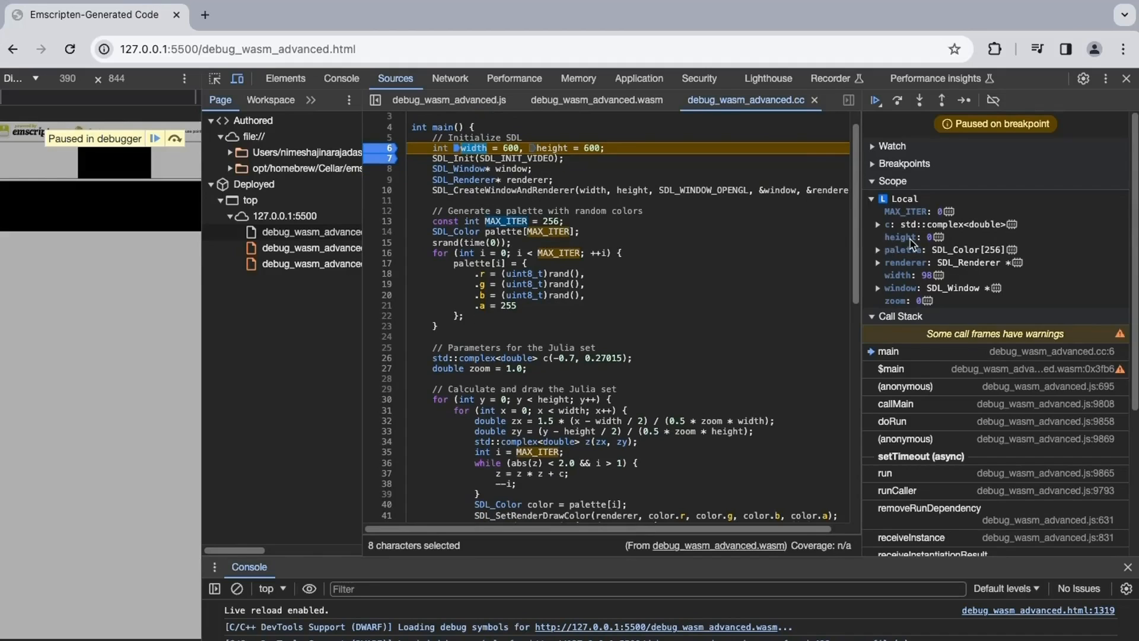
pyautogui.click(919, 100)
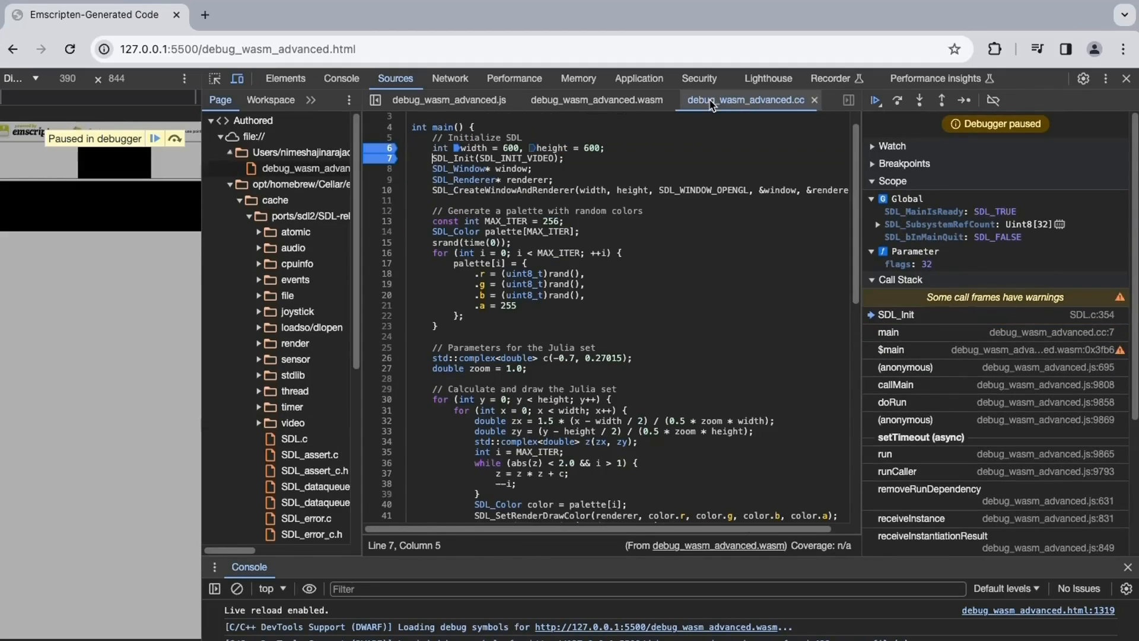
pyautogui.moveTo(898, 99)
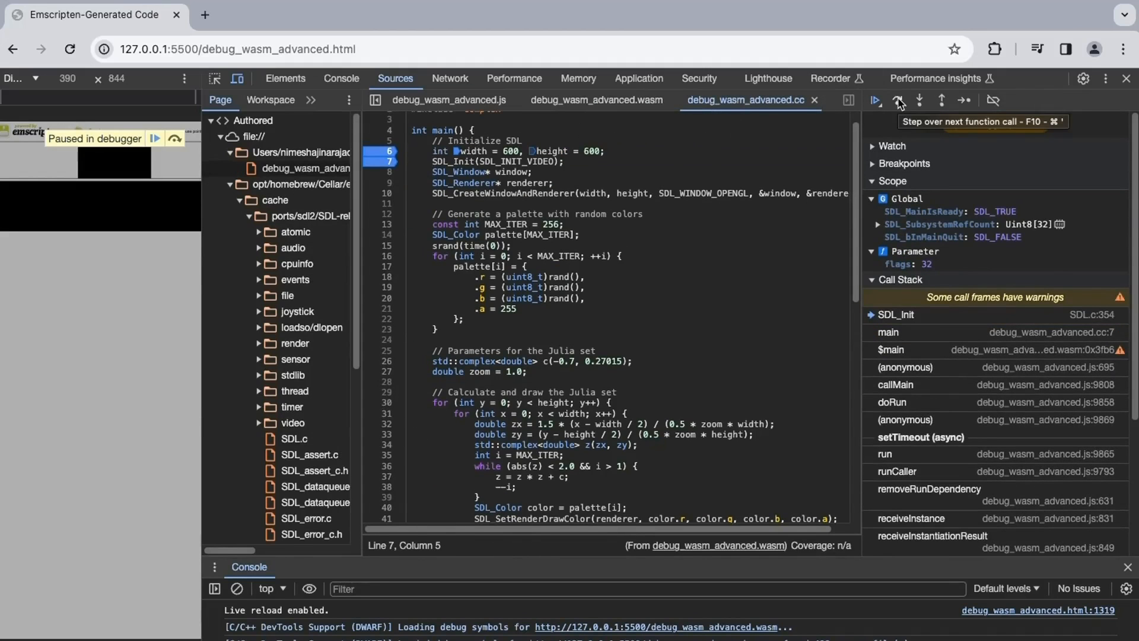
pyautogui.click(897, 100)
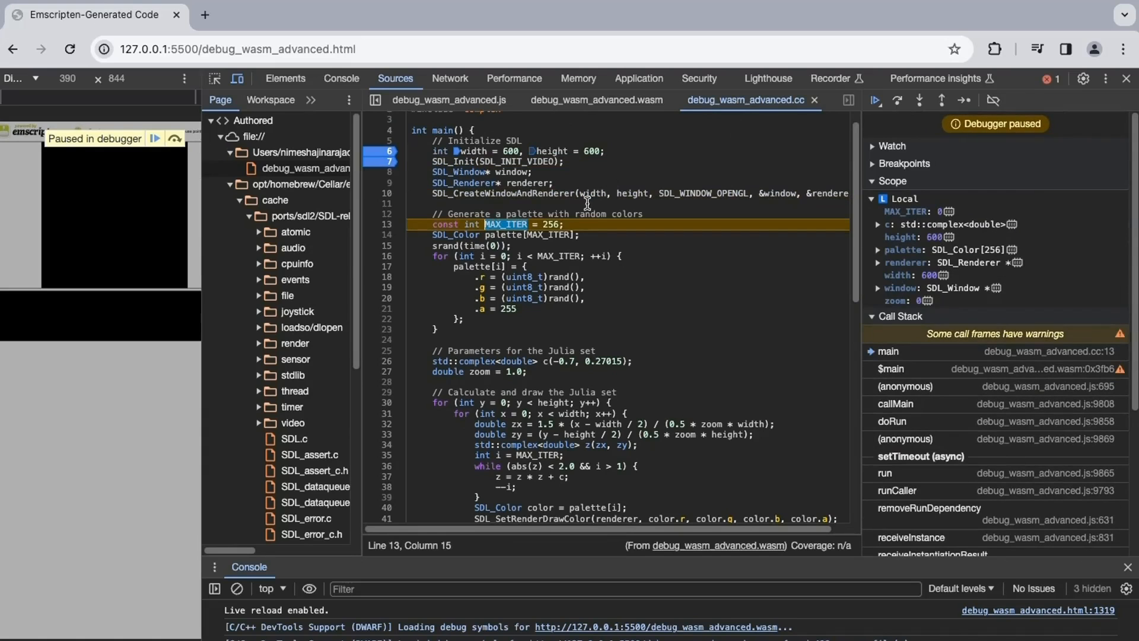
pyautogui.moveTo(631, 193)
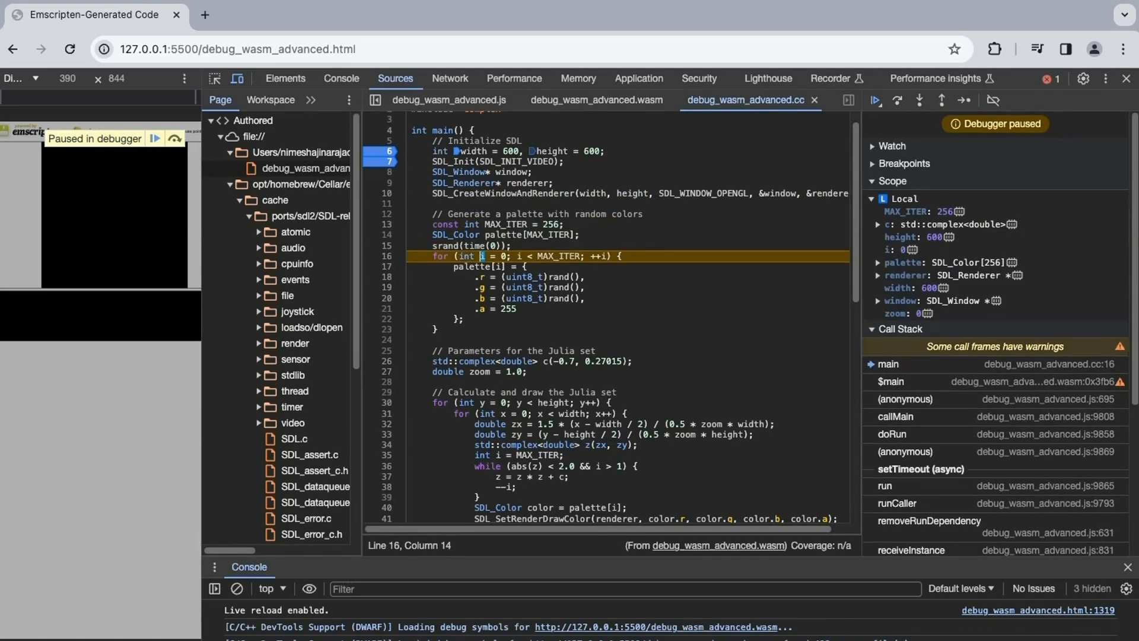
# Step through the palette loop, expand palette's colour entries in Scope, then resume to the next breakpoint.
pyautogui.click(897, 99)
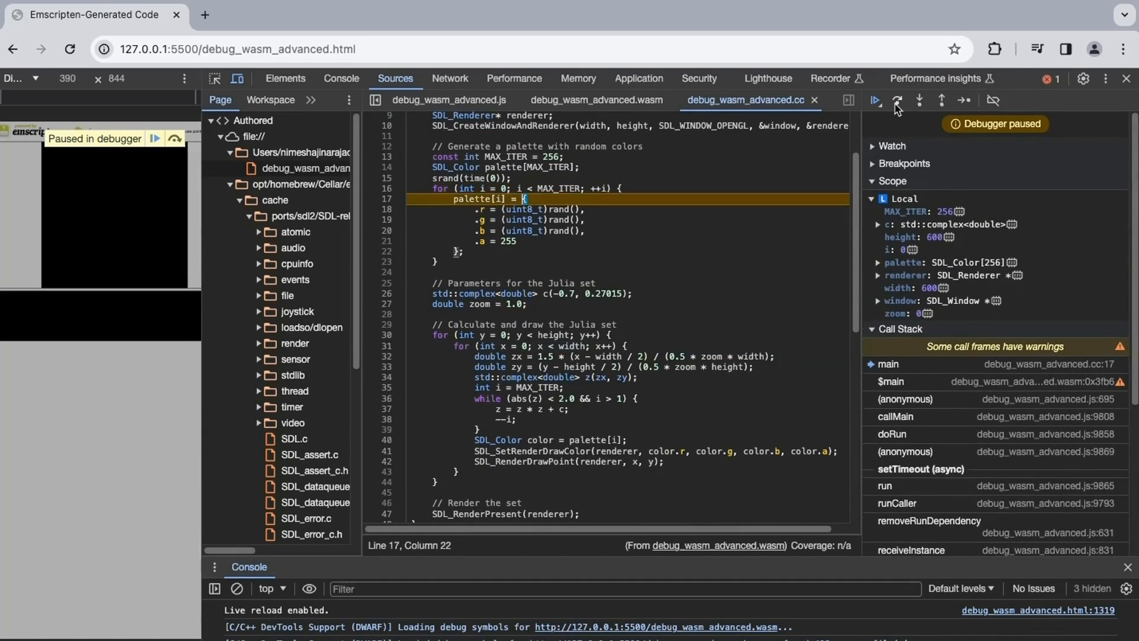
pyautogui.click(897, 100)
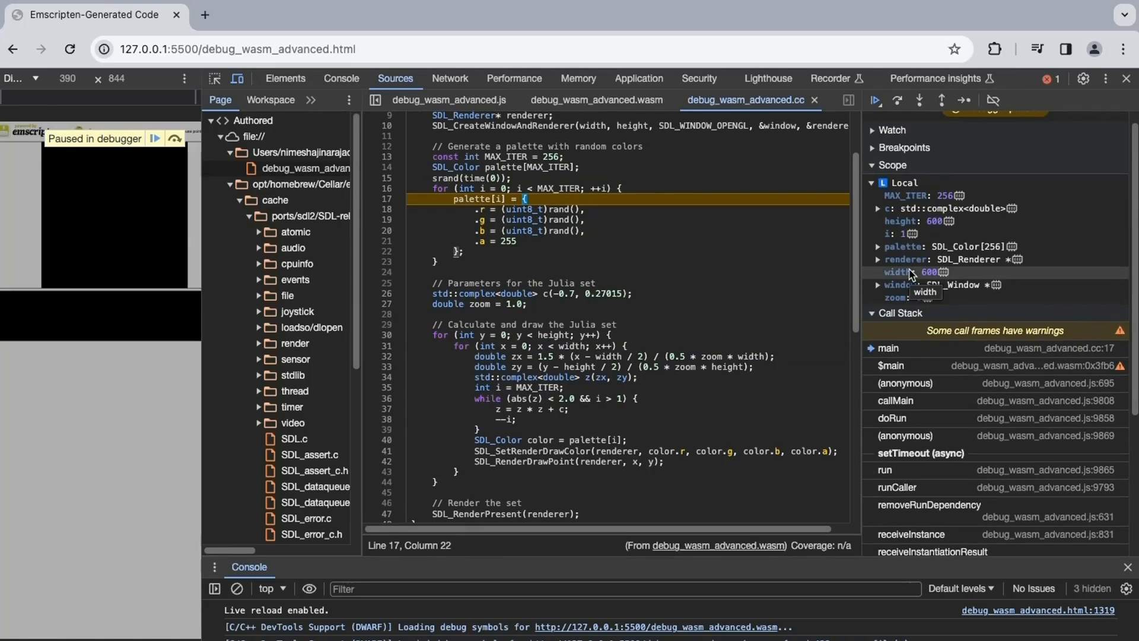
pyautogui.click(879, 247)
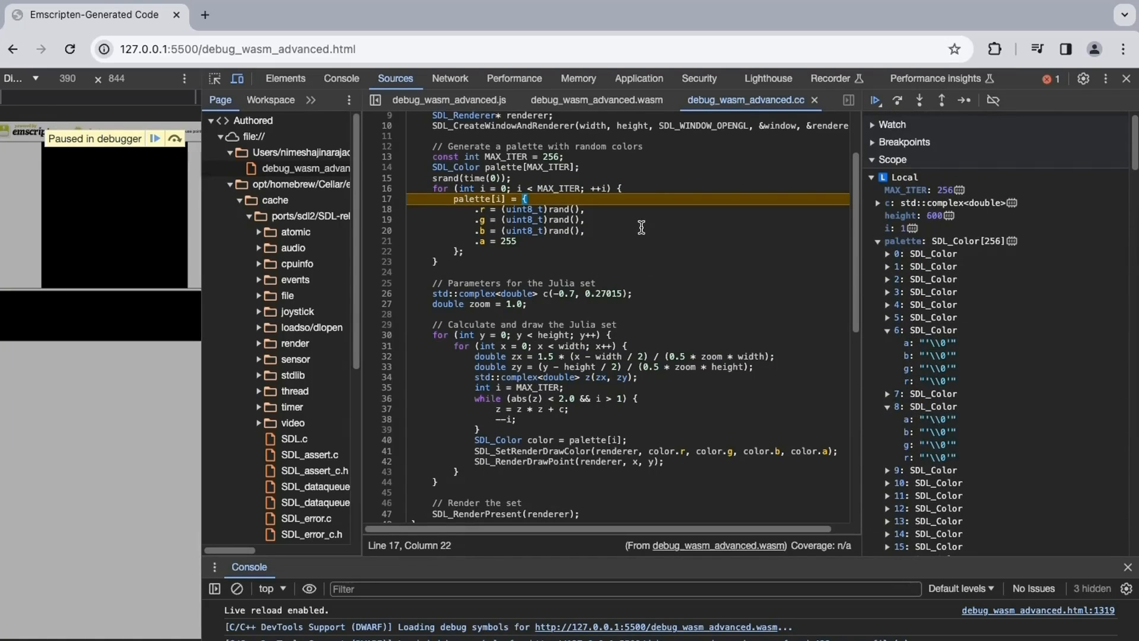
pyautogui.click(897, 100)
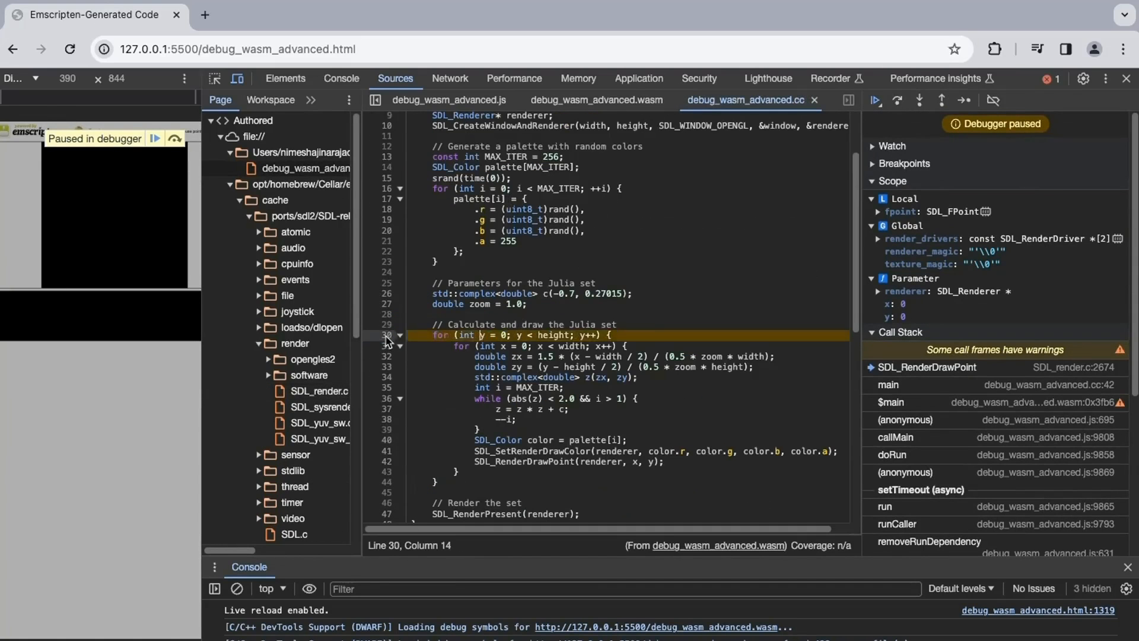
# View SDL_RenderDrawPoint, step out to main line 42, expand z's parts, then resume to line 40.
pyautogui.click(917, 99)
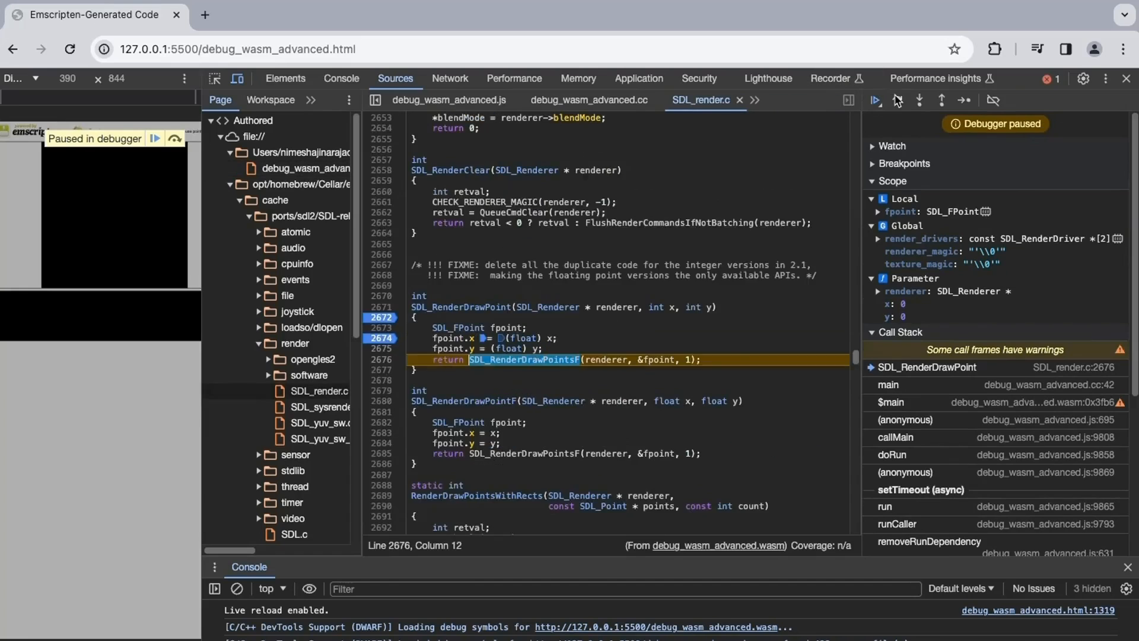
pyautogui.click(897, 99)
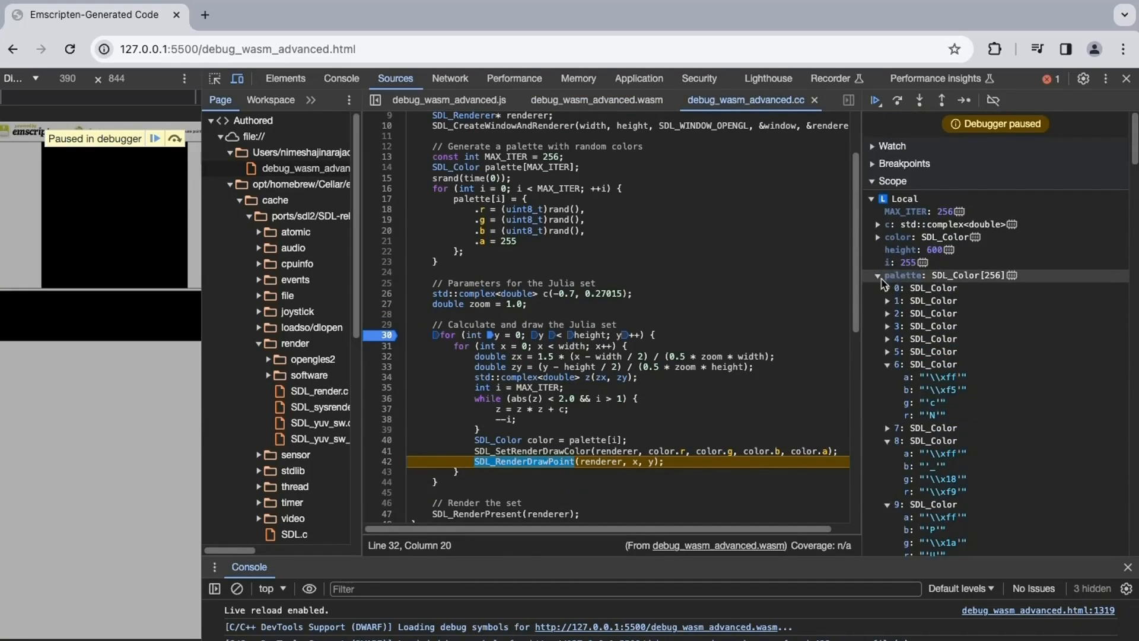
pyautogui.click(878, 274)
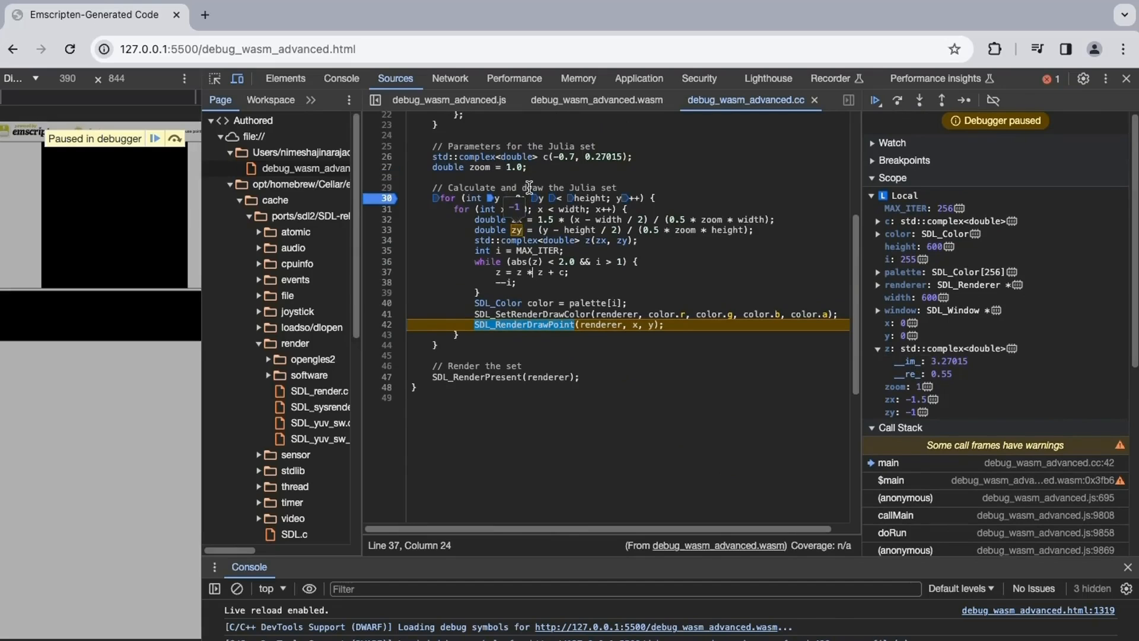
pyautogui.click(522, 231)
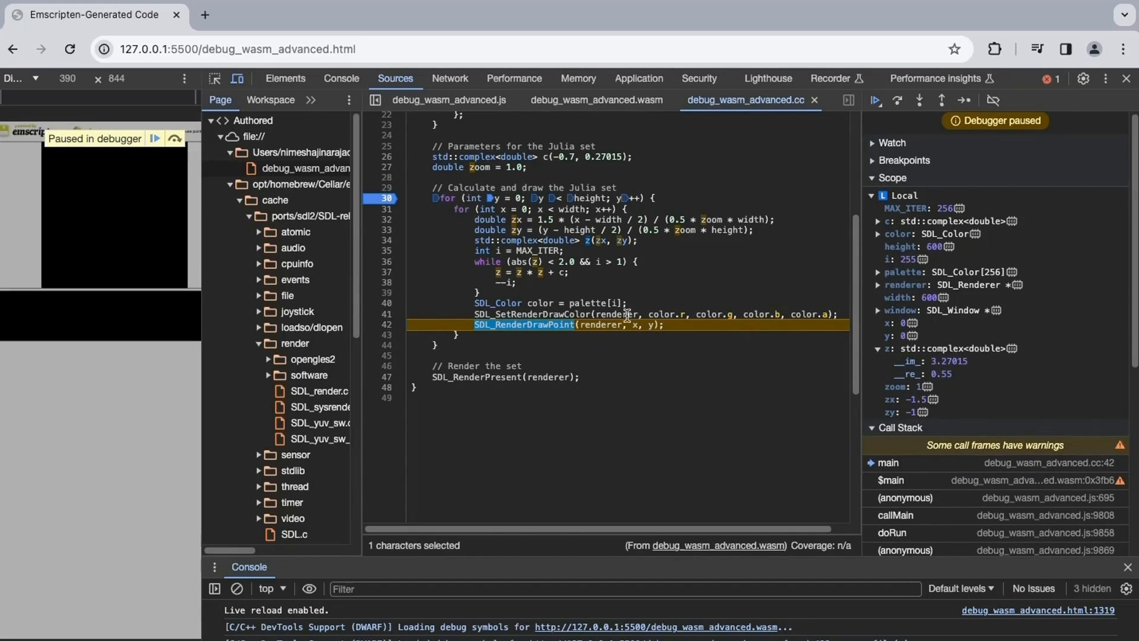
pyautogui.click(896, 100)
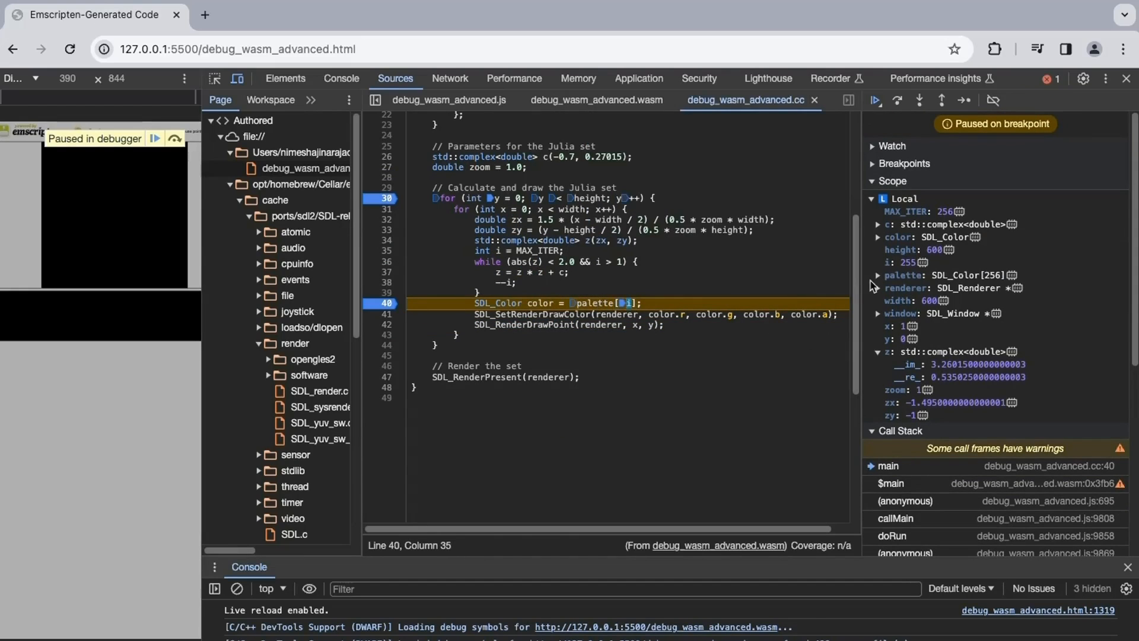
# Expand palette, step over to the line-41 SetRenderDrawColor call, and collapse then re-expand Scope.
pyautogui.click(879, 274)
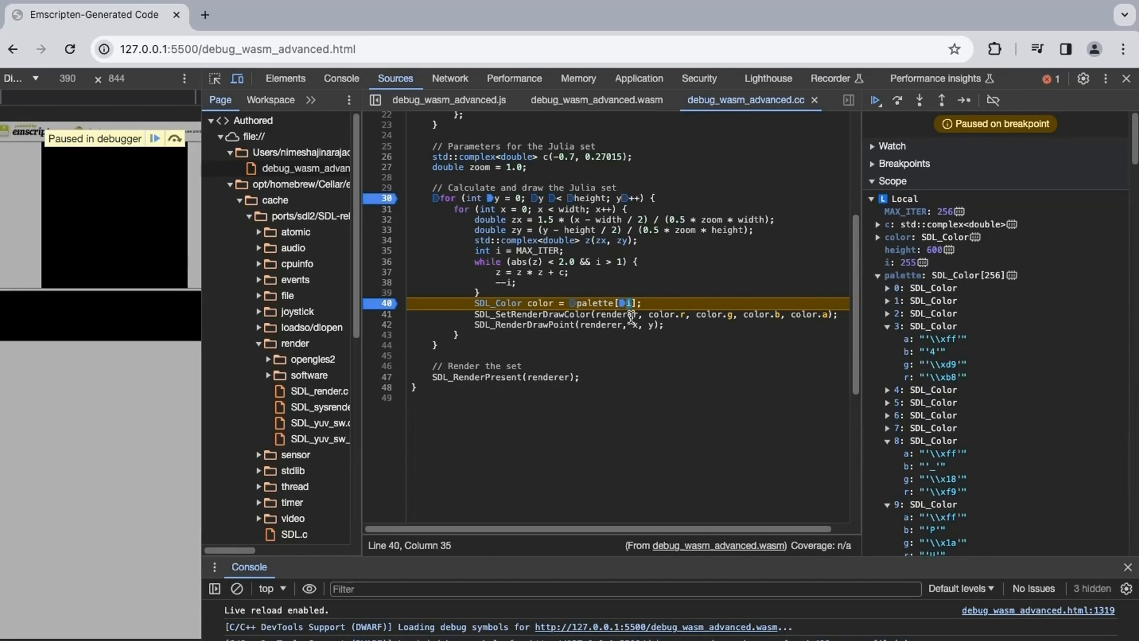
pyautogui.click(897, 99)
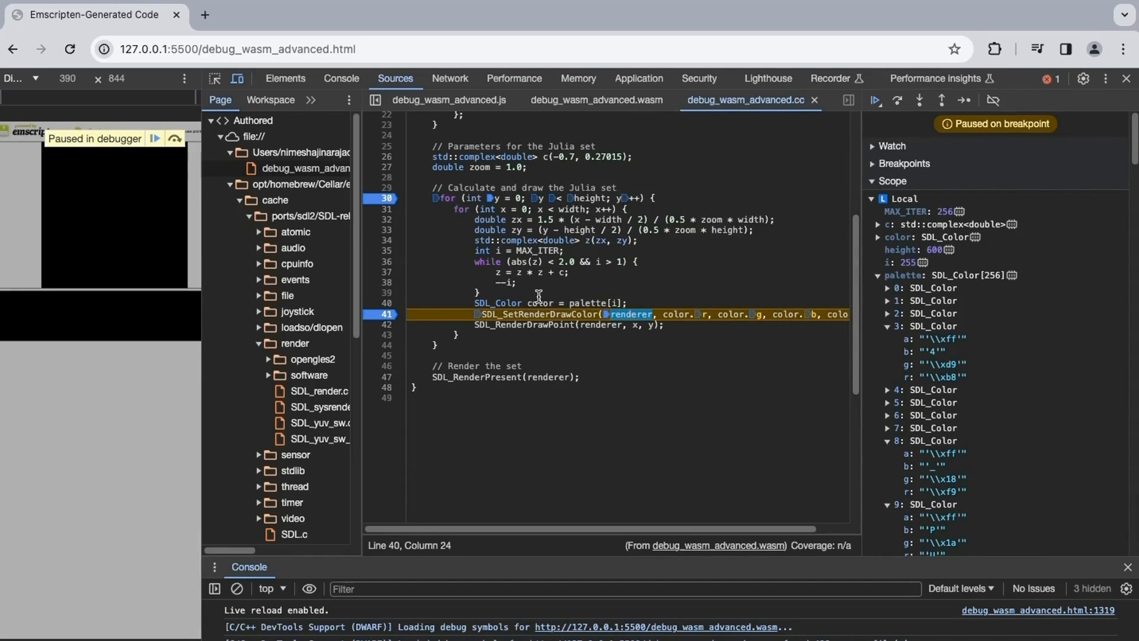
pyautogui.click(876, 180)
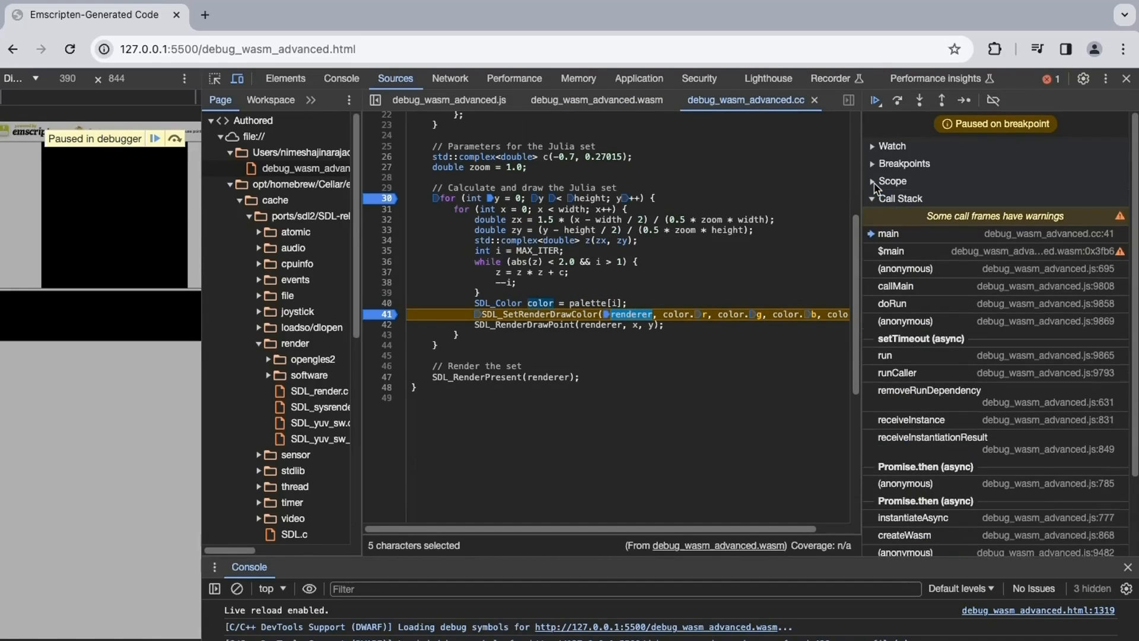
pyautogui.click(893, 180)
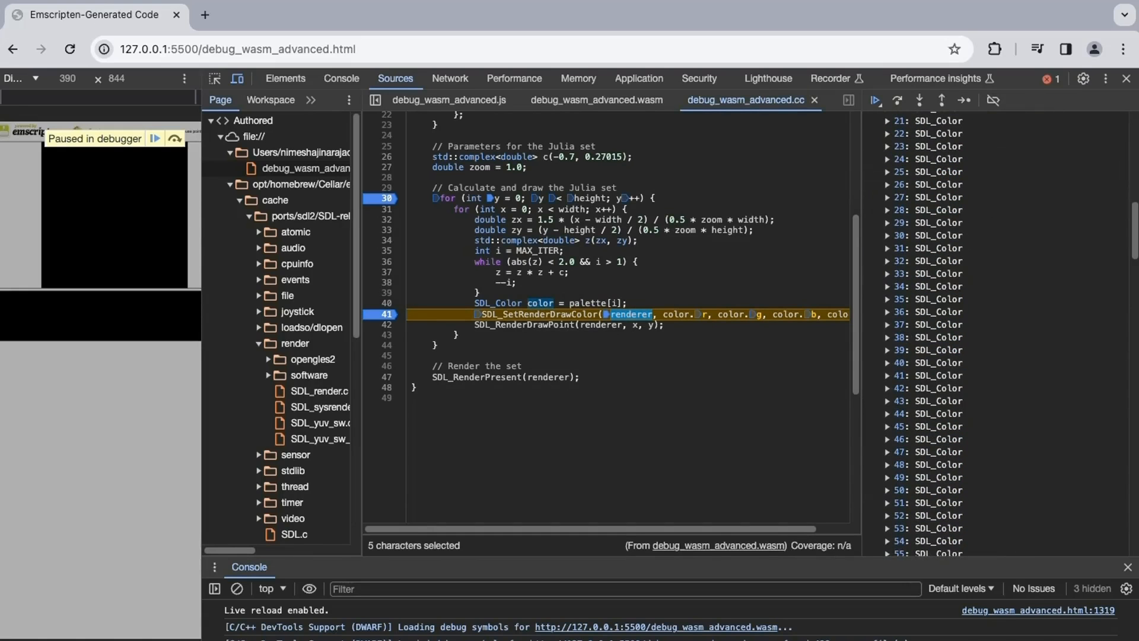